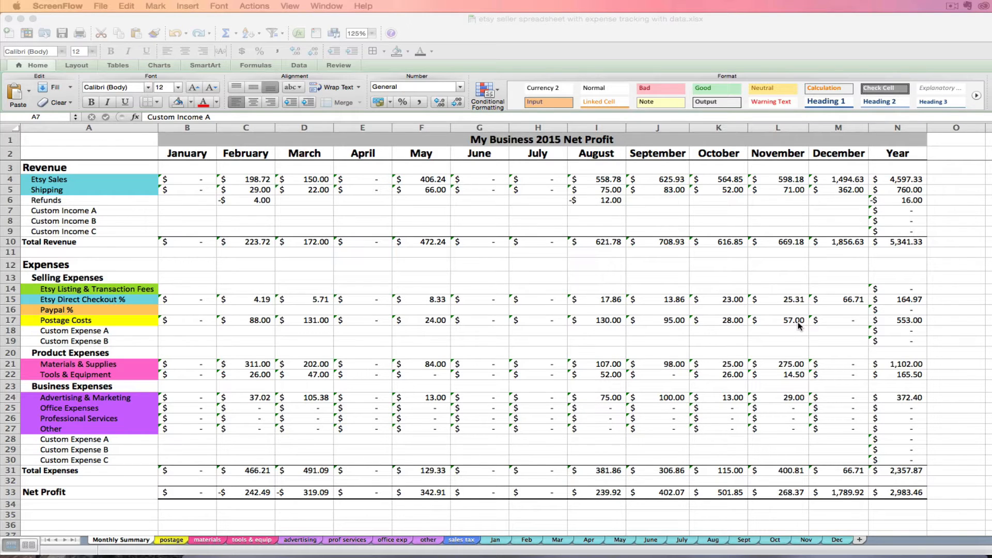
pyautogui.moveTo(575, 334)
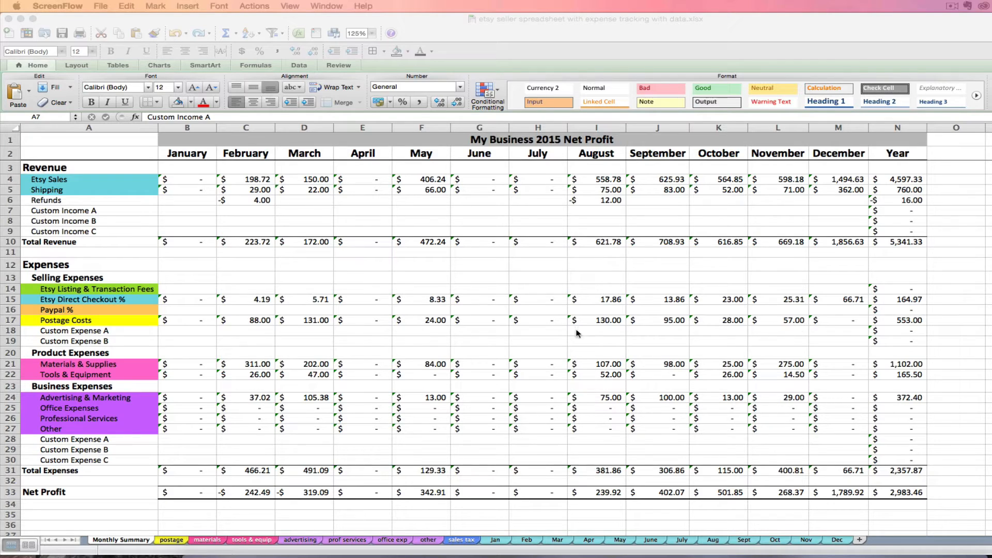
pyautogui.moveTo(311, 436)
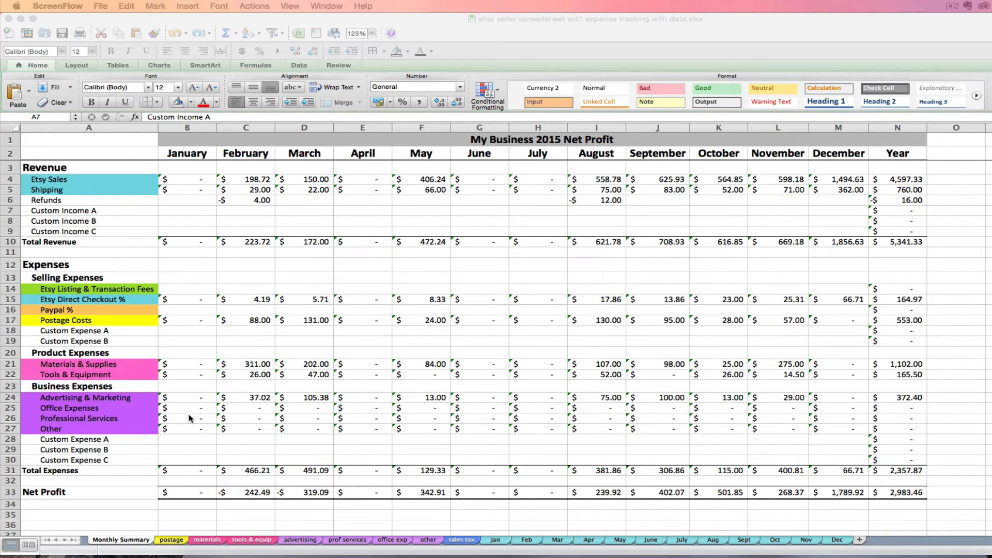
pyautogui.moveTo(288, 413)
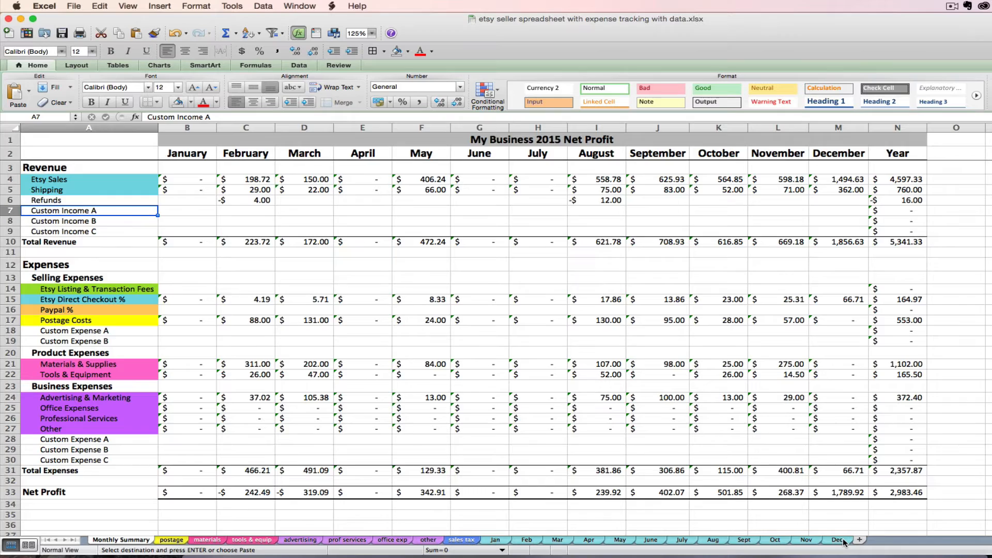
# Open the Etsy shop's Your Bill page listing all monthly statements.
pyautogui.click(461, 539)
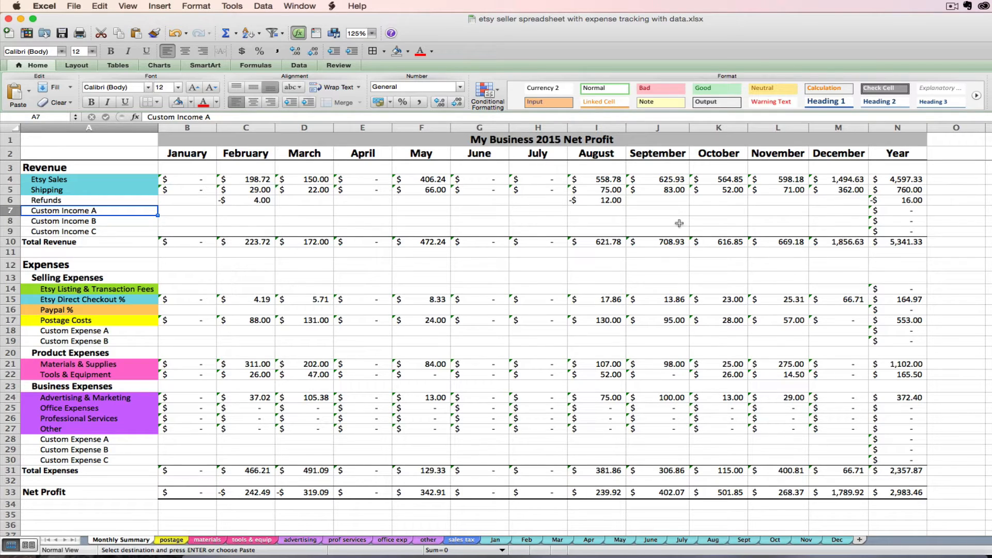
pyautogui.moveTo(125, 183)
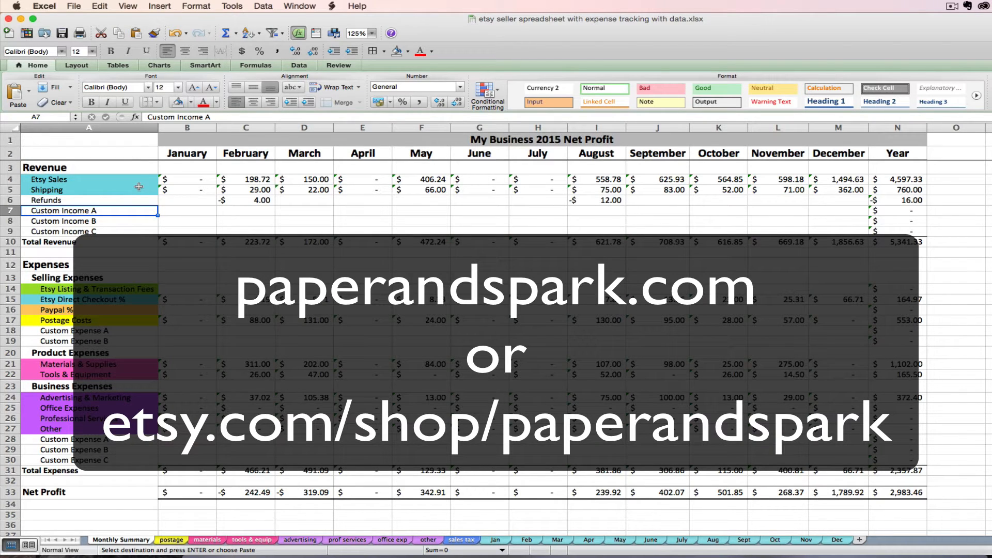
pyautogui.moveTo(136, 183)
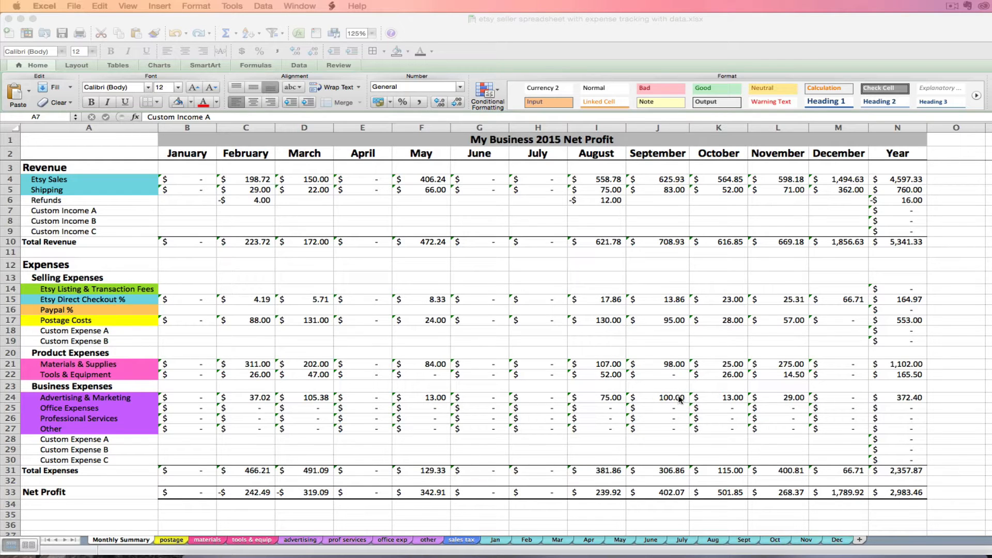
pyautogui.moveTo(550, 420)
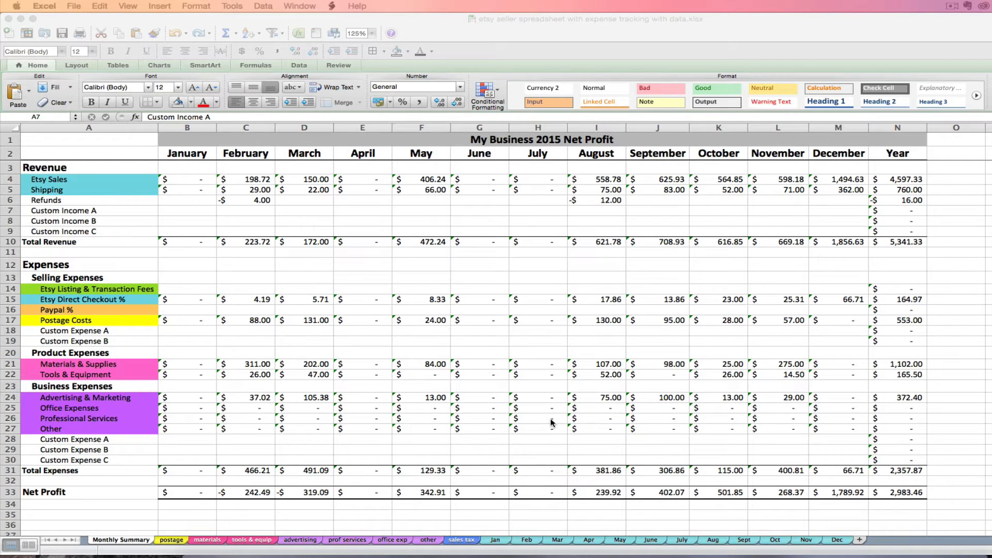
pyautogui.moveTo(193, 271)
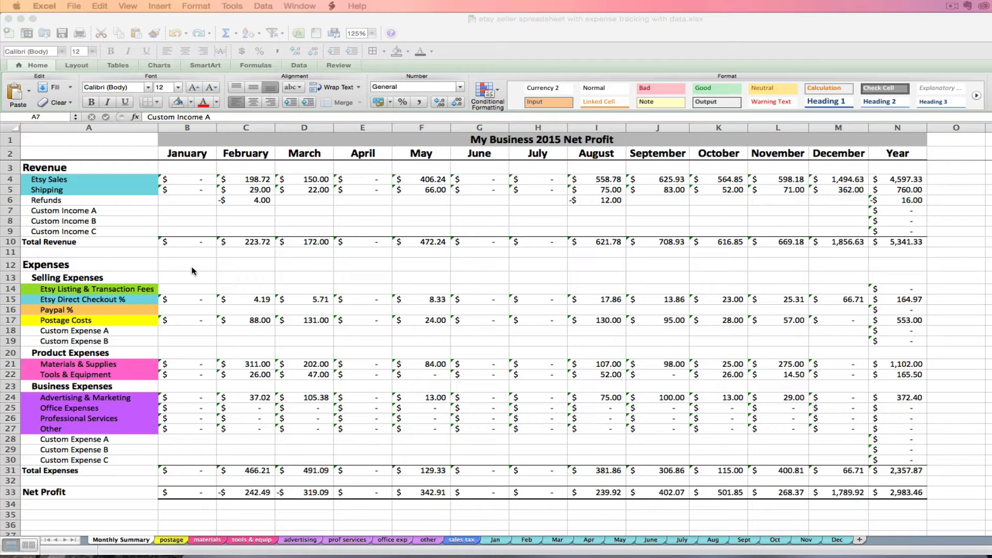
pyautogui.moveTo(228, 311)
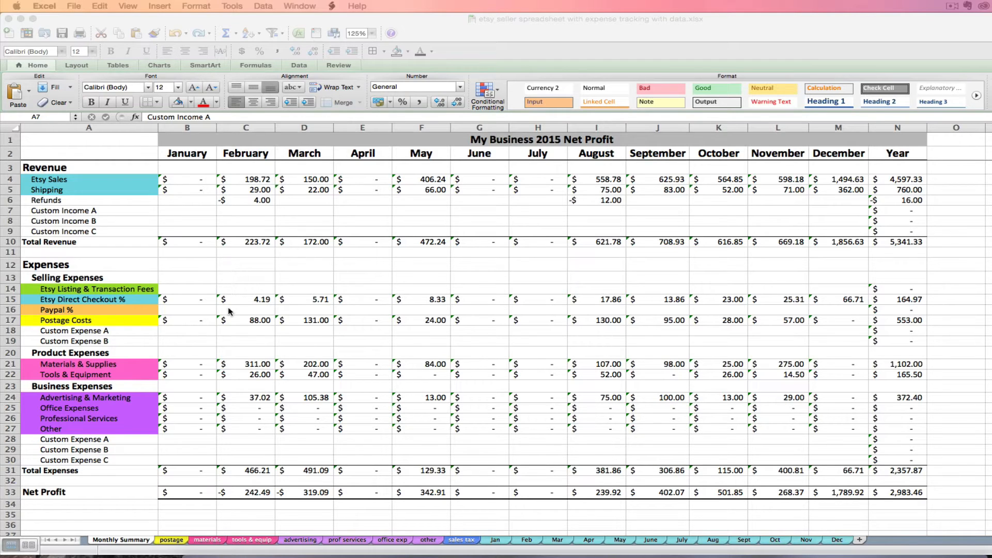
pyautogui.moveTo(244, 385)
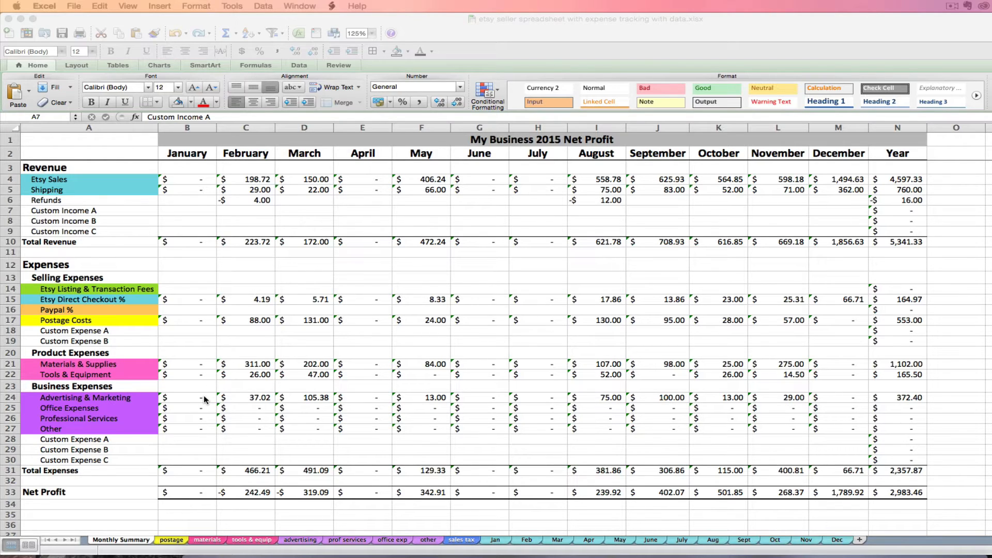
pyautogui.moveTo(204, 386)
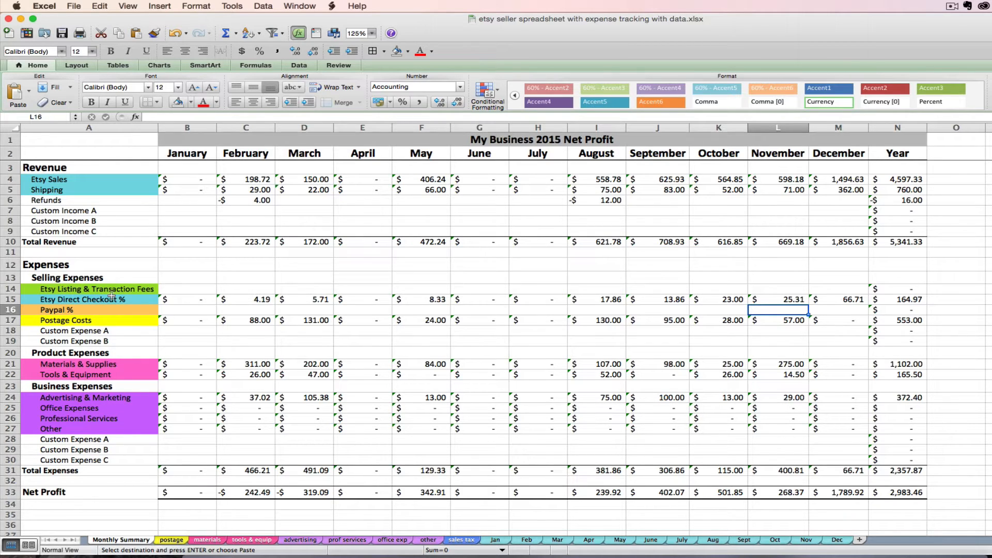
pyautogui.moveTo(140, 347)
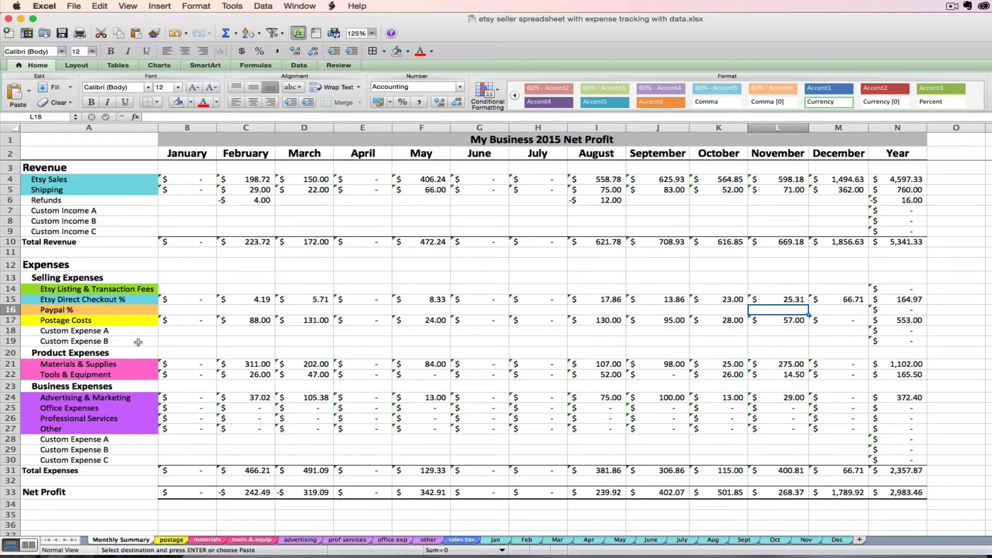
pyautogui.moveTo(129, 322)
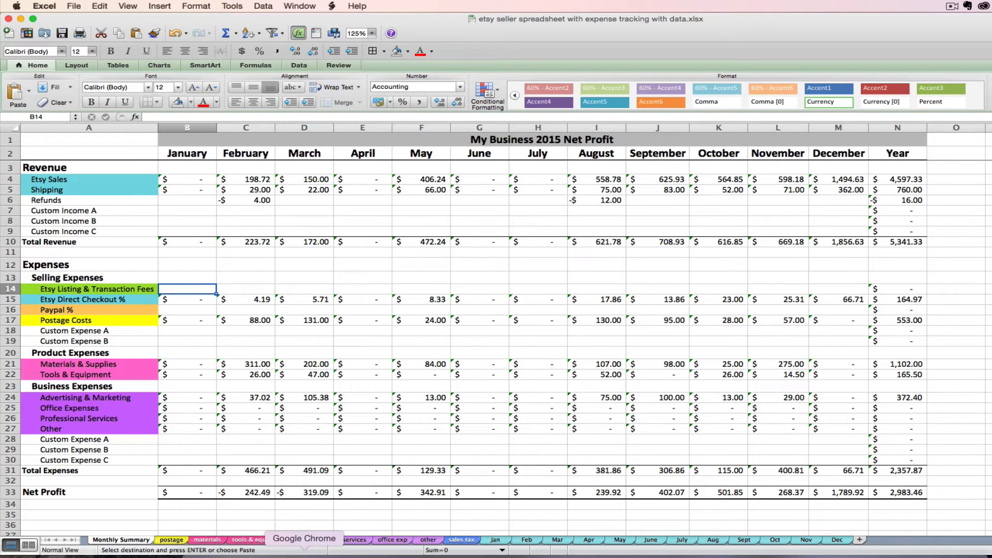
pyautogui.click(304, 539)
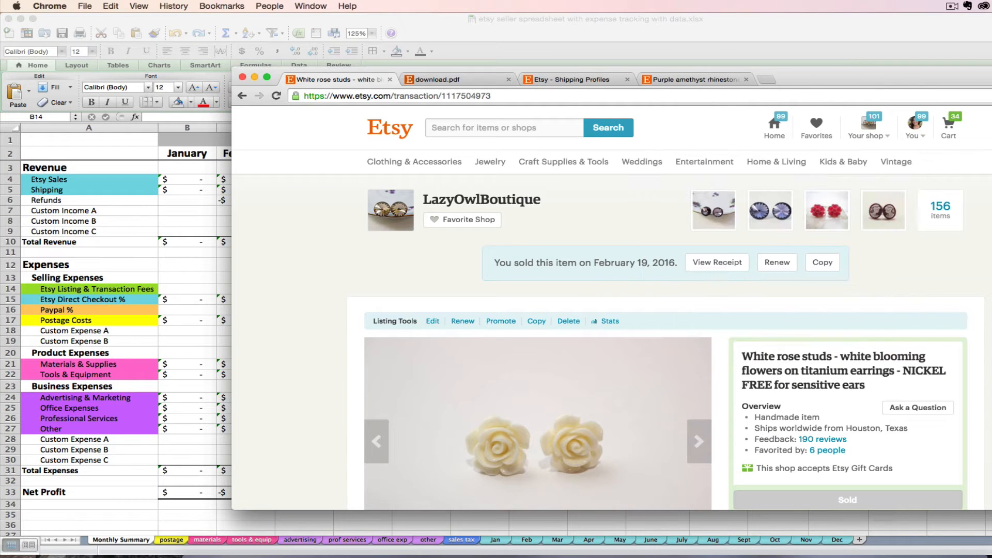
pyautogui.moveTo(867, 135)
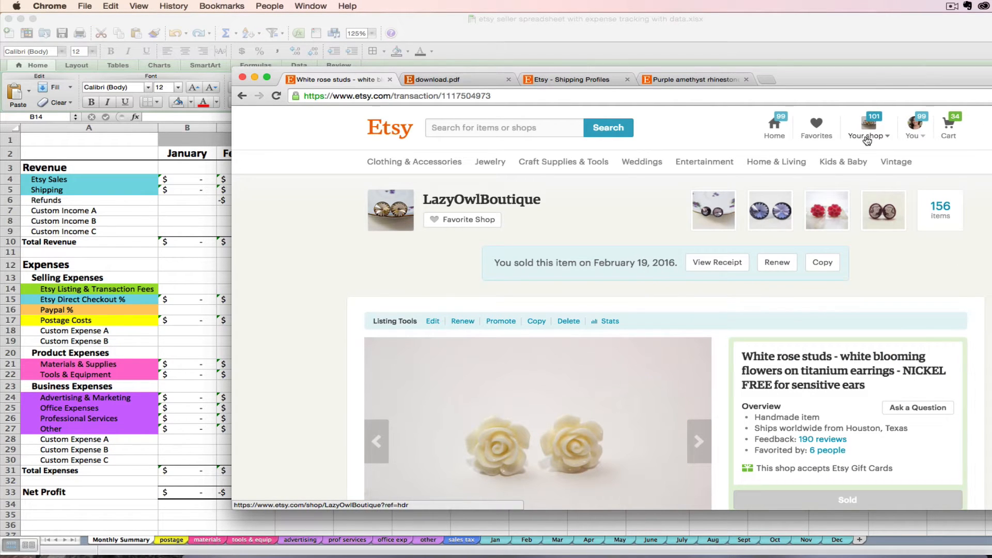
pyautogui.click(865, 135)
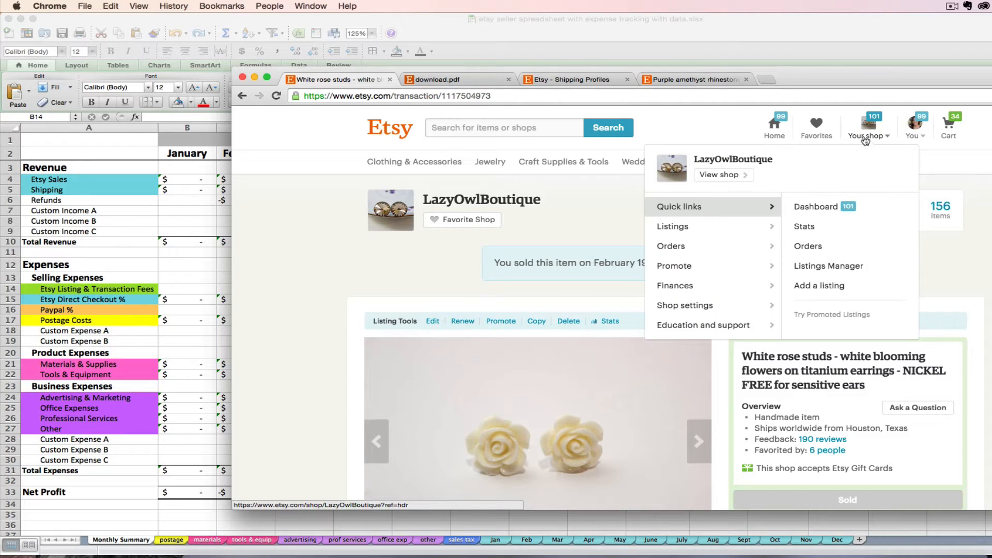
pyautogui.moveTo(674, 285)
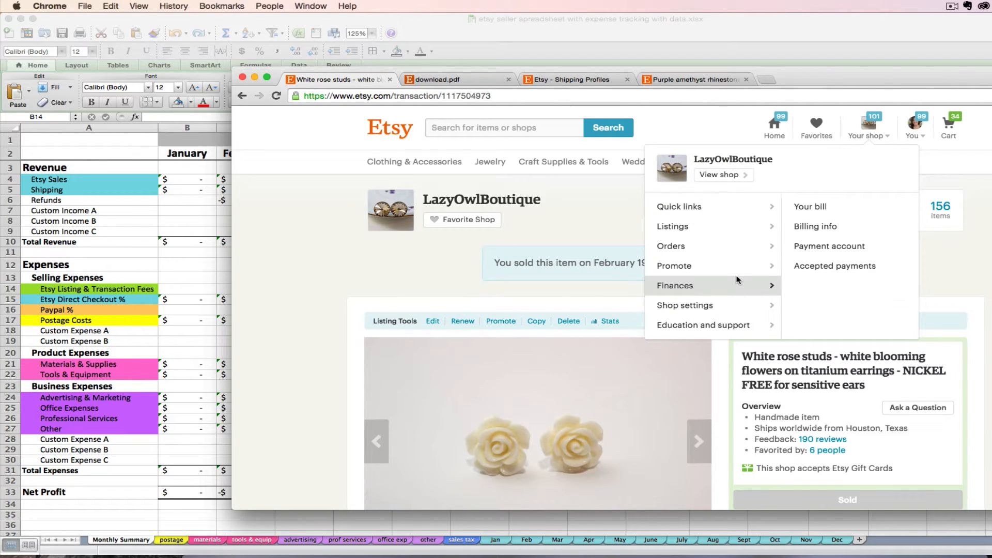
pyautogui.moveTo(818, 210)
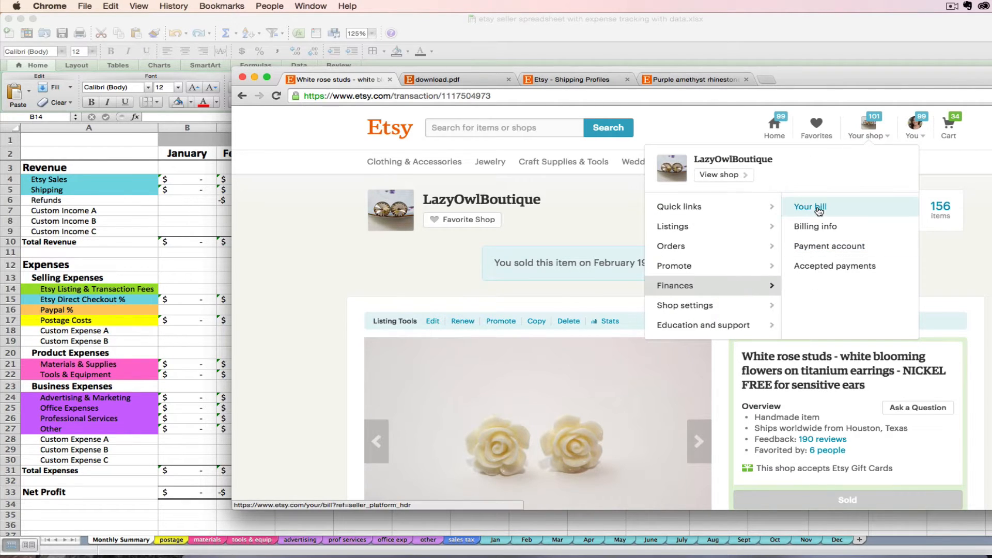
pyautogui.click(810, 207)
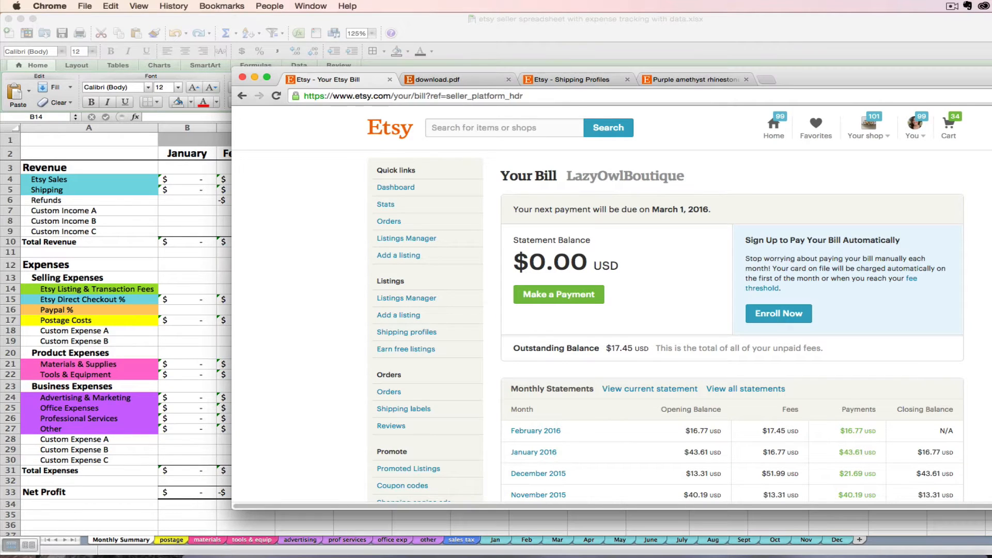
pyautogui.scroll(-3)
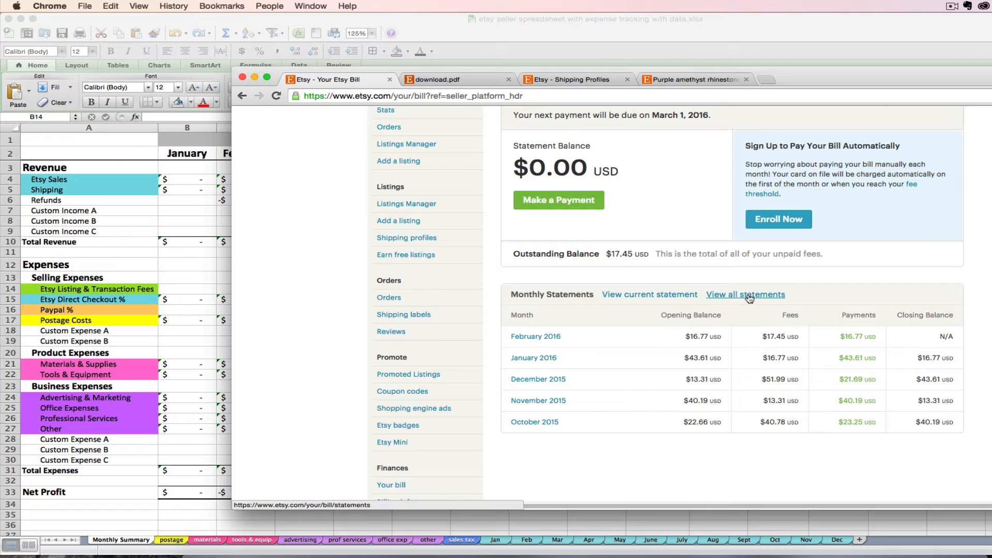
pyautogui.moveTo(555, 352)
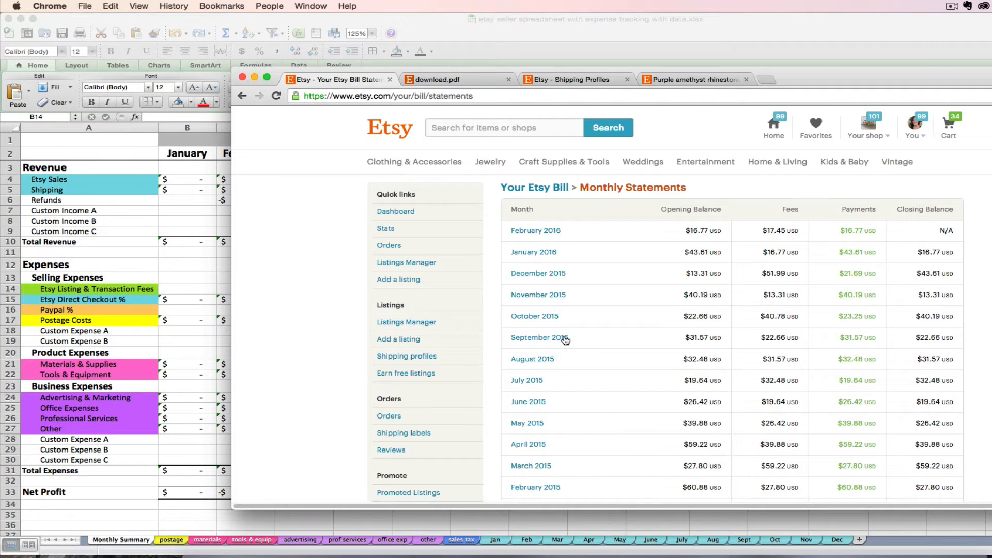
pyautogui.moveTo(600, 291)
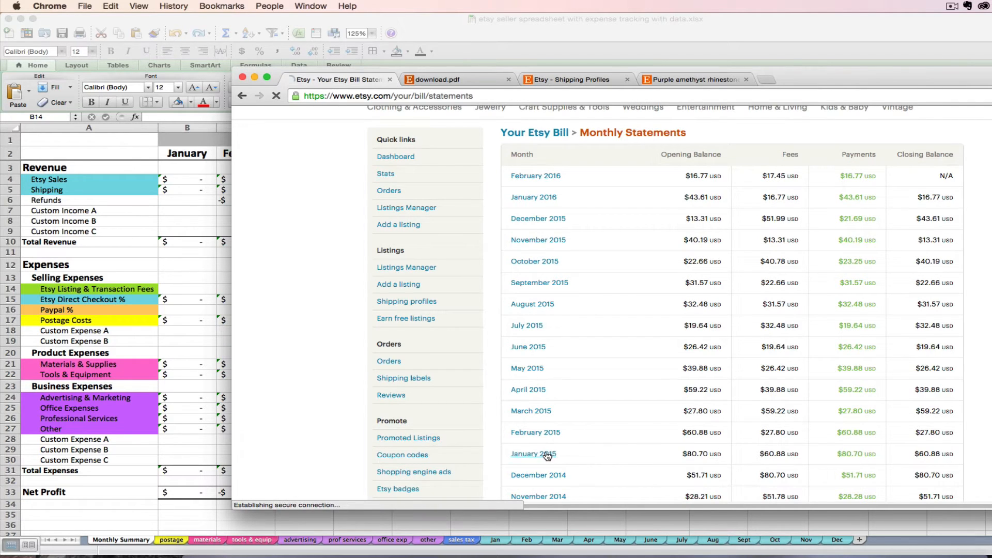
# Open the January 2015 bill and highlight its listing, transaction, edit and renew fees.
pyautogui.click(533, 453)
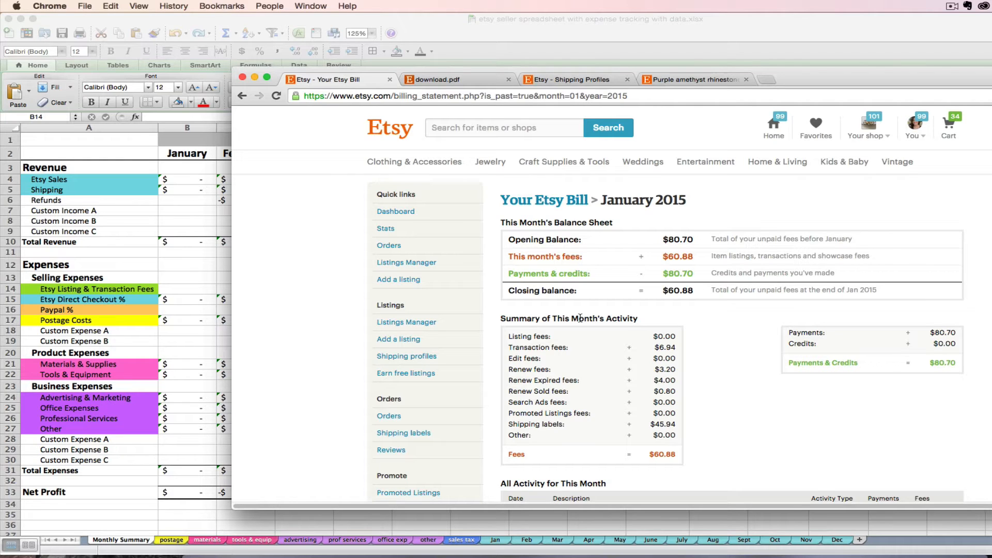
pyautogui.moveTo(740, 264)
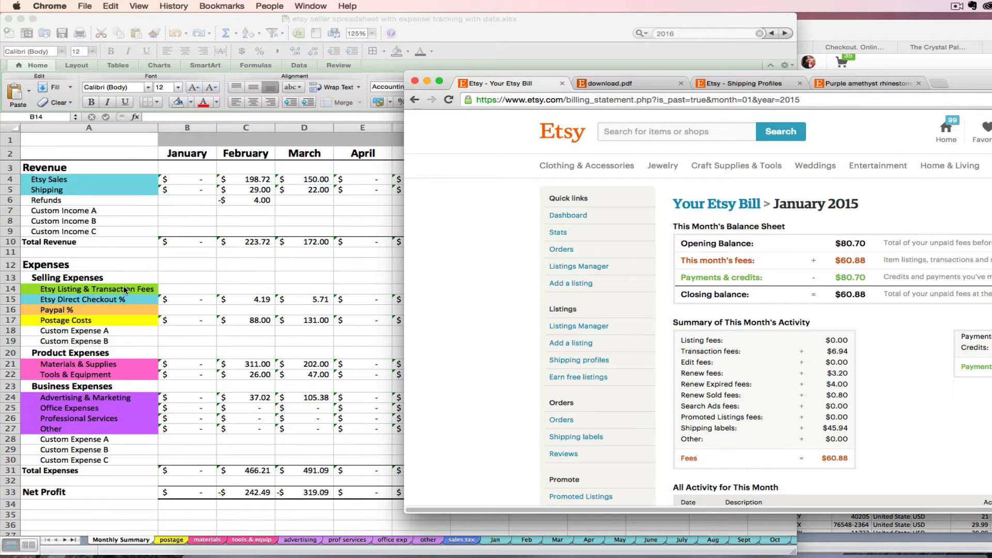
pyautogui.moveTo(637, 362)
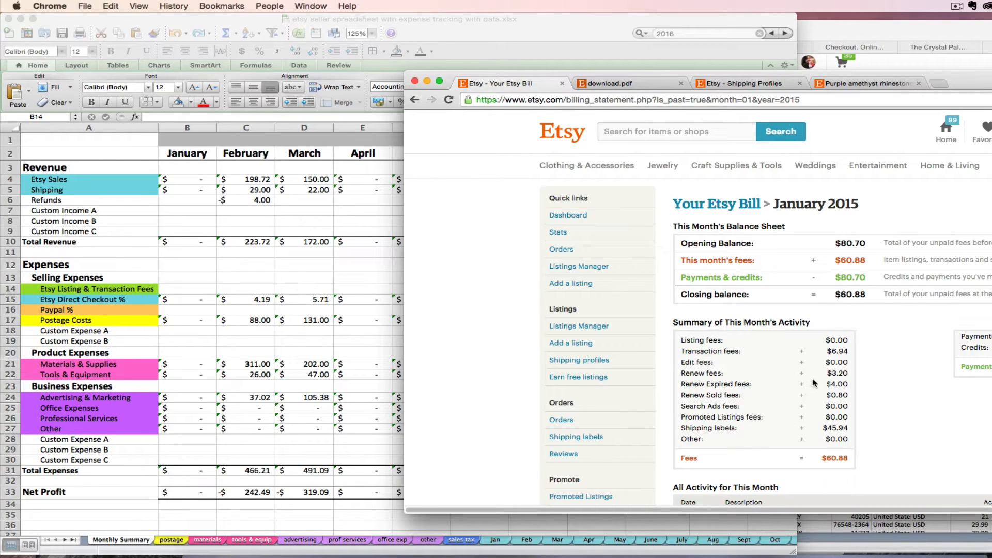
pyautogui.moveTo(851, 375)
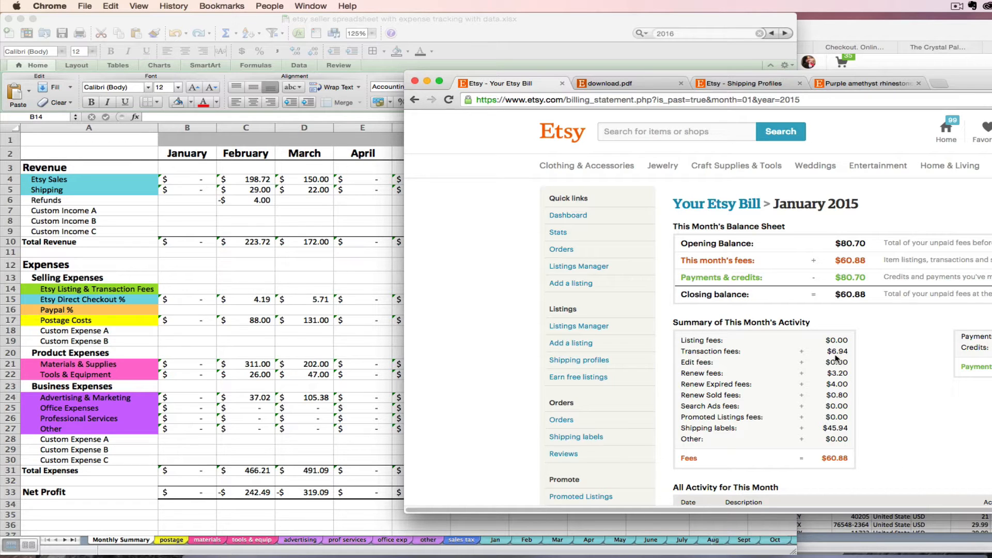
pyautogui.moveTo(713, 337)
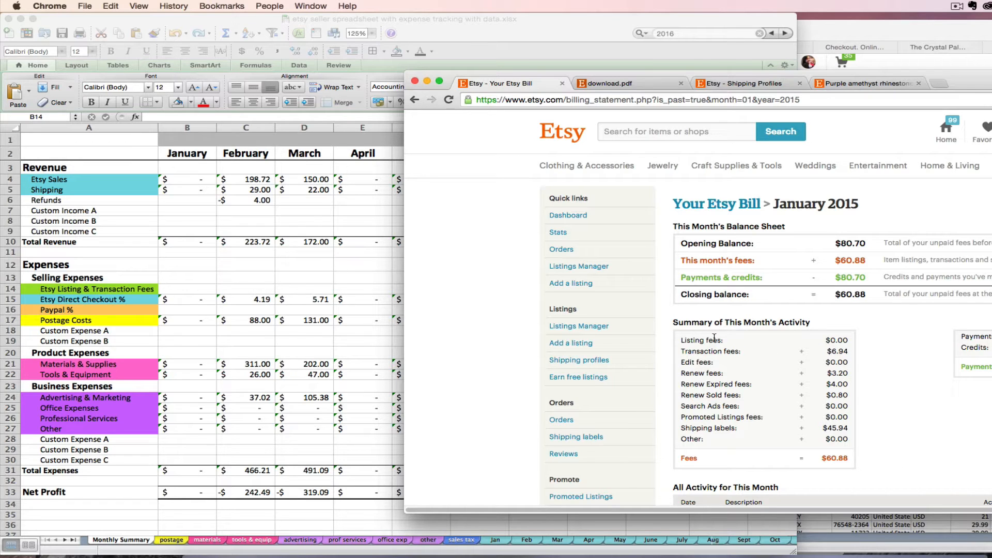
pyautogui.moveTo(816, 376)
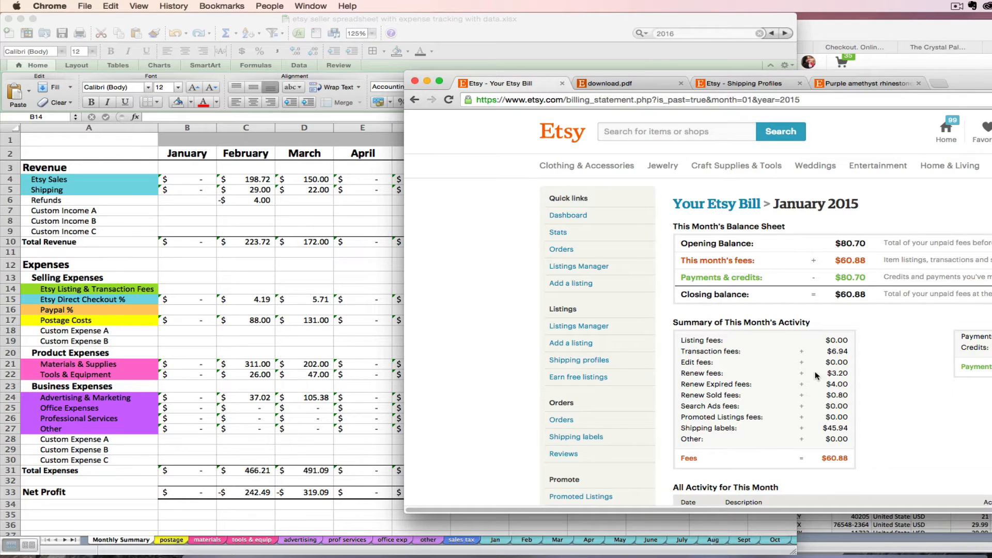
pyautogui.doubleClick(691, 340)
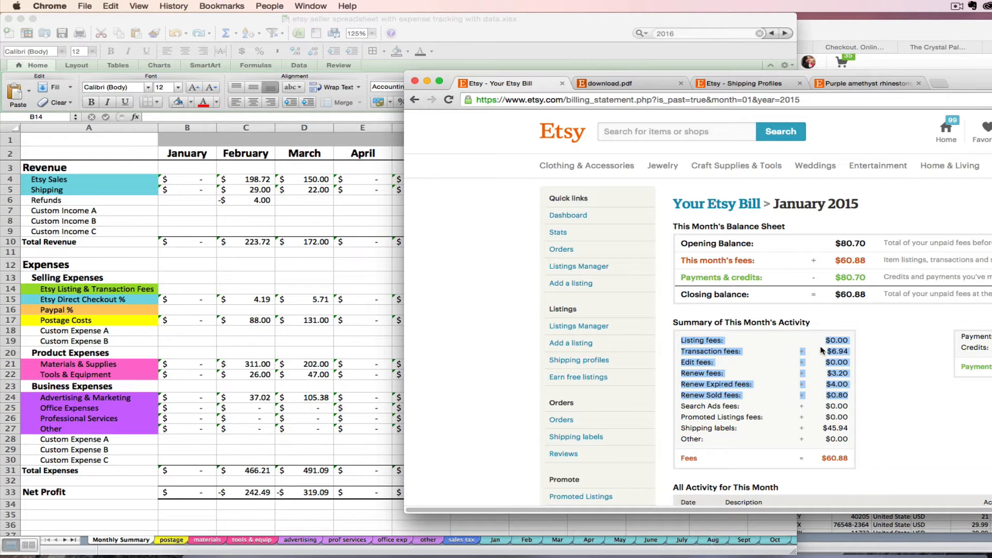
pyautogui.moveTo(245, 298)
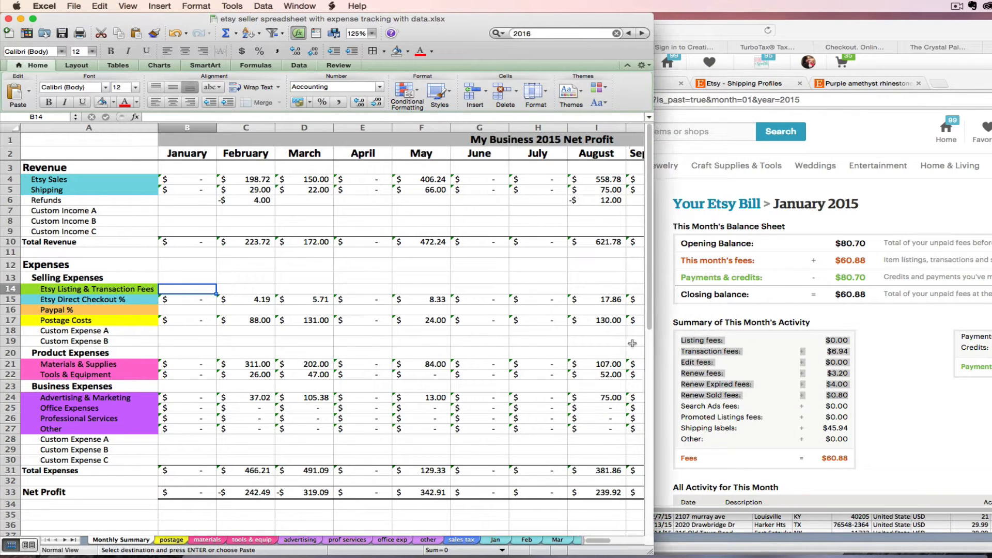
pyautogui.moveTo(180, 287)
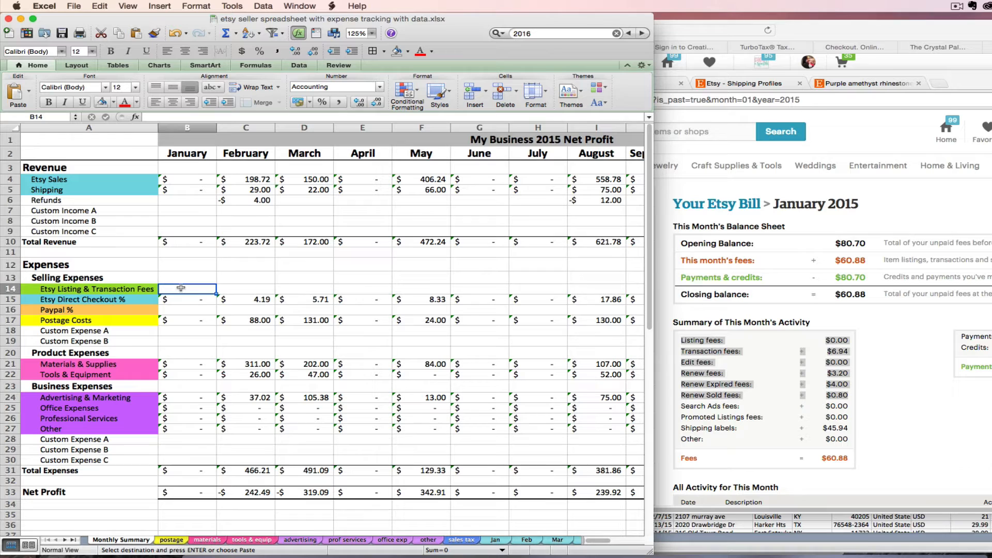
pyautogui.moveTo(184, 299)
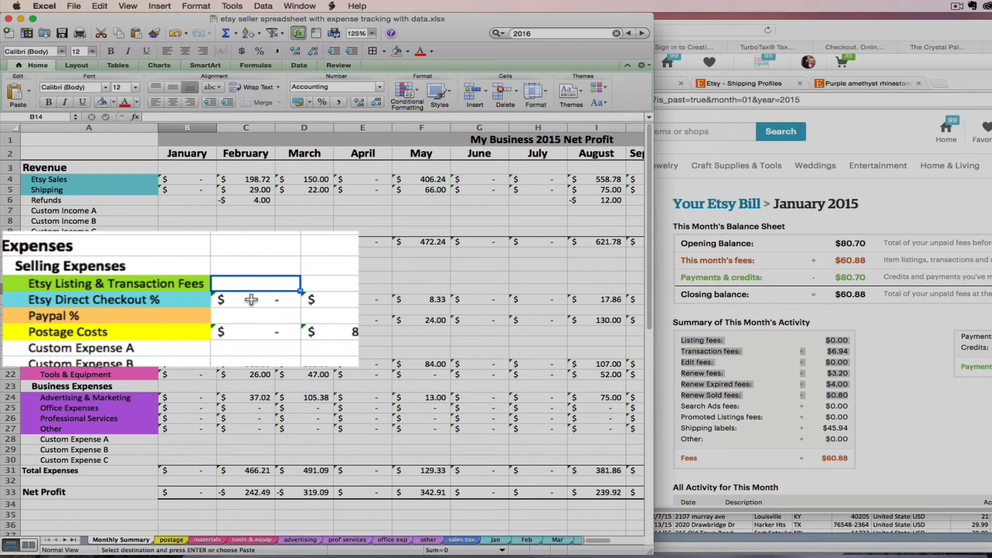
# Enter =6.94+3.20+4+.80 in B14 for January Etsy fees and verify the formula.
pyautogui.write('=')
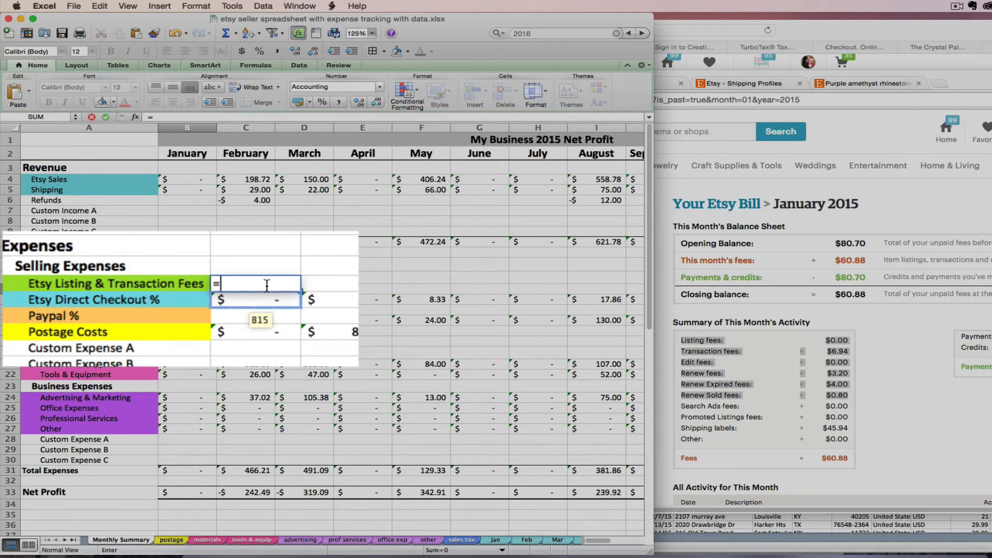
pyautogui.write('6.94')
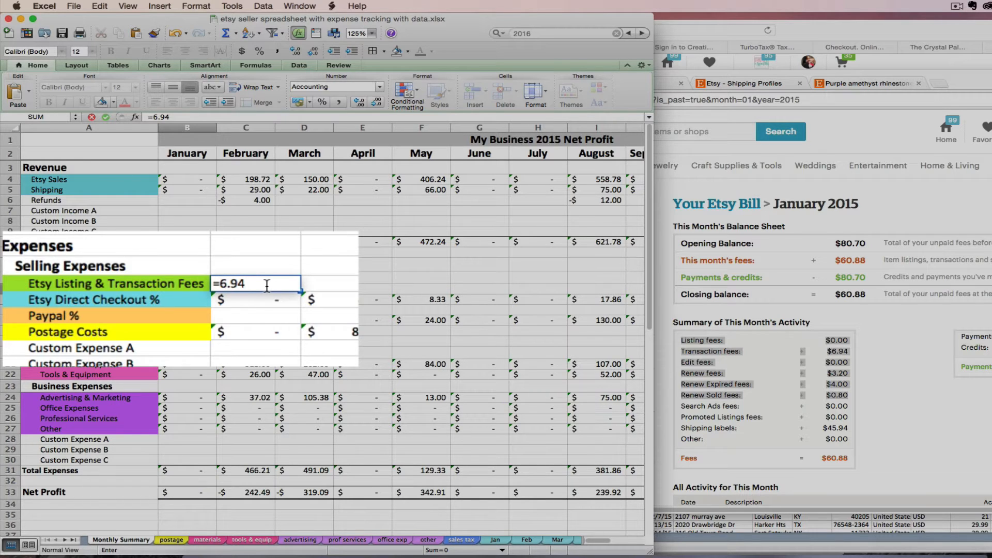
pyautogui.write('+')
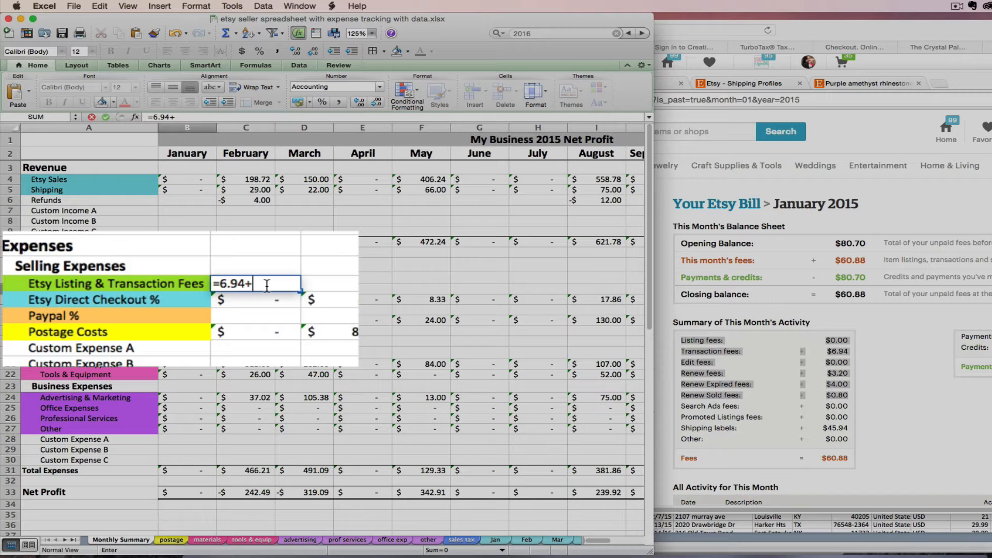
pyautogui.write('3.20')
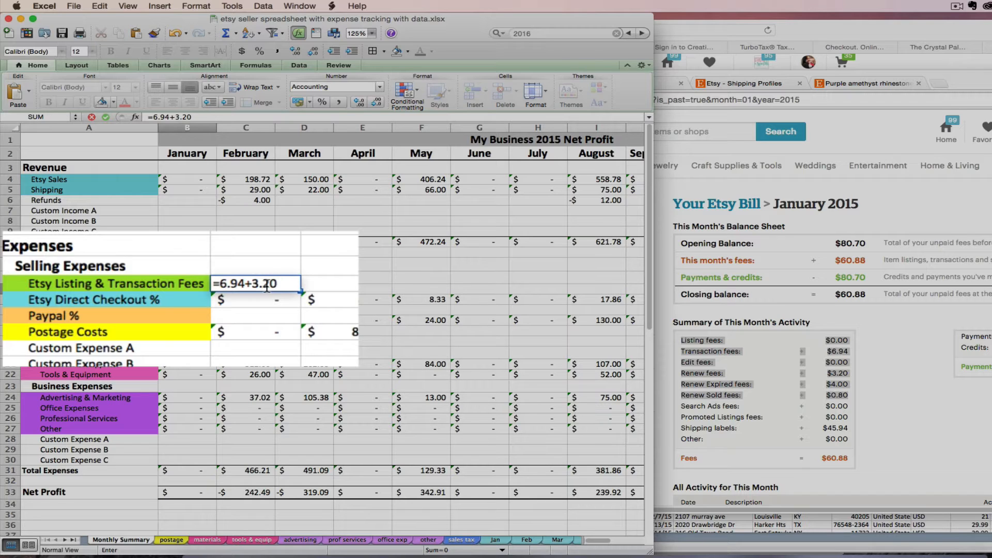
pyautogui.write('+')
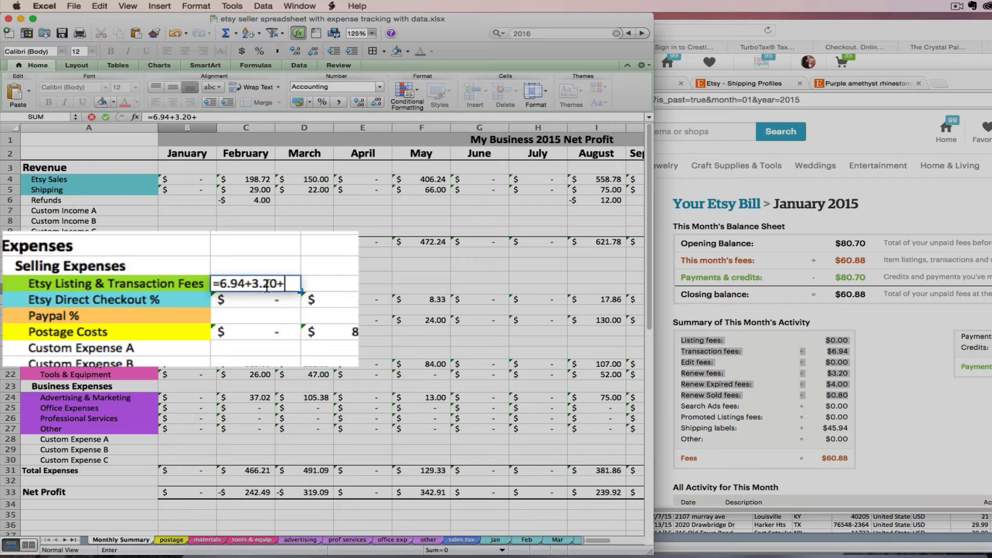
pyautogui.write('4+')
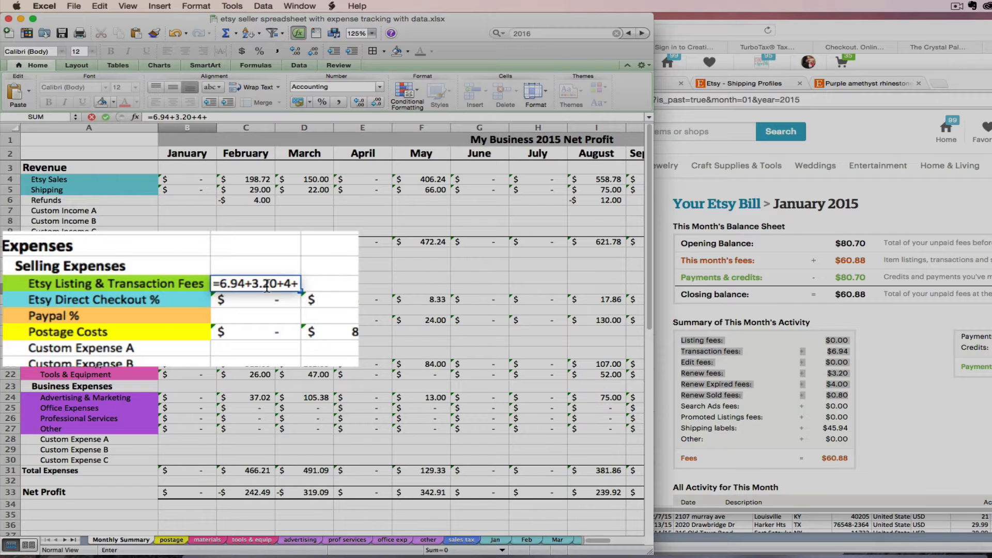
pyautogui.write('.8')
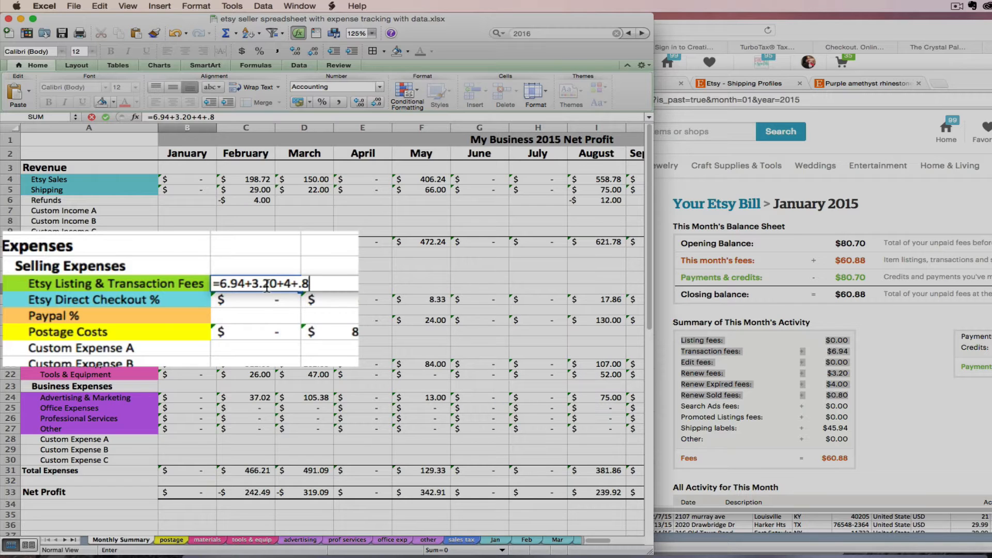
pyautogui.write('0')
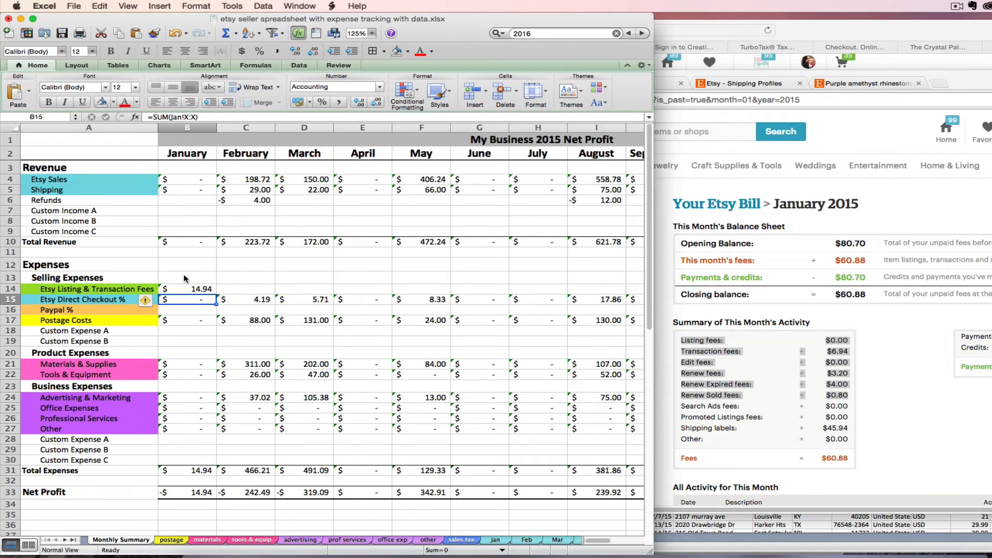
pyautogui.click(187, 288)
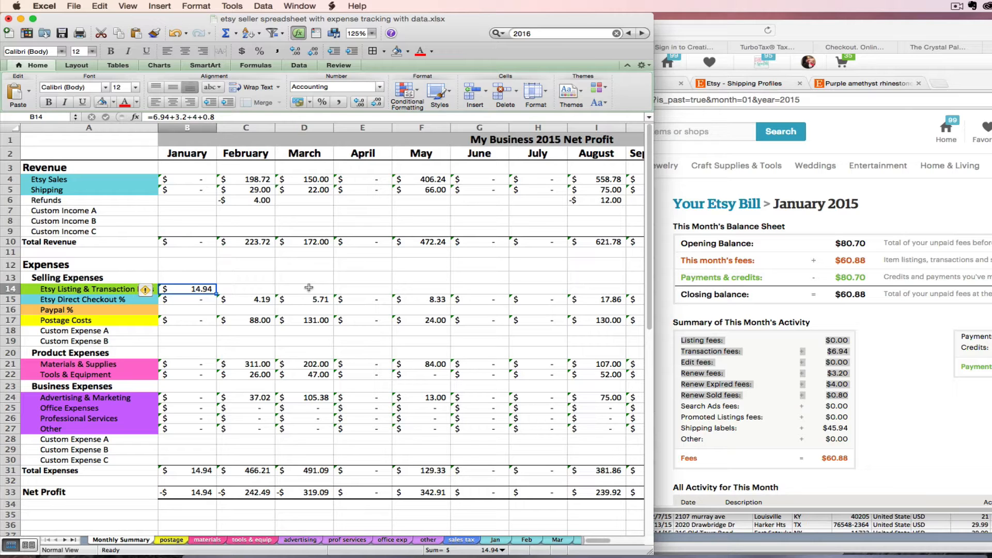
pyautogui.click(246, 290)
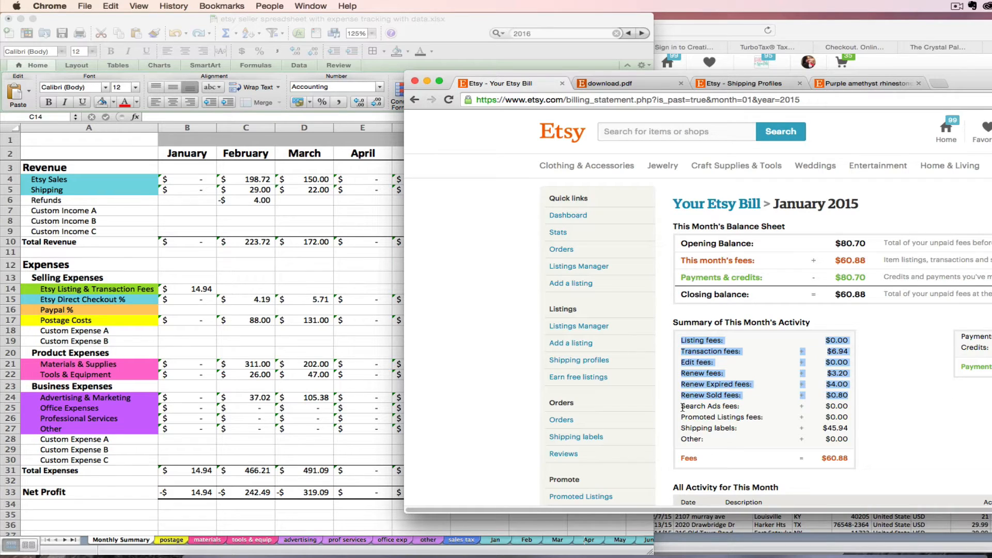
pyautogui.moveTo(690, 439)
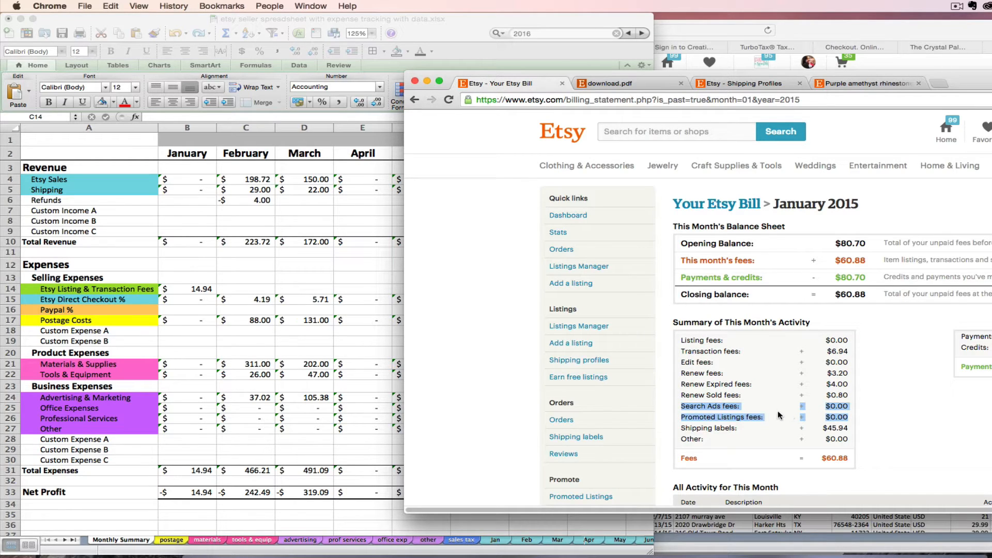
pyautogui.moveTo(780, 415)
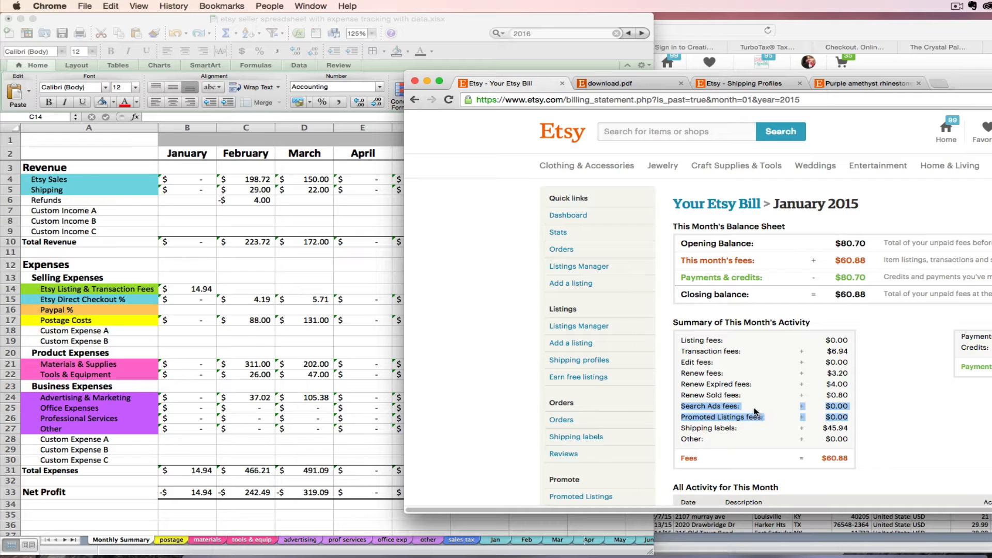
pyautogui.moveTo(743, 414)
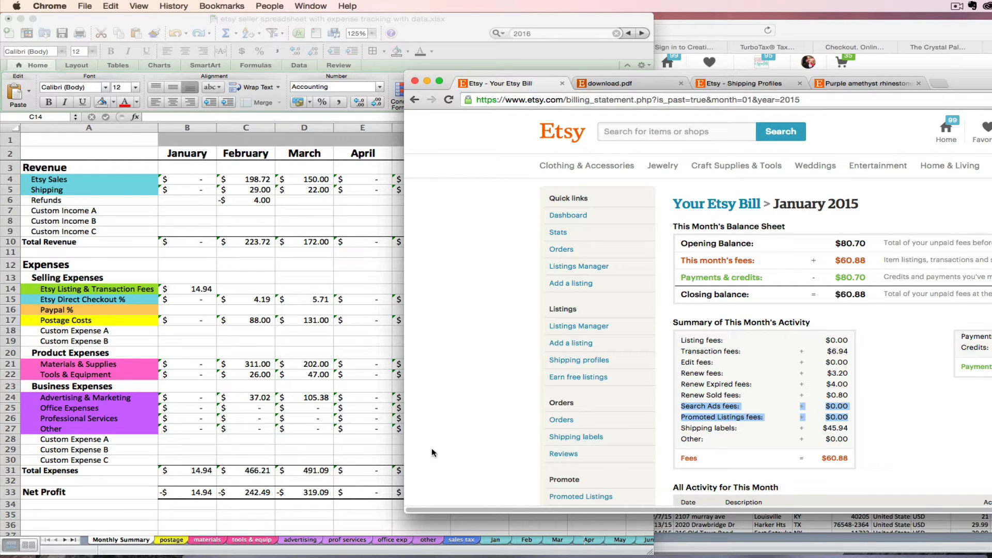
# Bring up the Advertising & Marketing Expenses sheet in Excel.
pyautogui.click(300, 539)
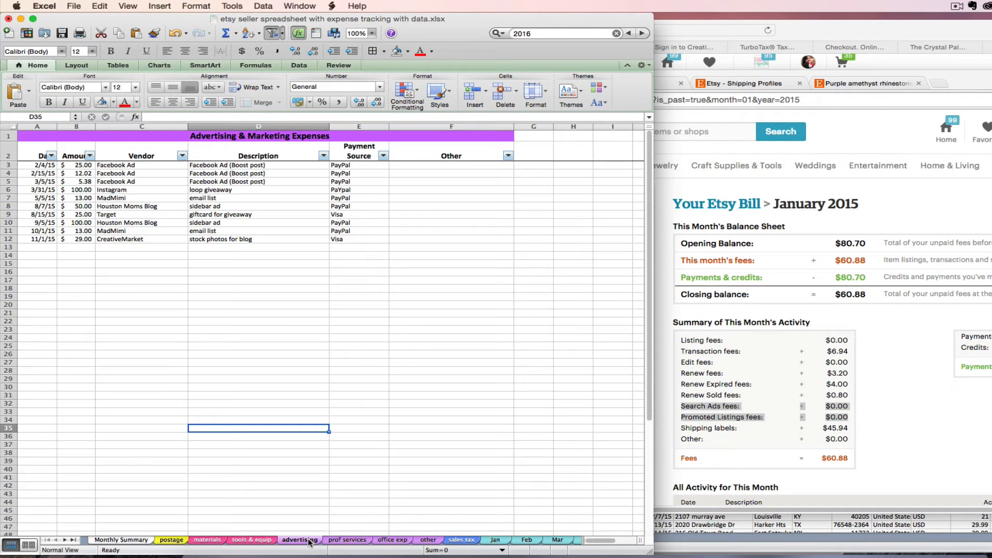
pyautogui.moveTo(175, 238)
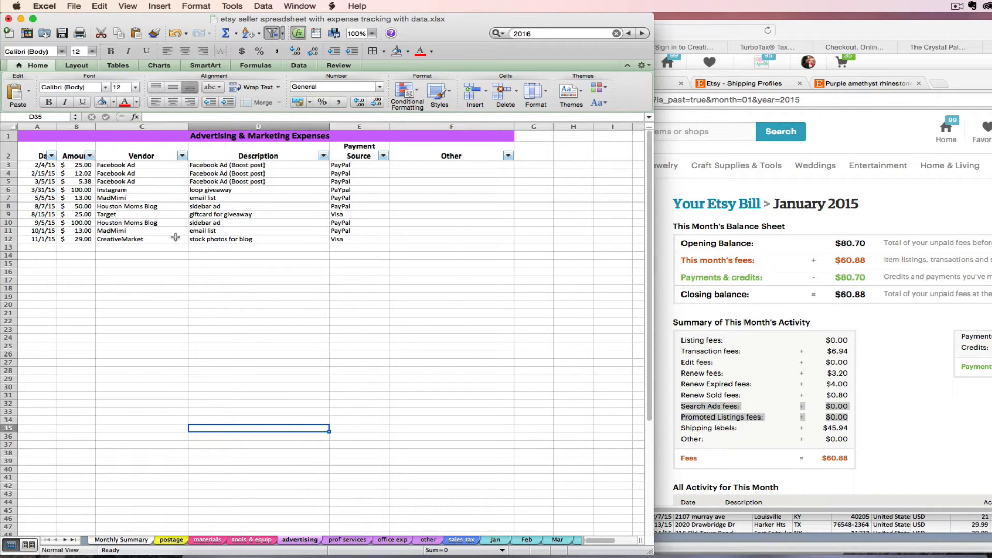
pyautogui.moveTo(149, 198)
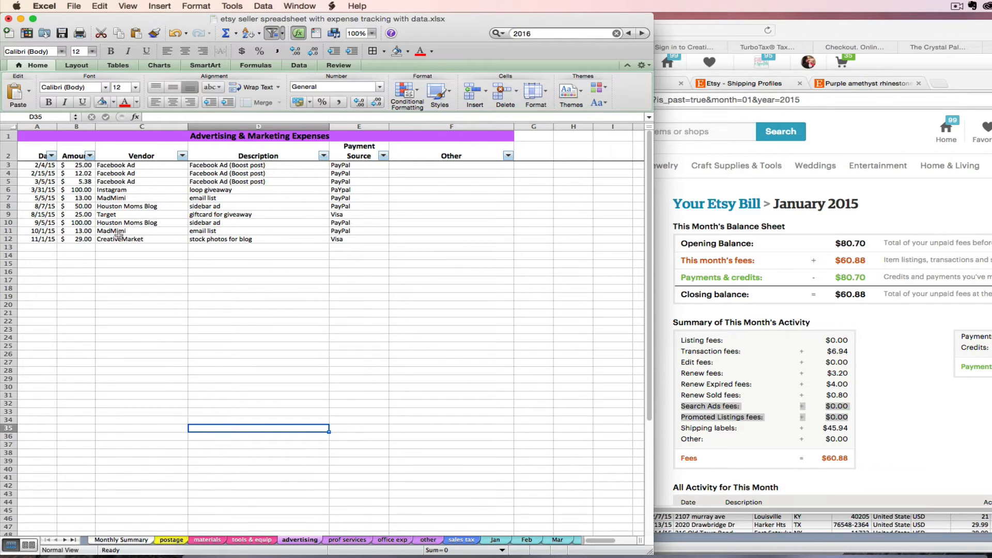
pyautogui.moveTo(905, 417)
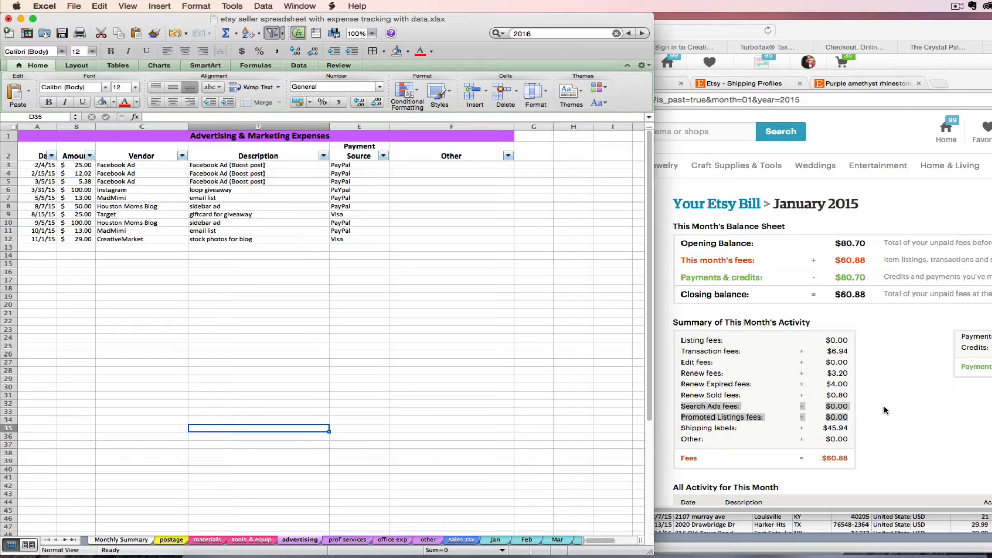
pyautogui.moveTo(789, 208)
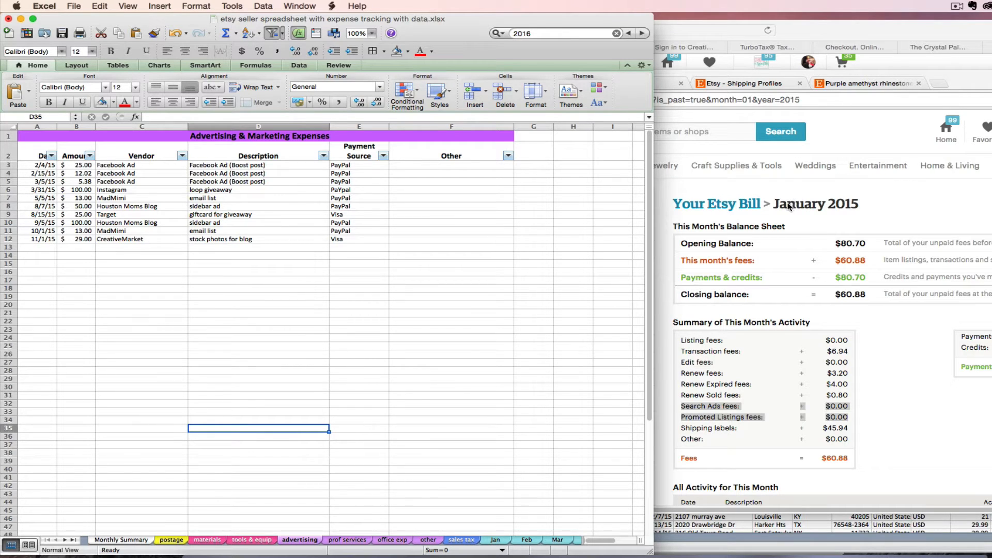
pyautogui.moveTo(784, 206)
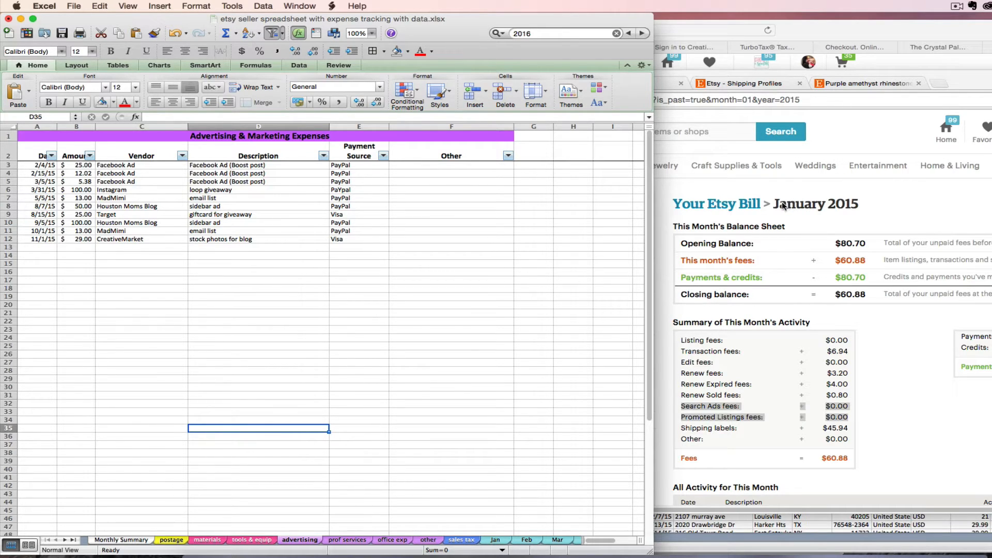
pyautogui.moveTo(771, 213)
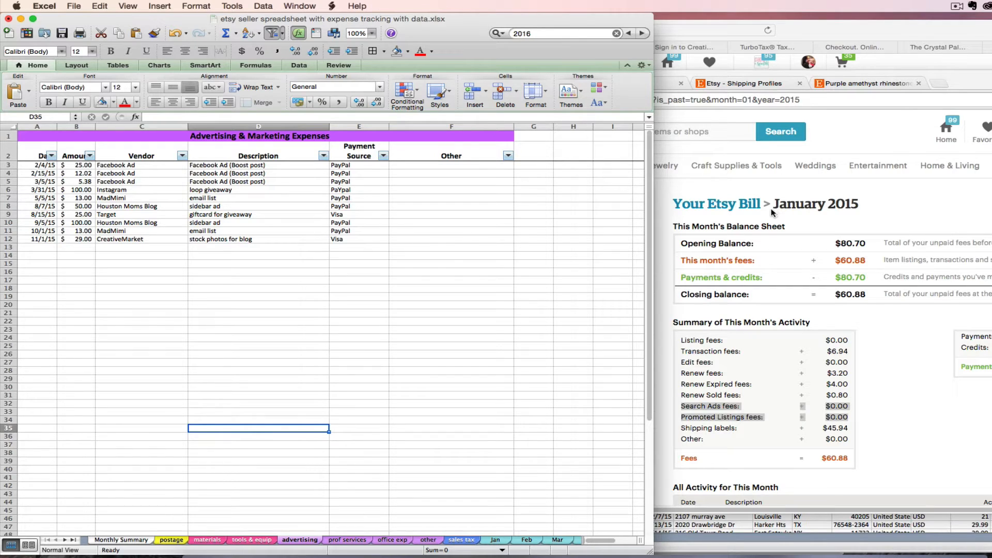
pyautogui.moveTo(768, 214)
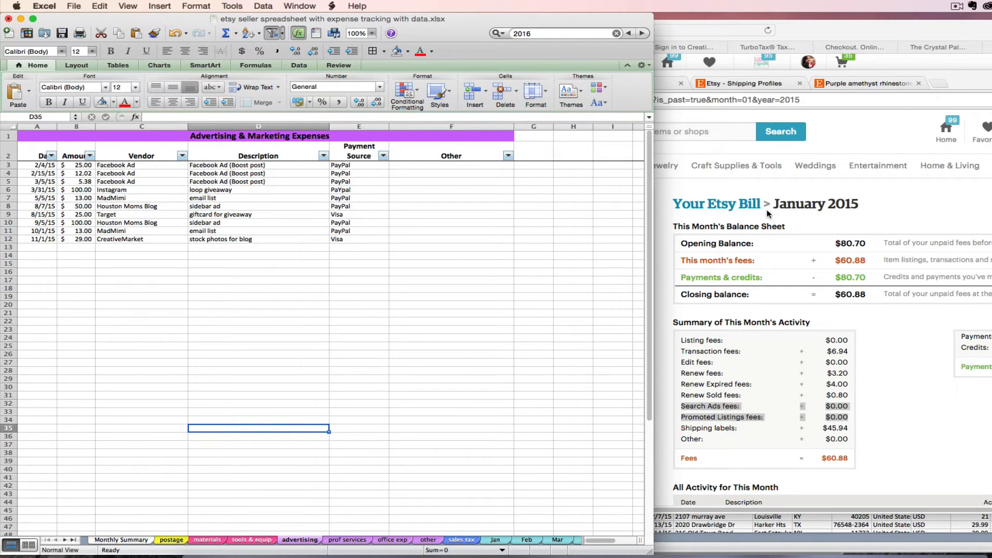
pyautogui.moveTo(788, 421)
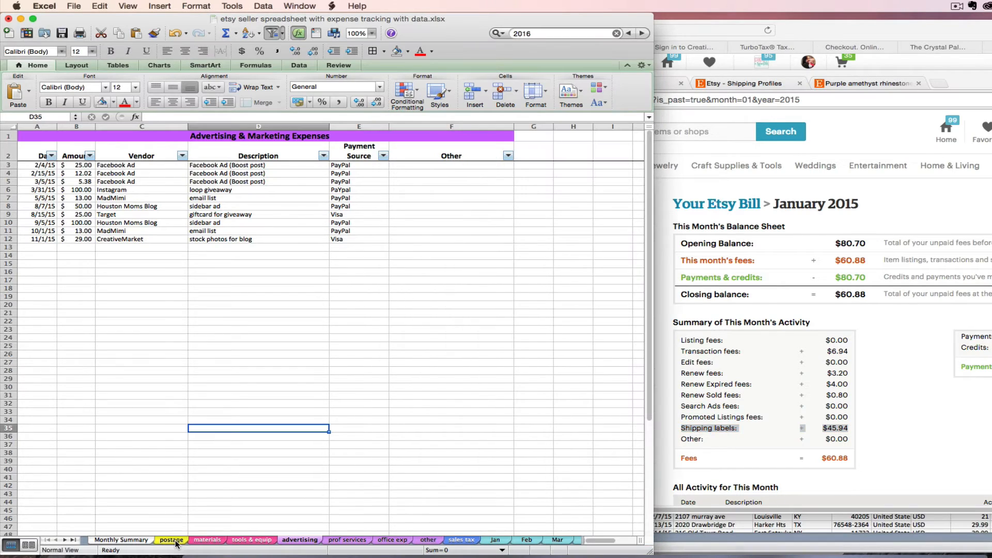
# Log a 1/31/15 USPS Etsy shipping labels entry, paid via paypal, noted 'from January bill'.
pyautogui.click(171, 539)
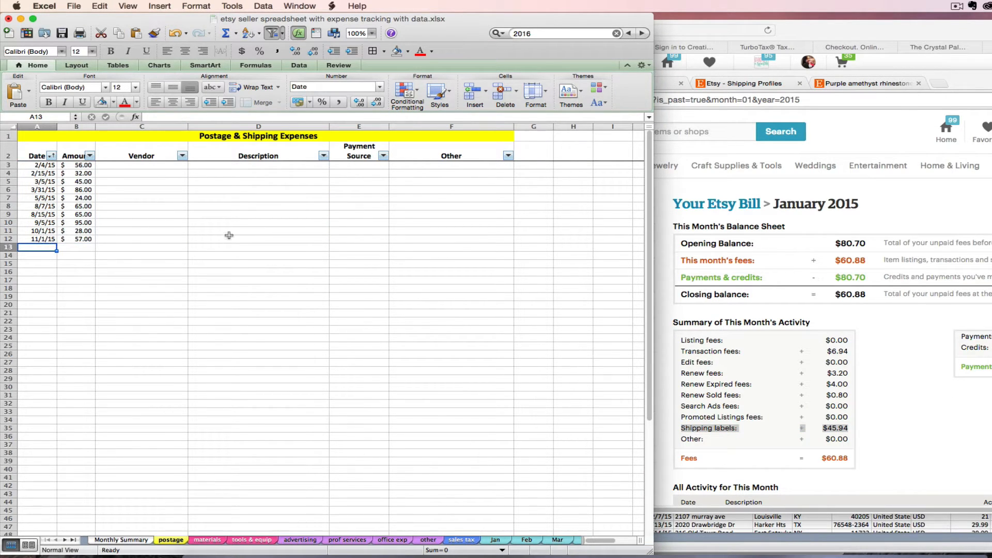
pyautogui.write('1/31/15')
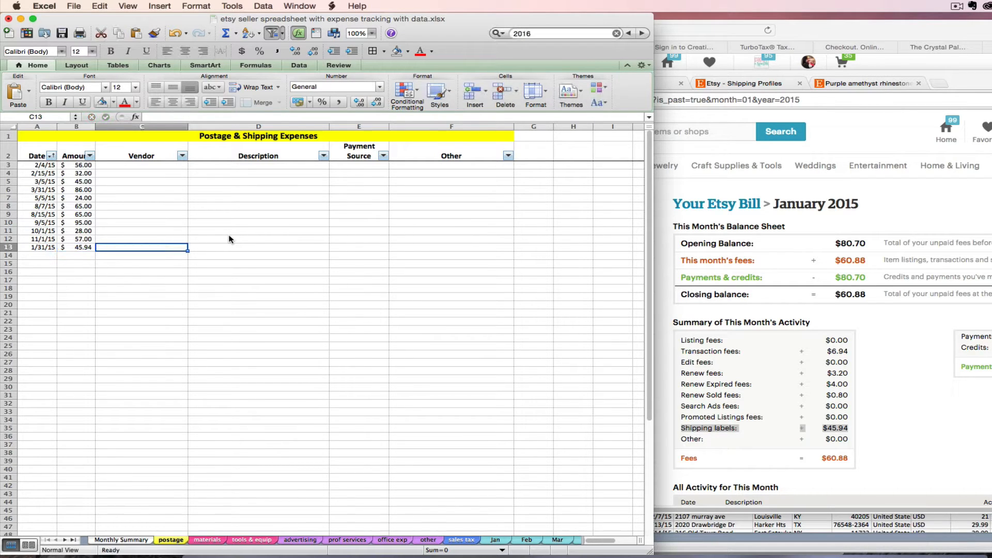
pyautogui.write('Etsy -')
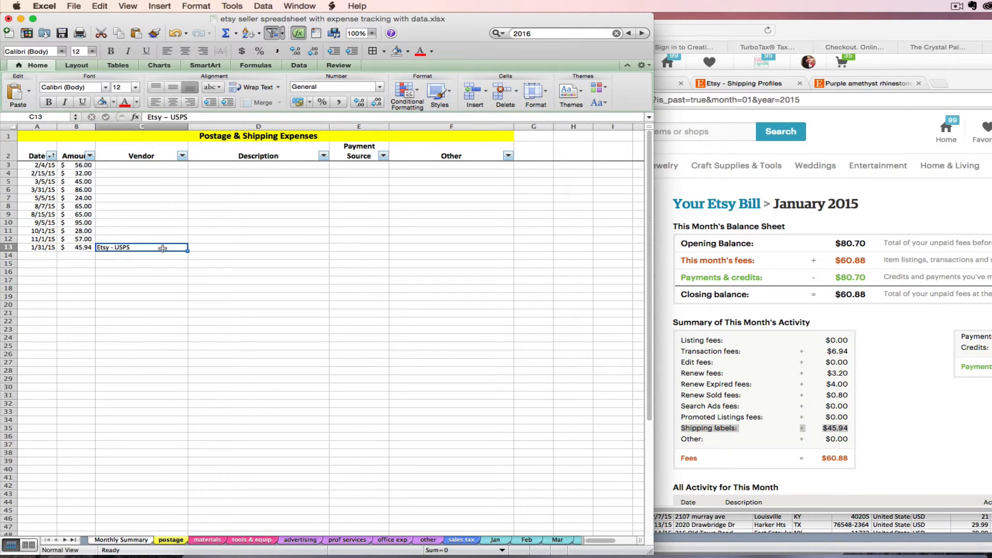
pyautogui.write('USPS')
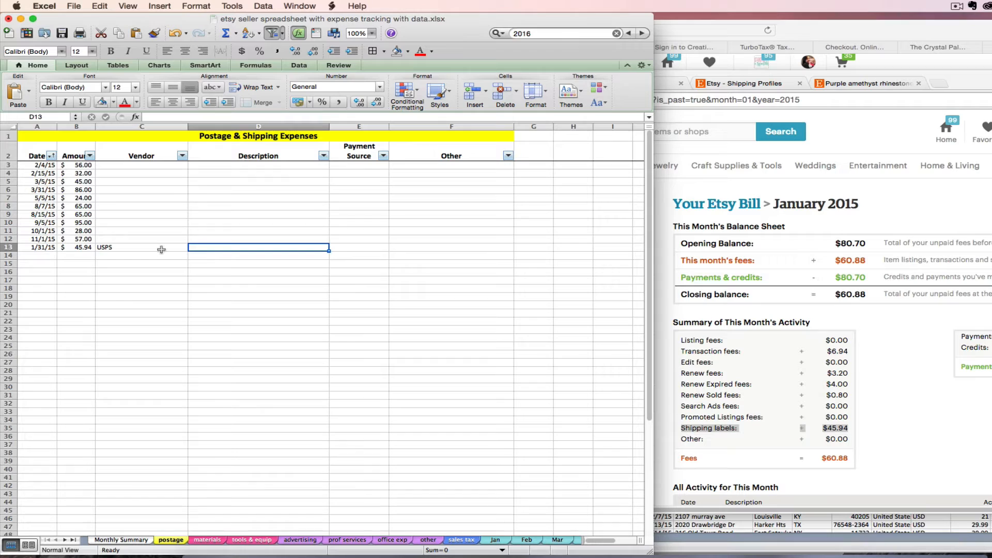
pyautogui.write('Etsy shipping labels Lazy Owl')
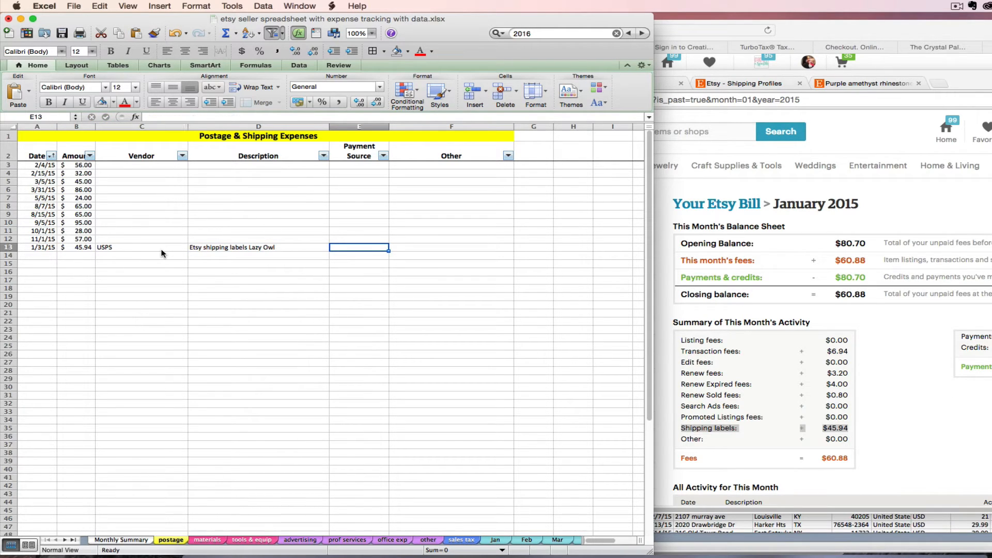
pyautogui.write('paypal')
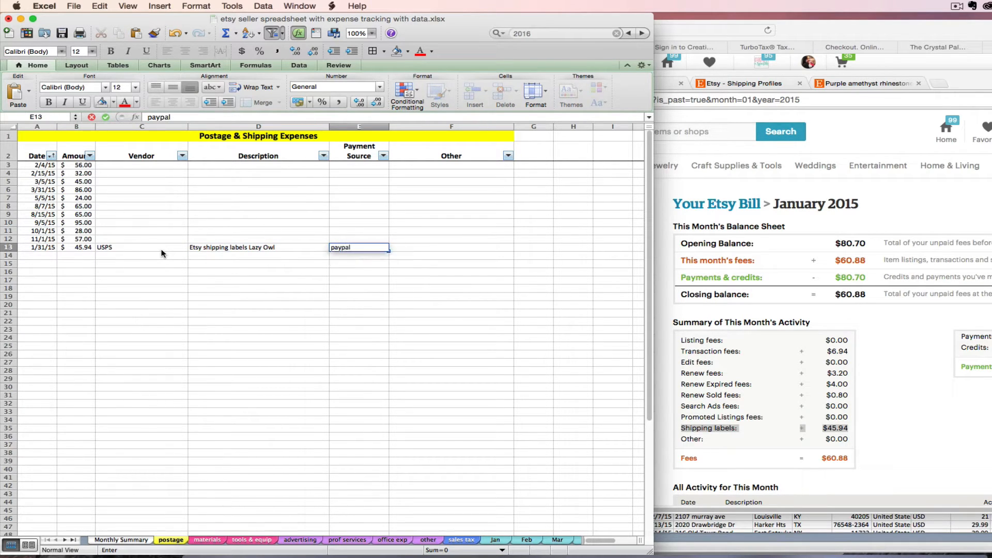
pyautogui.write('from January bill')
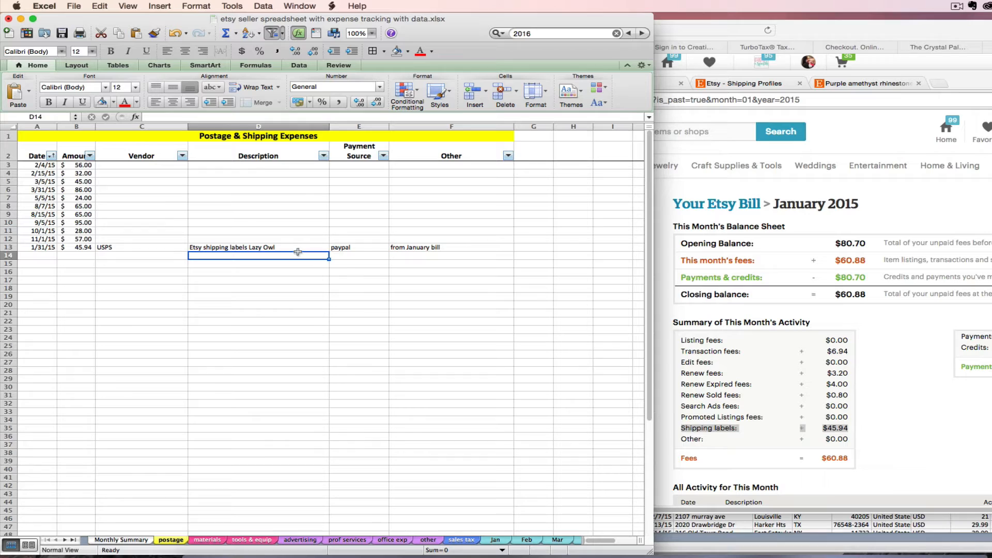
pyautogui.moveTo(697, 382)
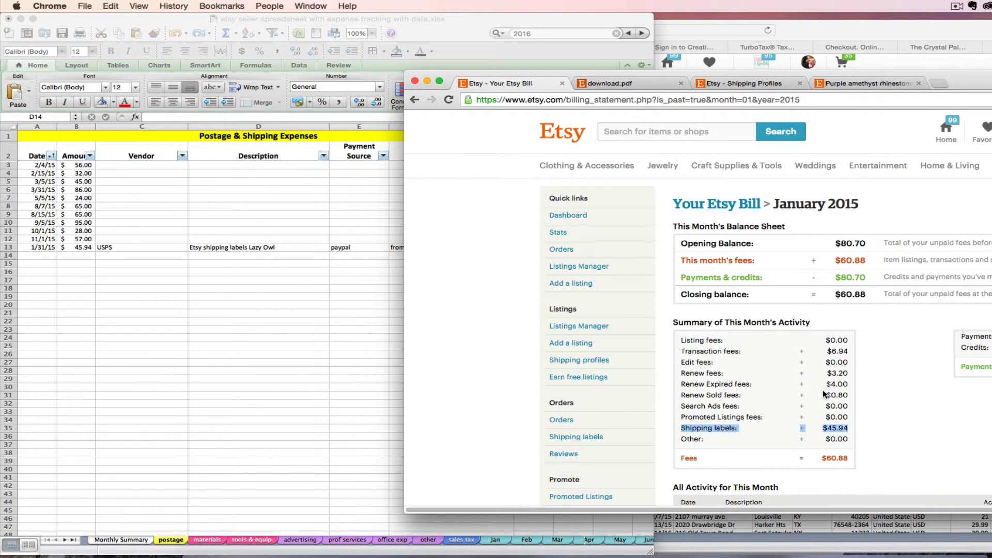
pyautogui.moveTo(616, 440)
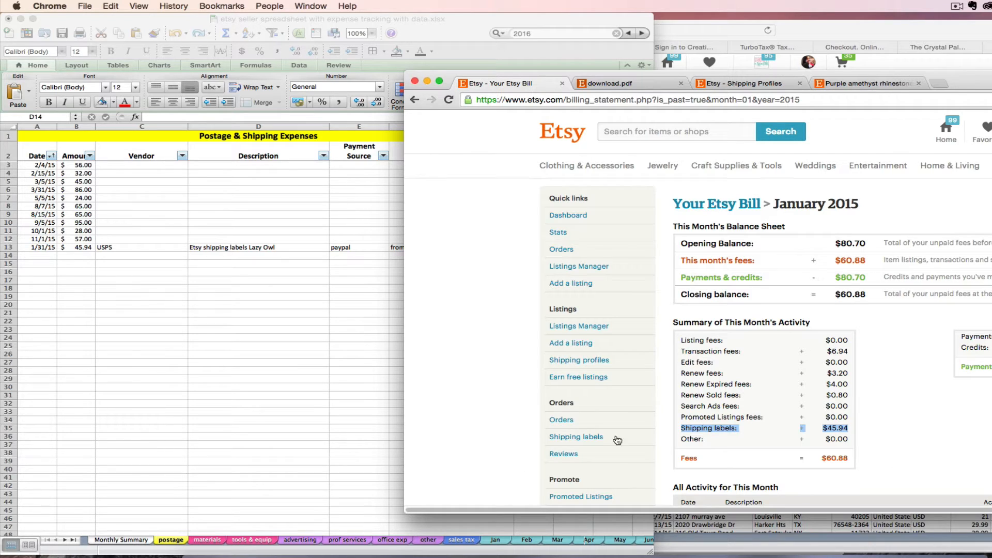
# Show the Monthly Summary's Etsy Listing & Transaction Fees and Paypal % expense rows.
pyautogui.click(258, 255)
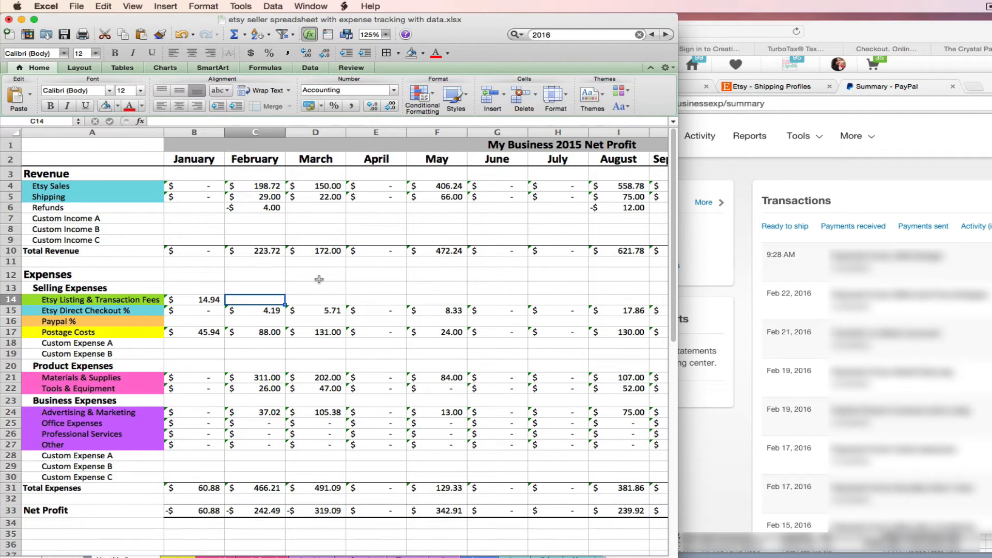
pyautogui.click(92, 299)
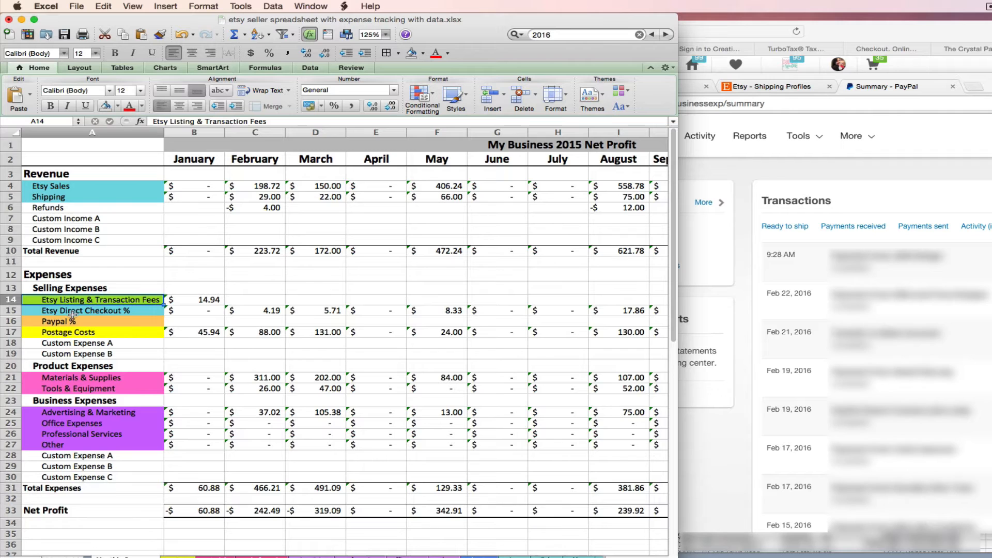
pyautogui.click(92, 310)
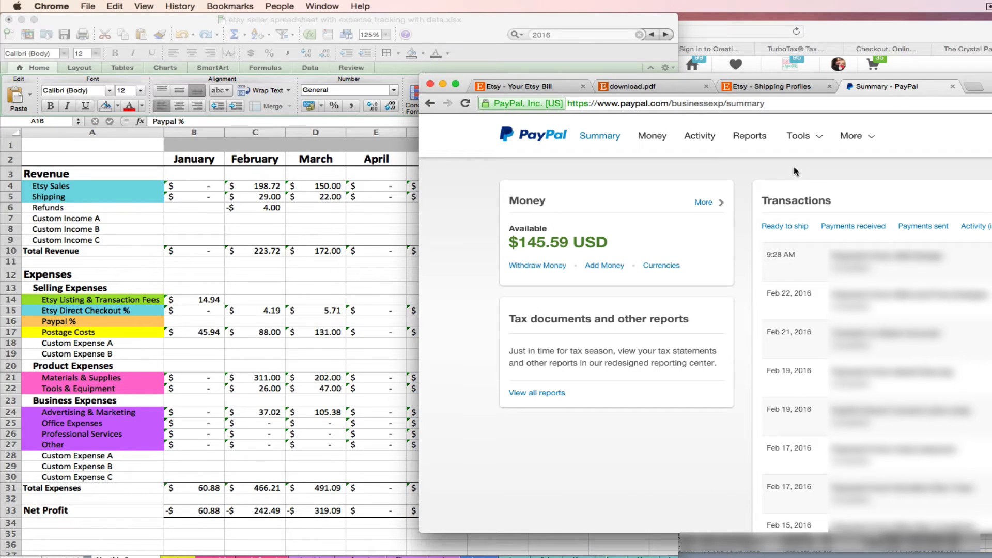
pyautogui.moveTo(788, 172)
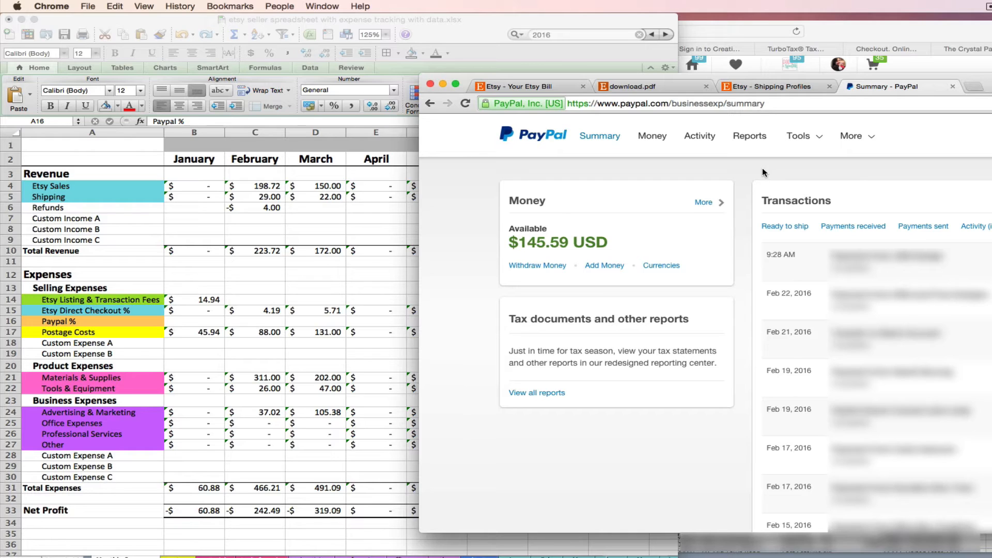
pyautogui.moveTo(761, 170)
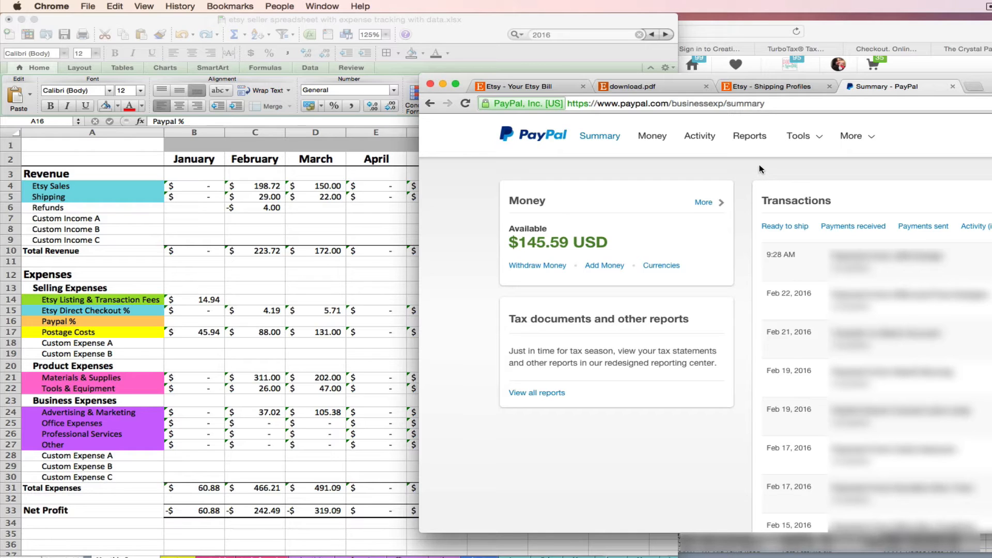
# Run PayPal's Monthly financial summary report for January 2015.
pyautogui.click(749, 135)
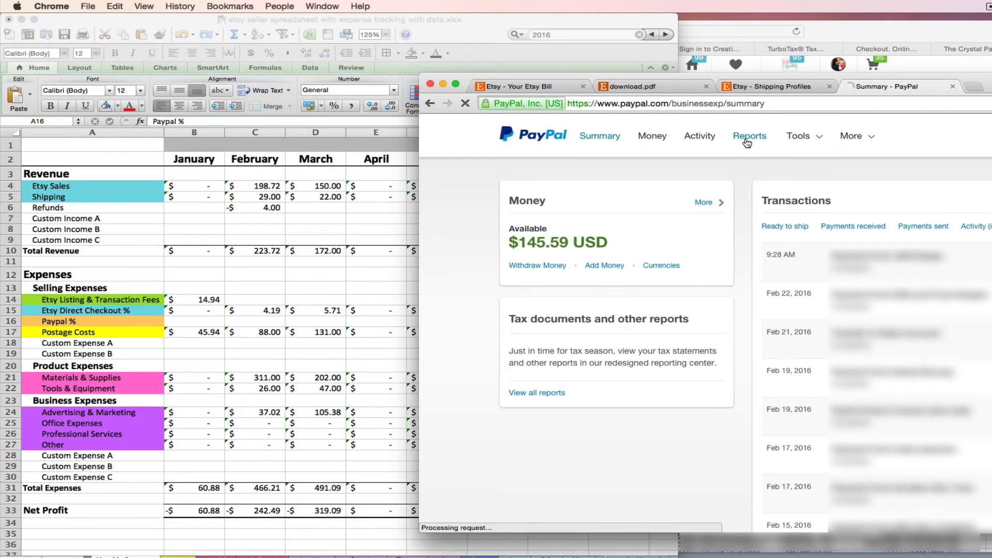
pyautogui.click(749, 135)
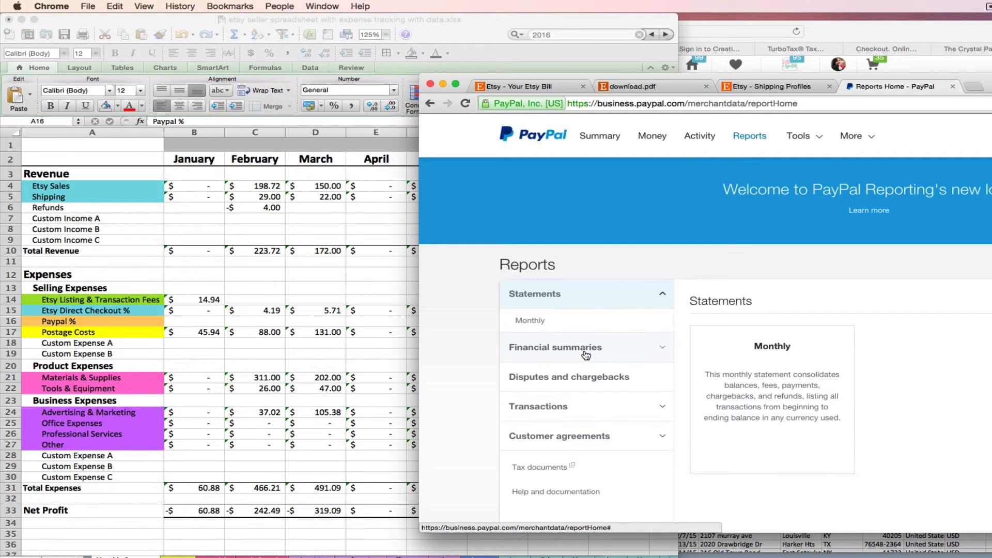
pyautogui.click(554, 346)
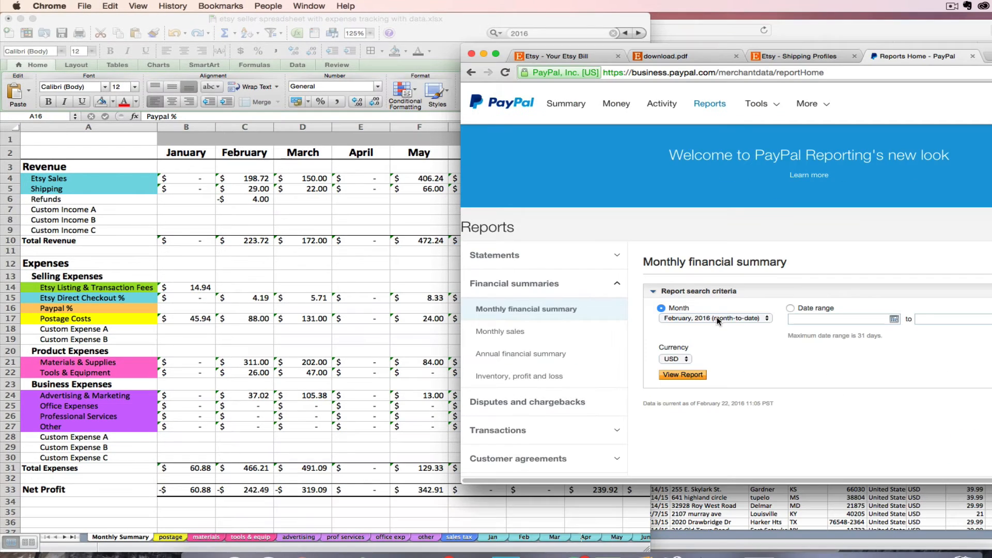
pyautogui.click(715, 318)
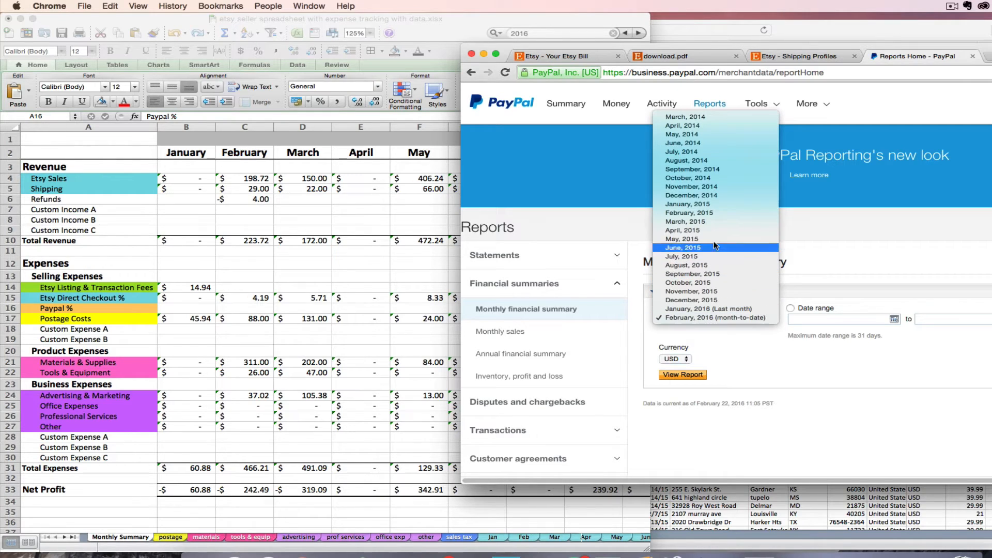
pyautogui.click(715, 318)
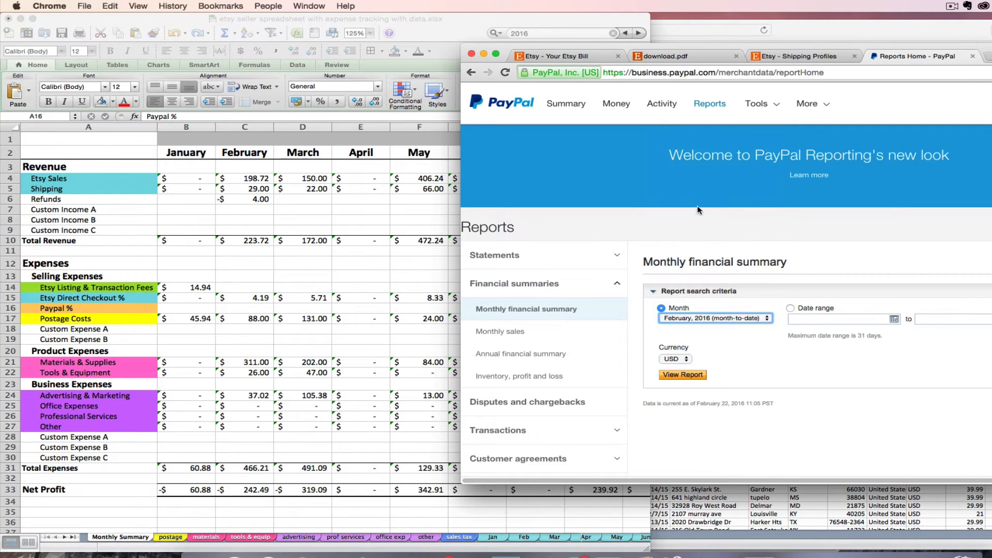
pyautogui.click(682, 375)
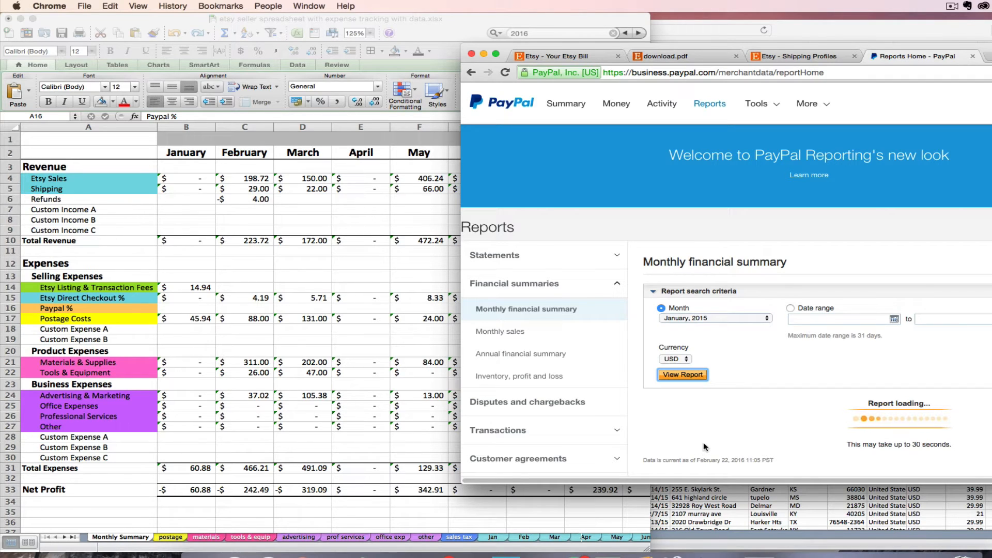
pyautogui.click(682, 375)
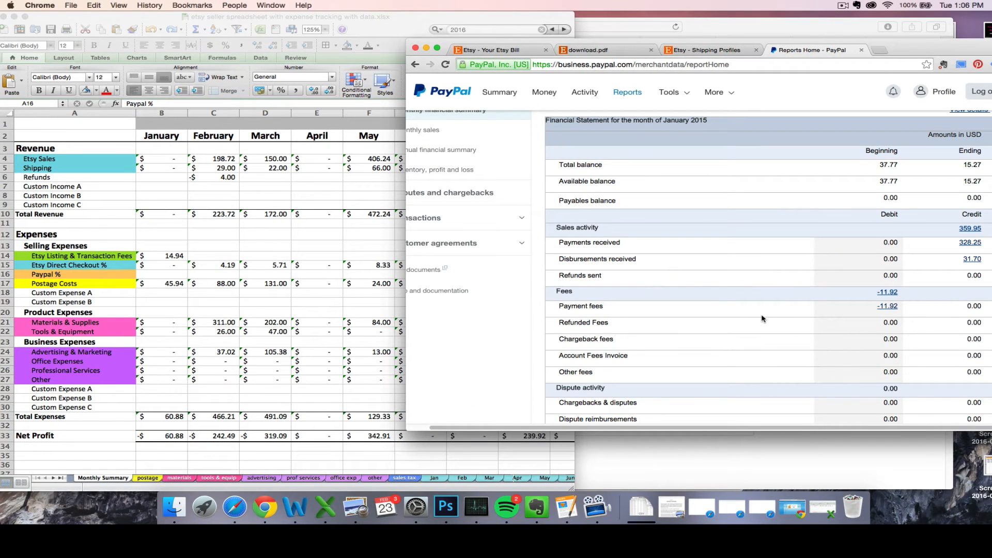
pyautogui.moveTo(688, 346)
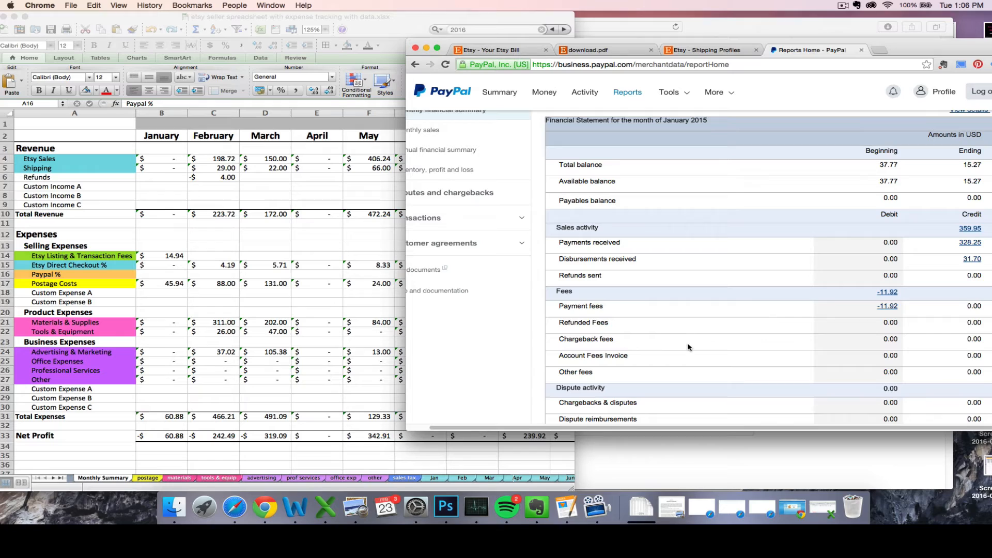
pyautogui.moveTo(700, 344)
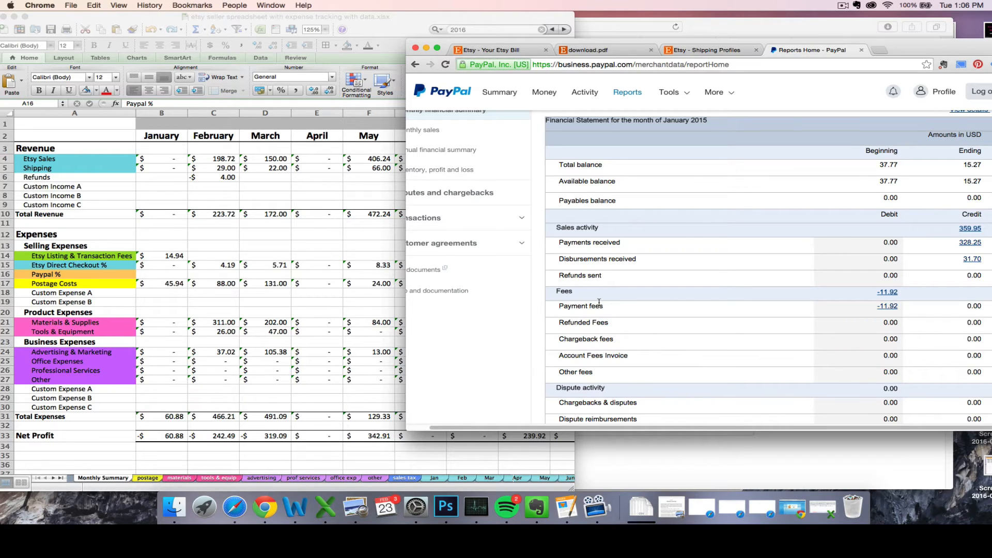
pyautogui.moveTo(885, 296)
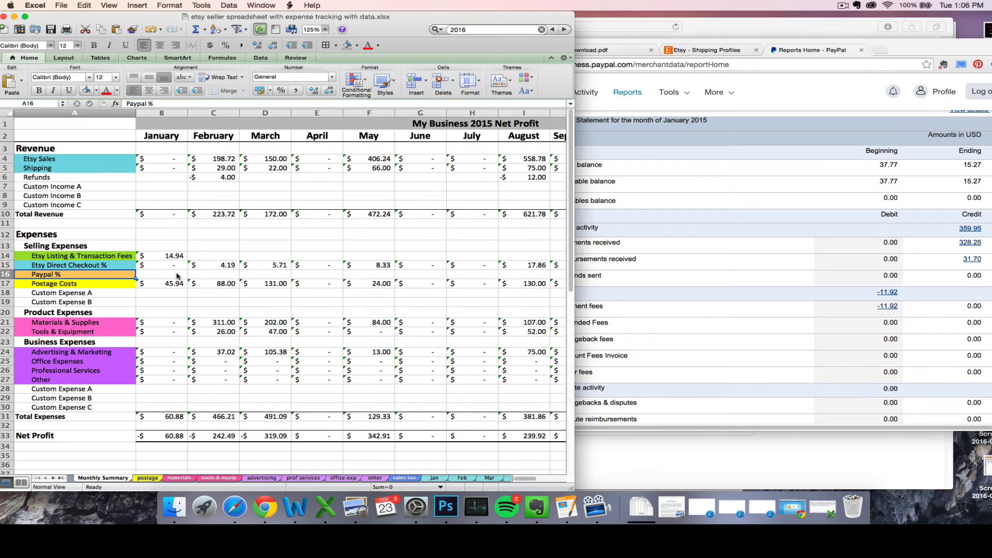
# Enter 11.92 as January's Paypal % expense in cell B16.
pyautogui.write('11.')
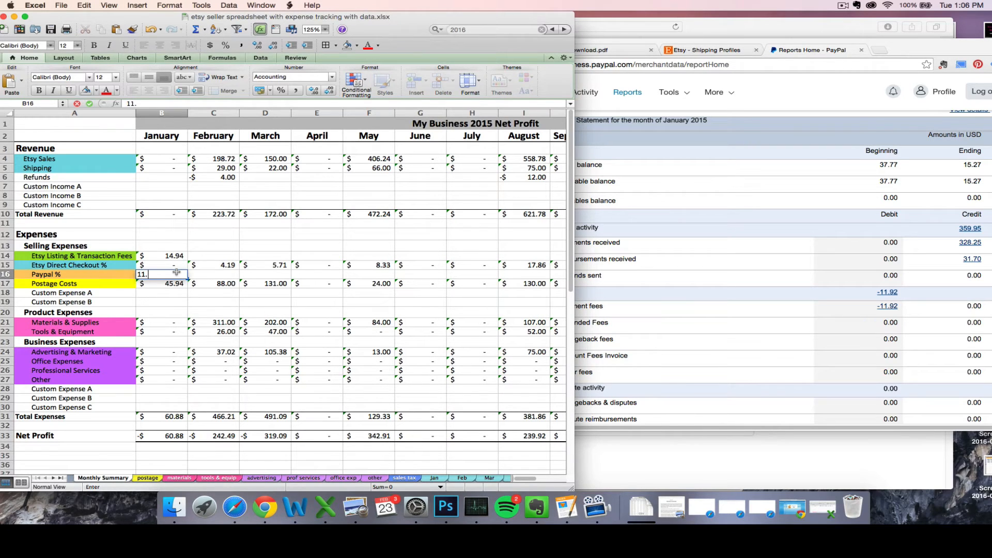
pyautogui.write('92')
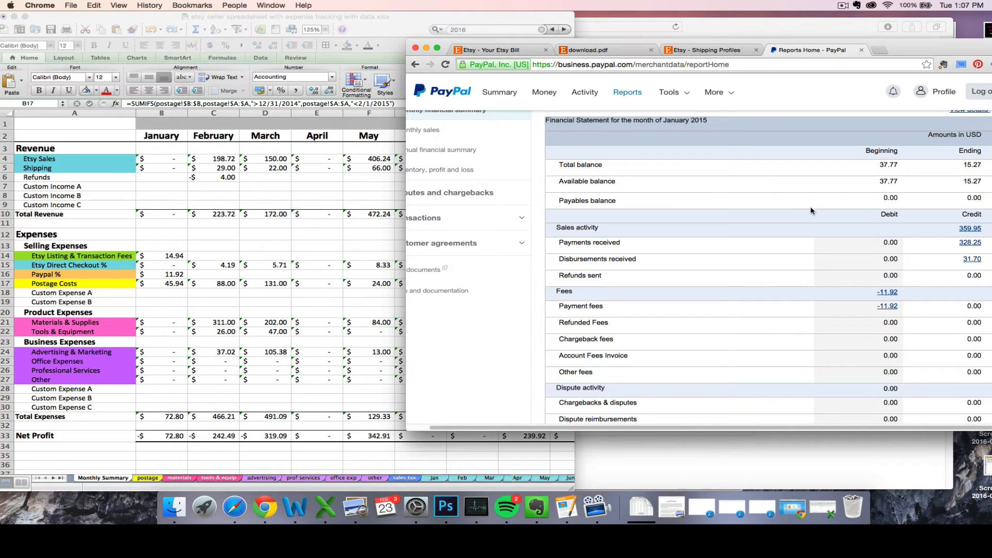
pyautogui.moveTo(811, 237)
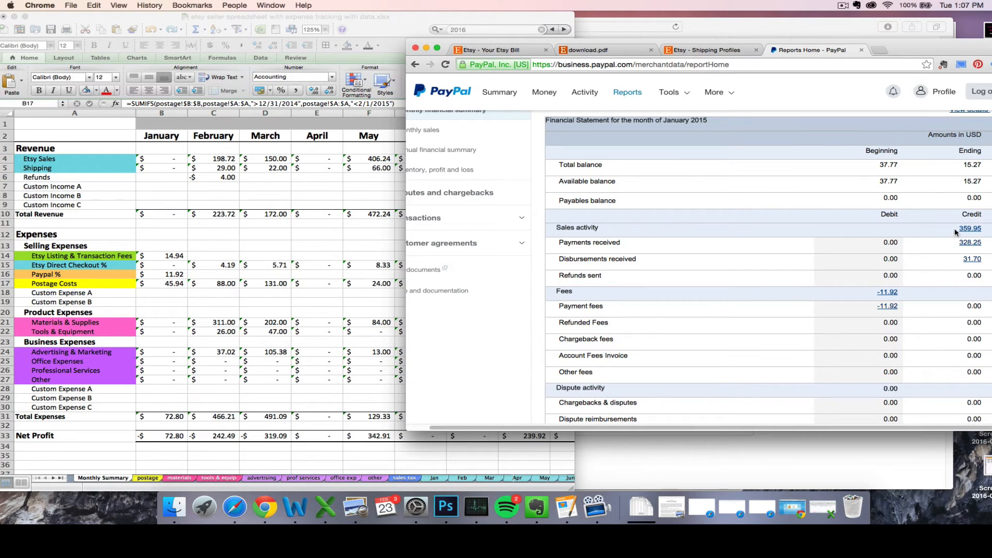
pyautogui.moveTo(969, 228)
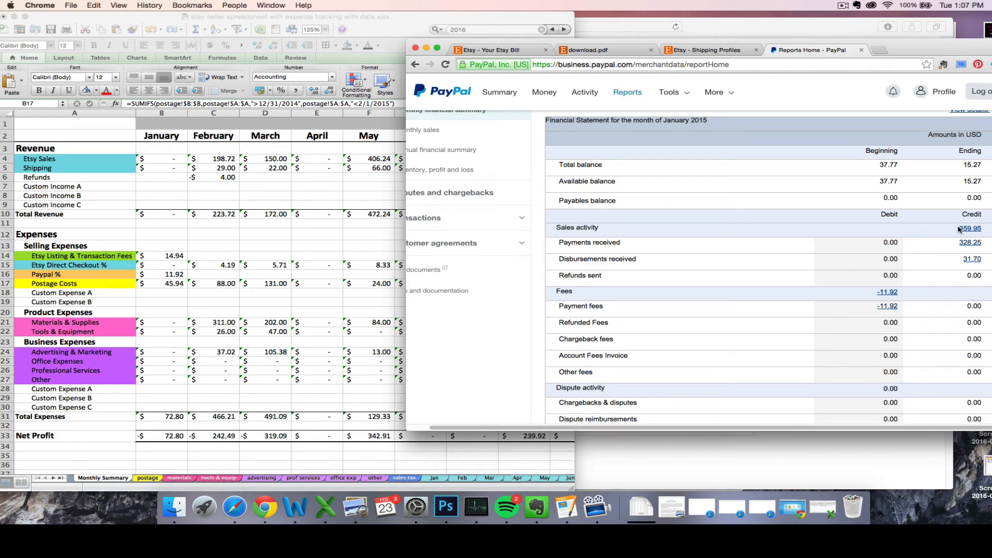
pyautogui.moveTo(927, 229)
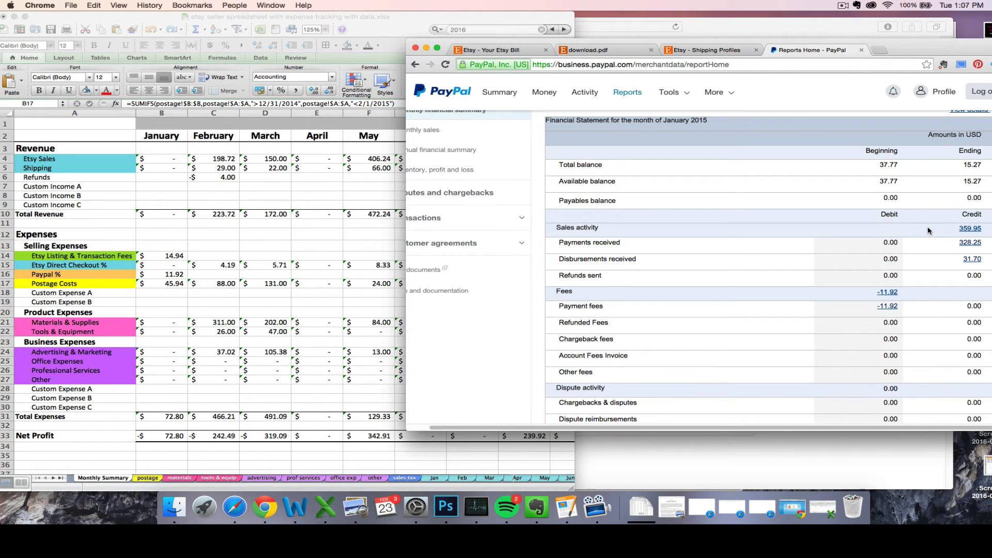
pyautogui.moveTo(931, 230)
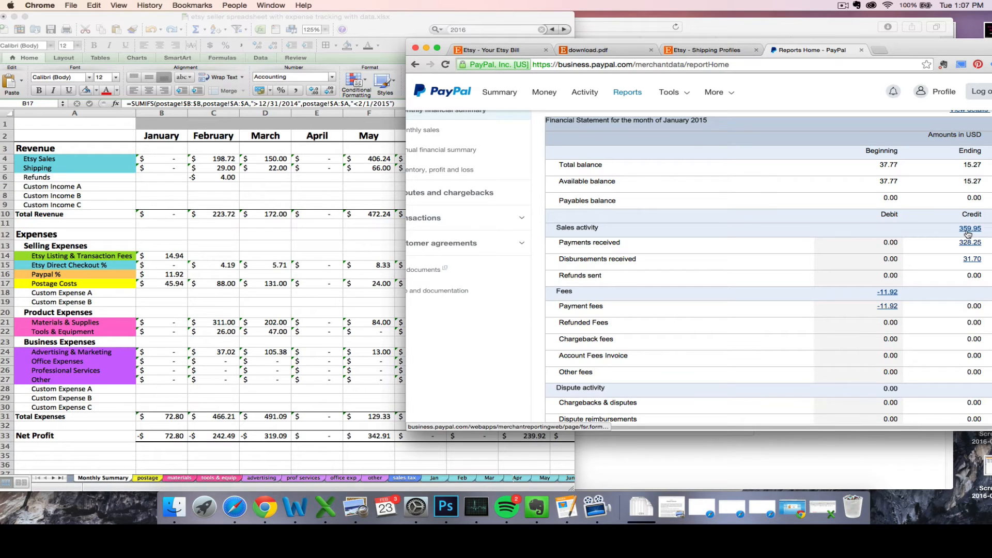
# Open the transaction details behind January's 359.95 sales activity total.
pyautogui.click(969, 228)
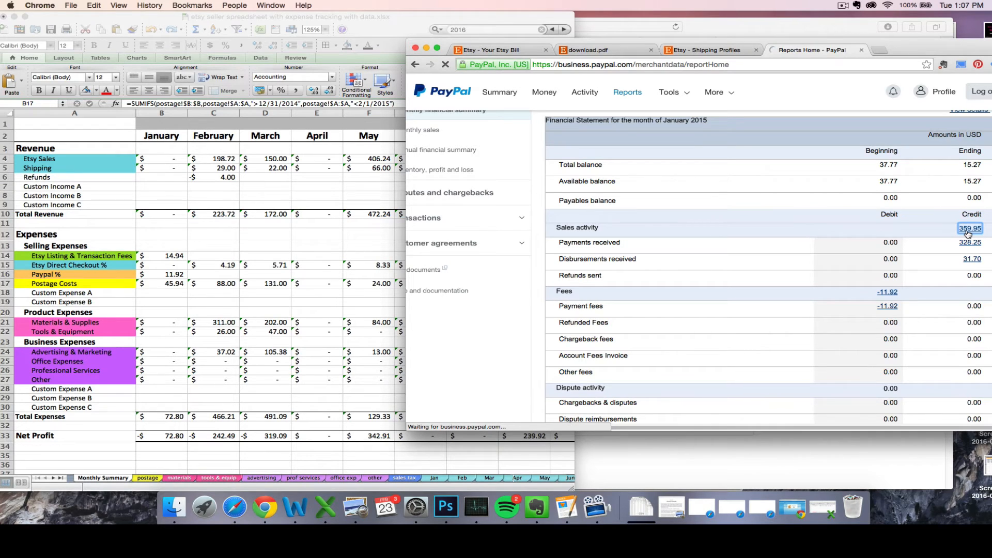
pyautogui.moveTo(934, 234)
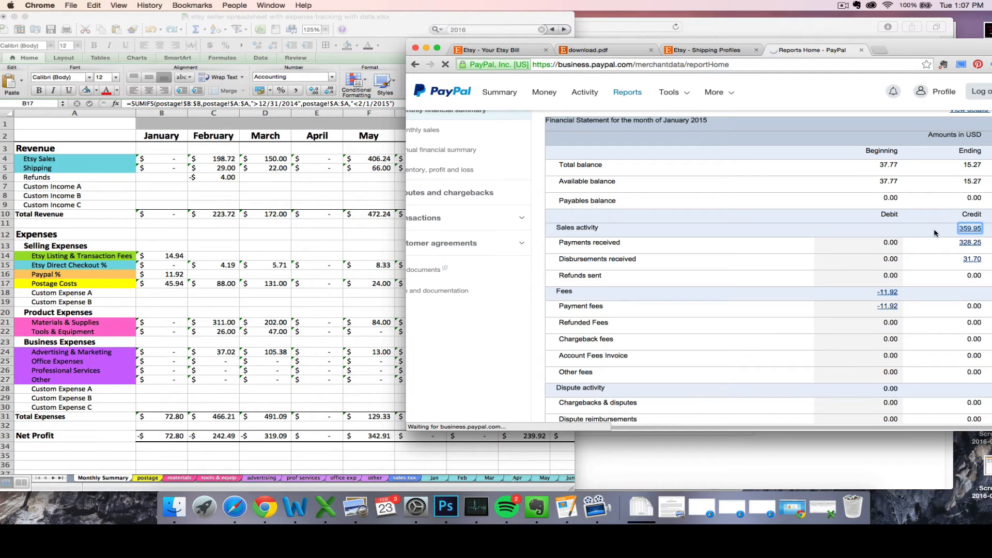
pyautogui.click(969, 228)
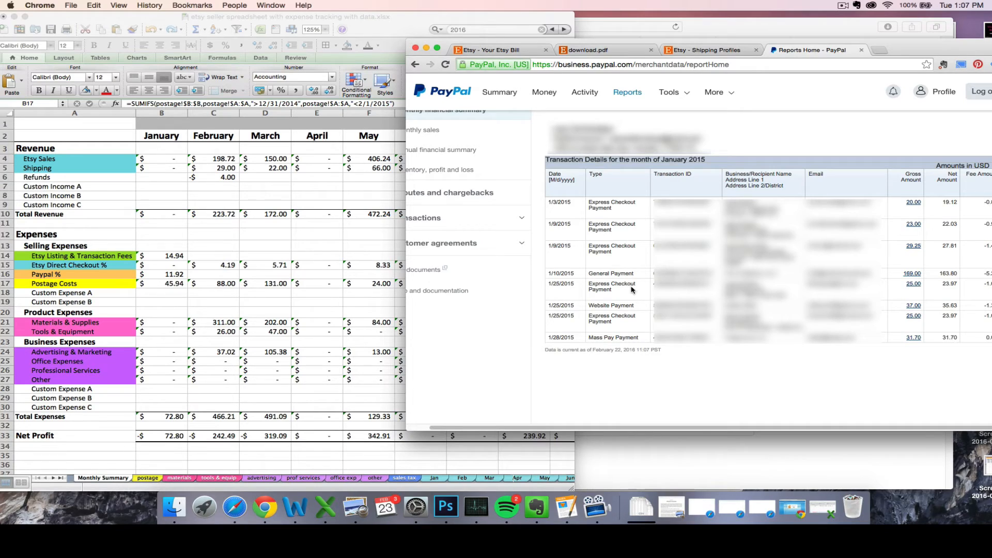
pyautogui.moveTo(629, 282)
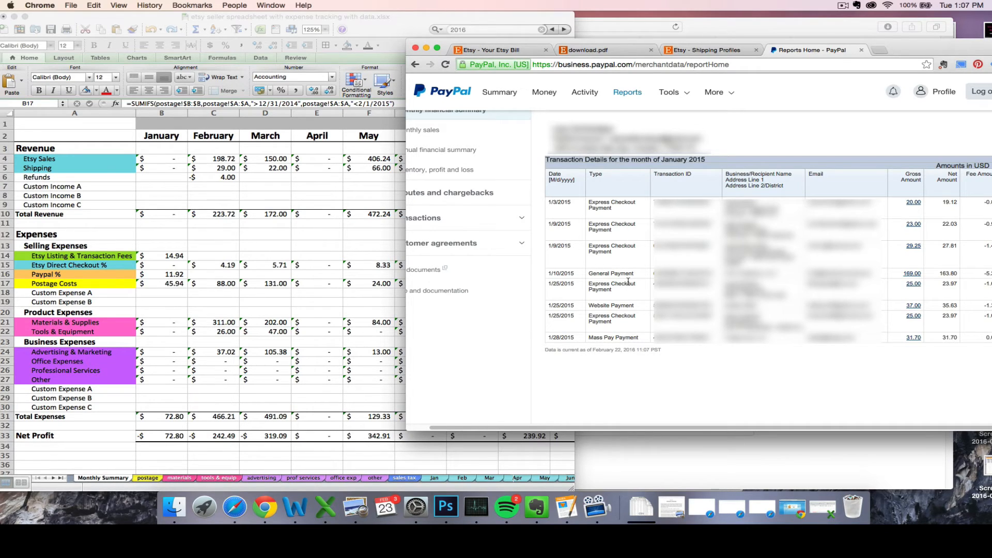
pyautogui.moveTo(628, 259)
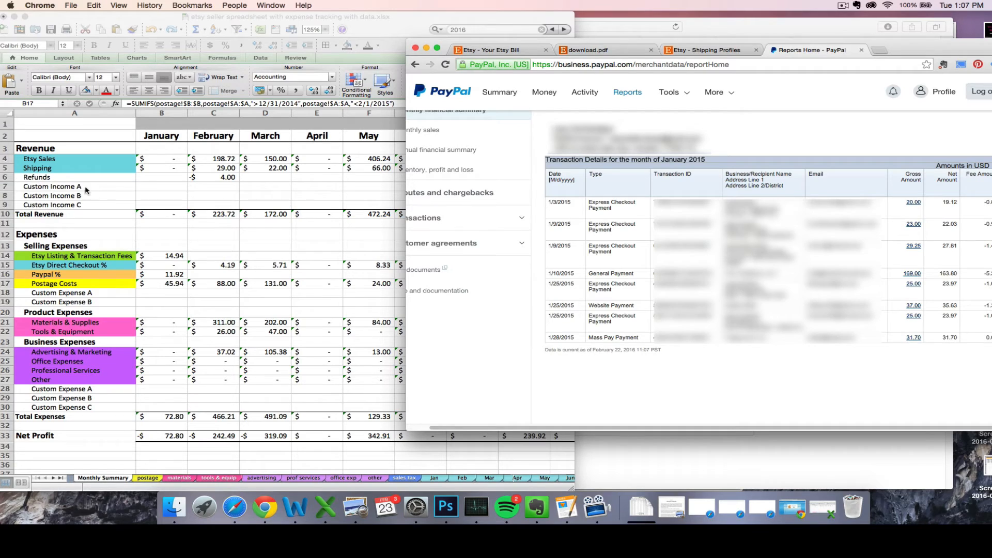
pyautogui.moveTo(84, 189)
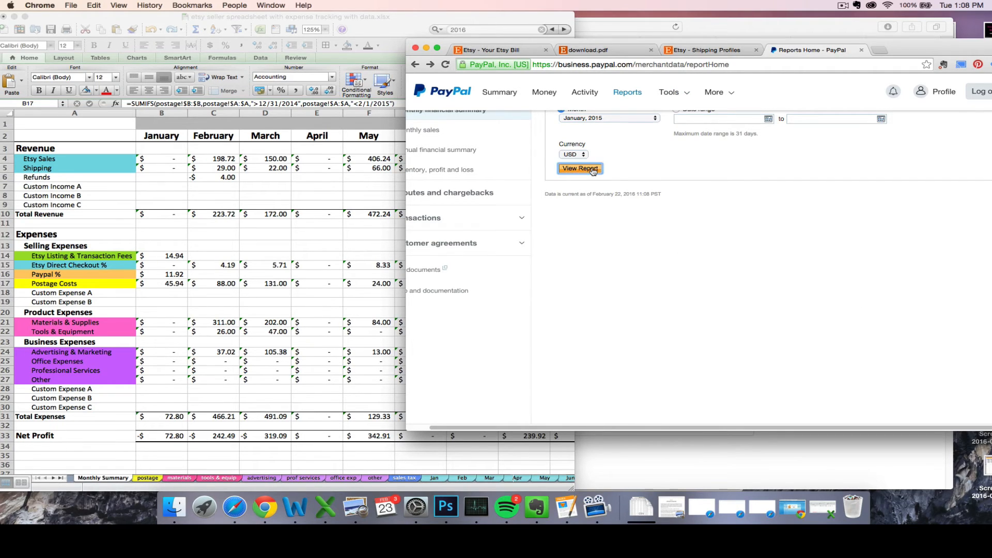
# Regenerate the January 2015 statement and open the -76.24 purchase activity details.
pyautogui.click(578, 169)
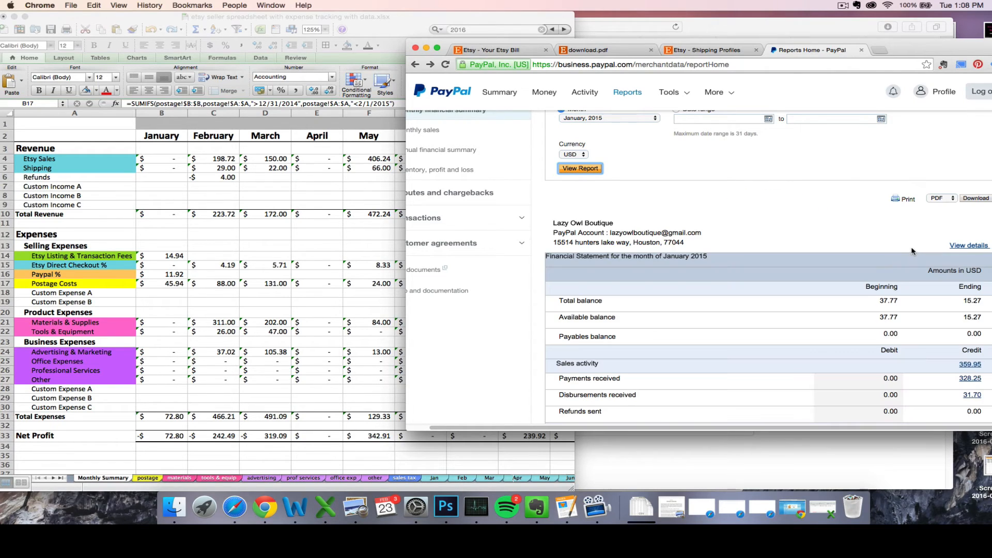
pyautogui.scroll(-3)
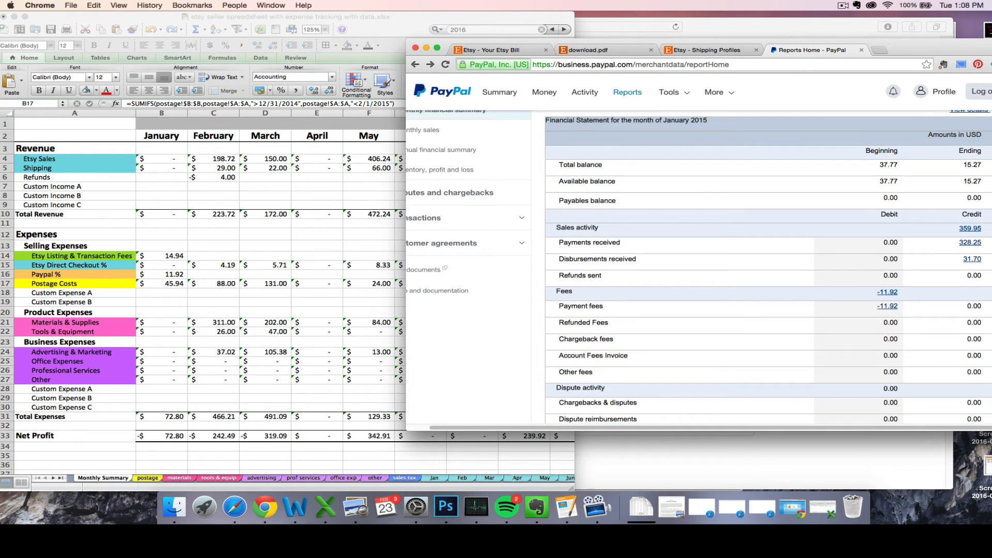
pyautogui.scroll(-3)
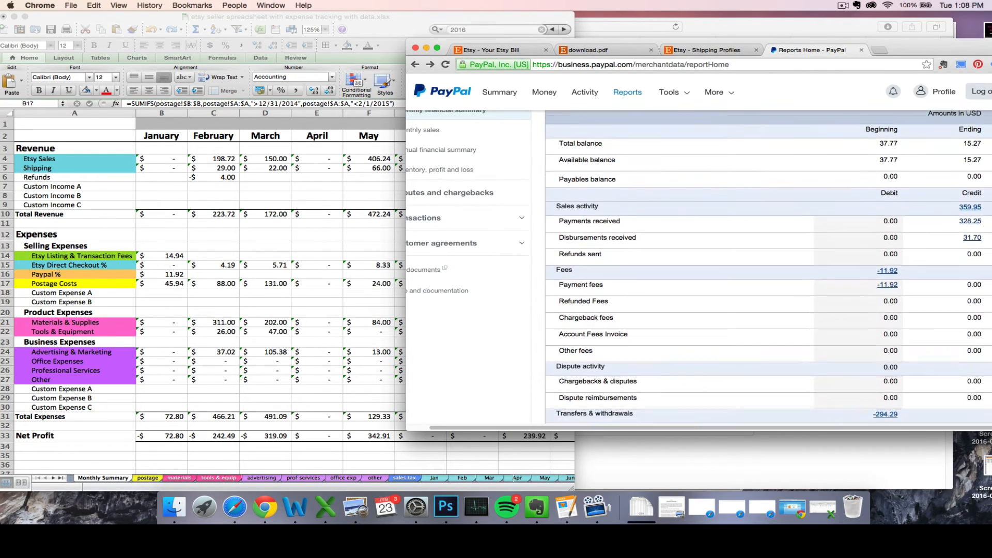
pyautogui.scroll(-3)
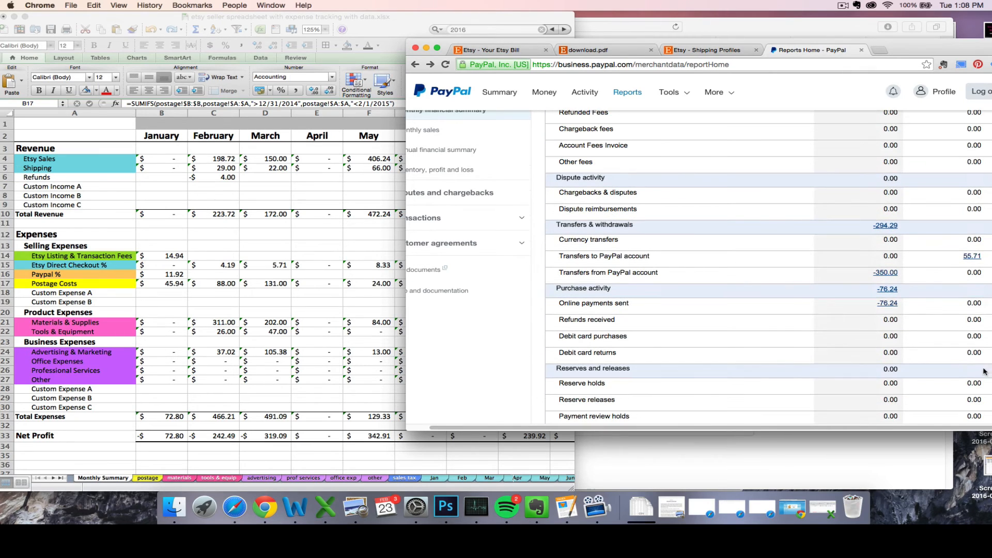
pyautogui.moveTo(887, 289)
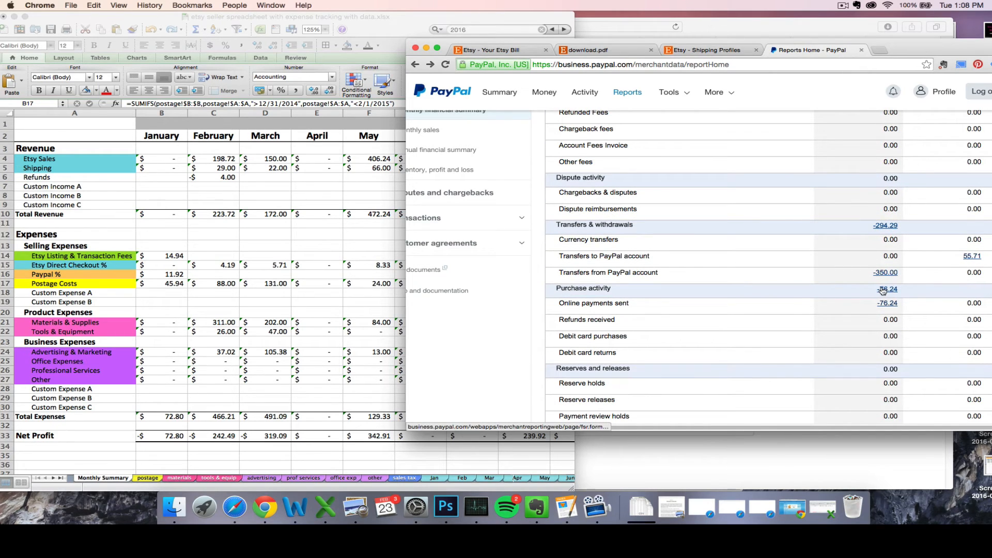
pyautogui.click(887, 288)
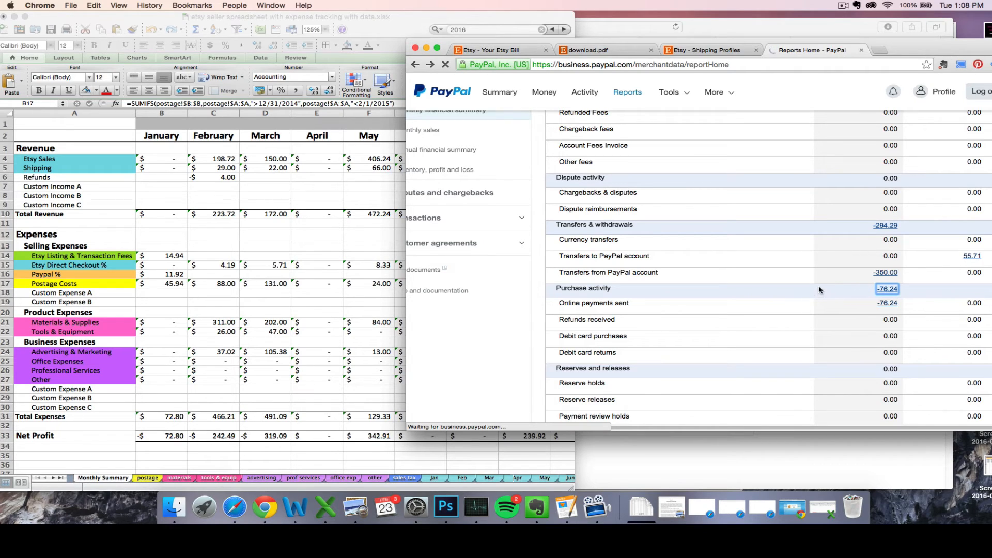
pyautogui.click(887, 288)
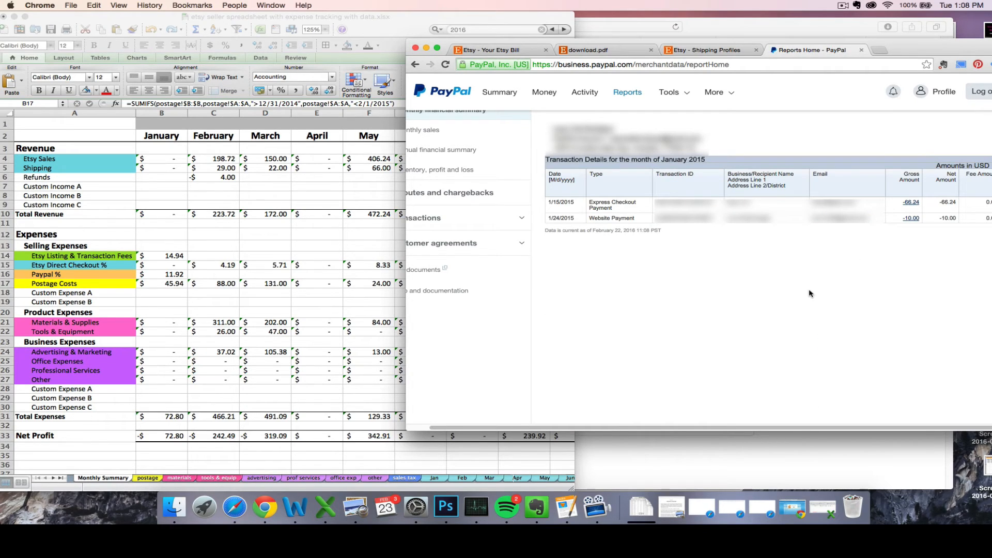
pyautogui.moveTo(767, 234)
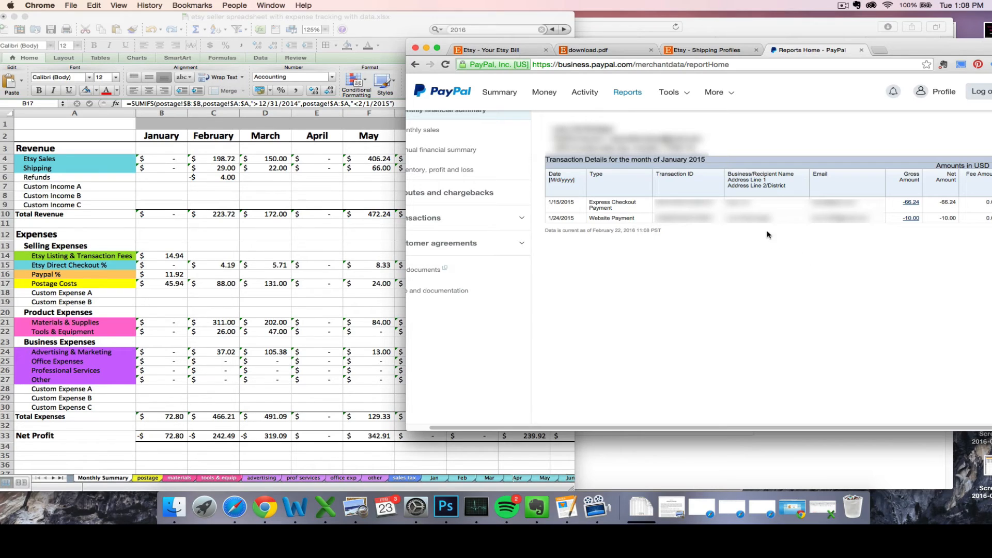
pyautogui.moveTo(736, 210)
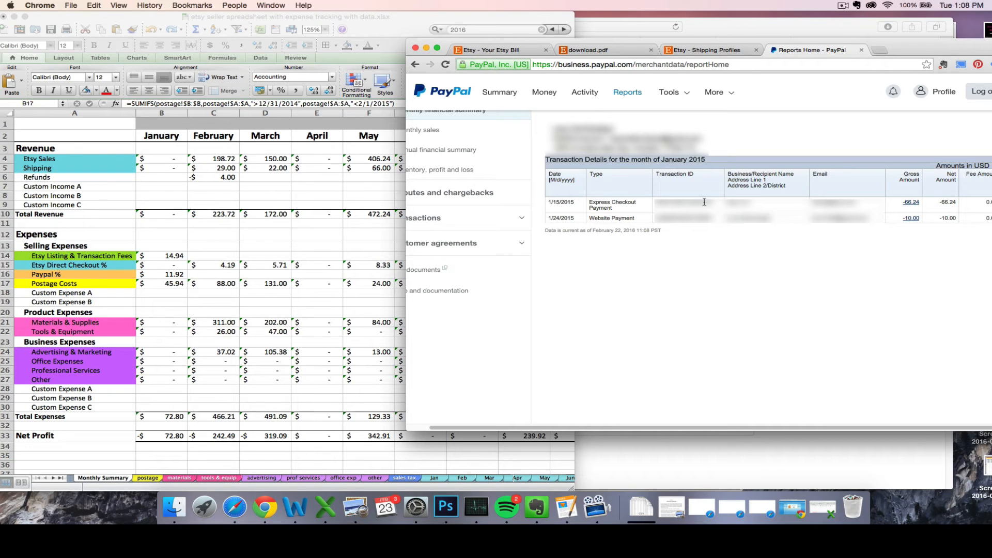
pyautogui.moveTo(767, 220)
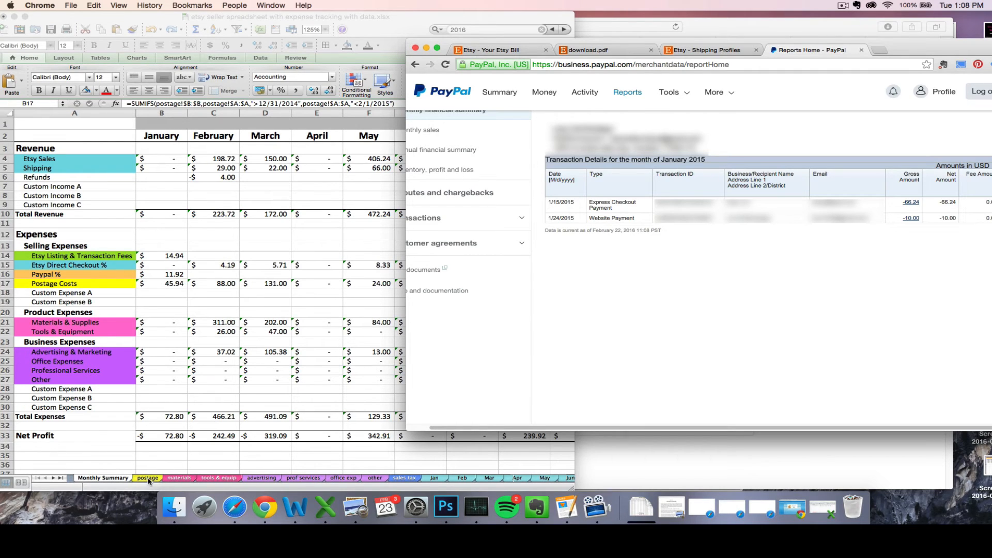
# Return to Monthly Summary and review January's $45.94 postage and the Custom Expense rows.
pyautogui.click(146, 477)
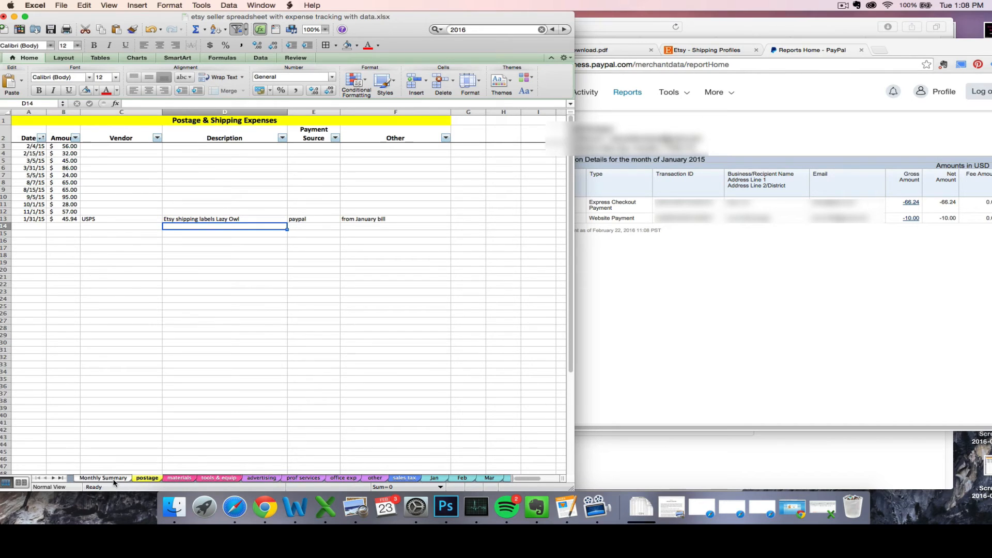
pyautogui.click(103, 477)
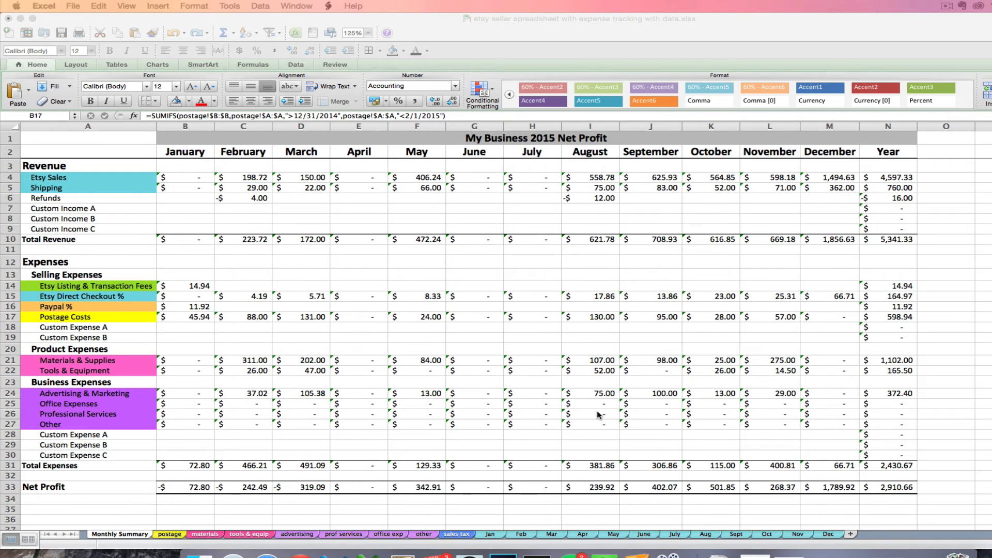
pyautogui.click(186, 317)
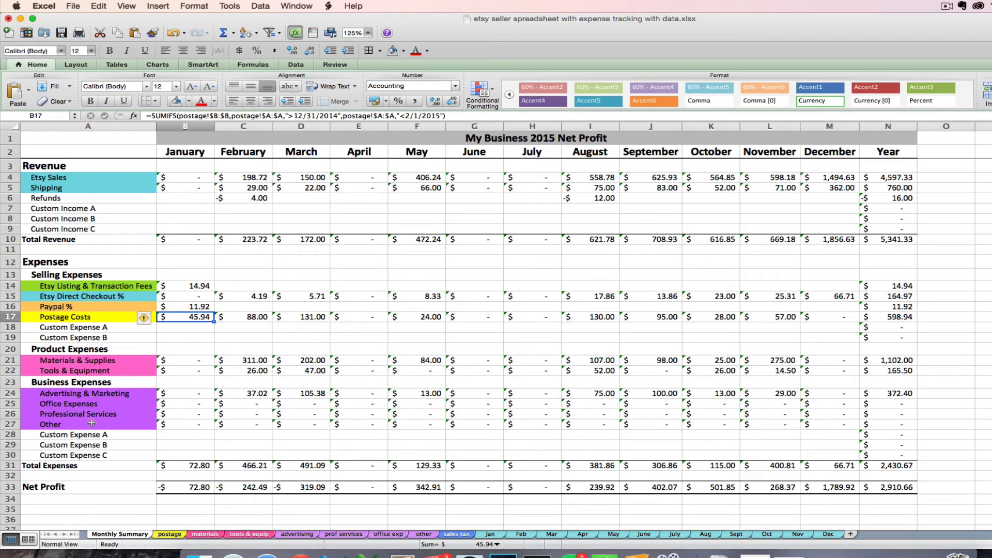
pyautogui.moveTo(90, 440)
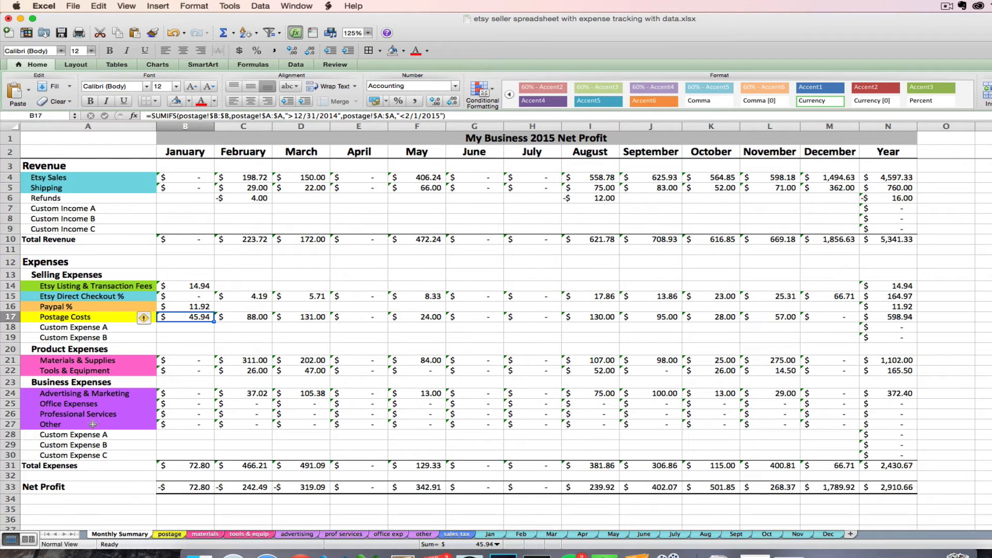
pyautogui.click(87, 326)
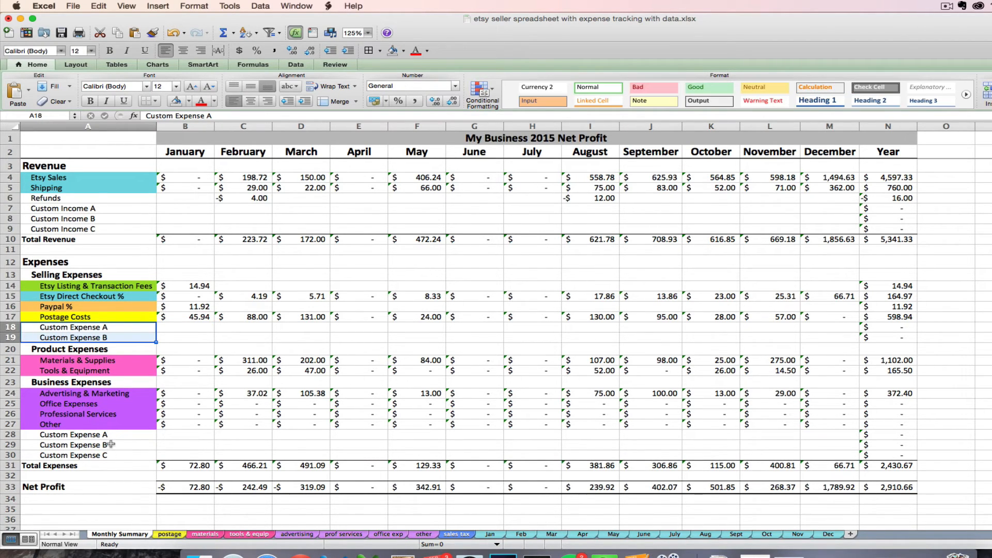
pyautogui.click(87, 327)
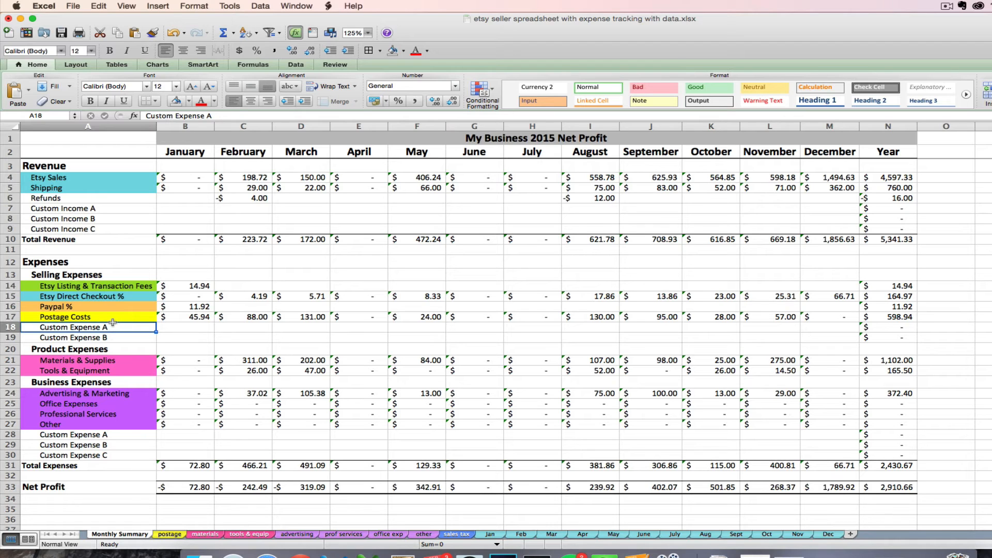
pyautogui.moveTo(136, 341)
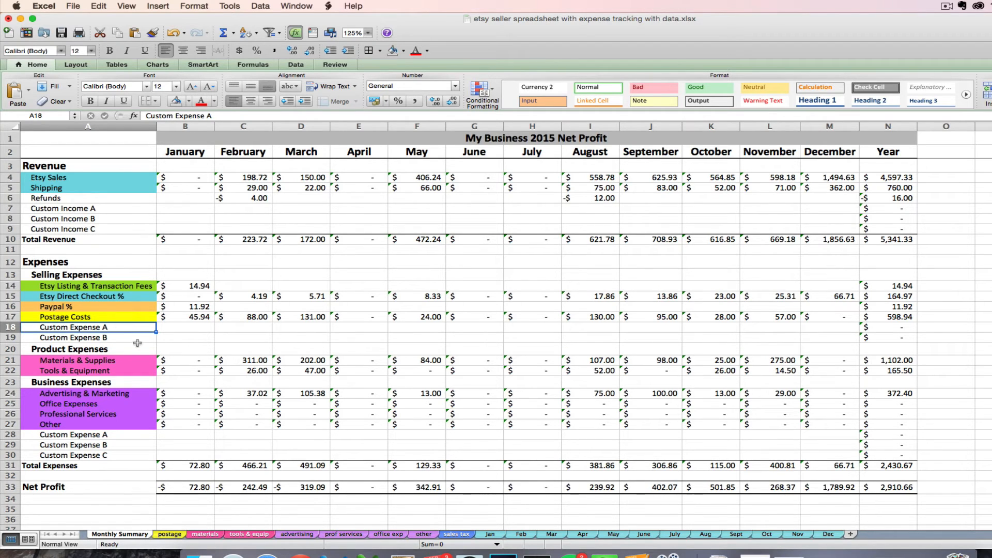
pyautogui.moveTo(99, 363)
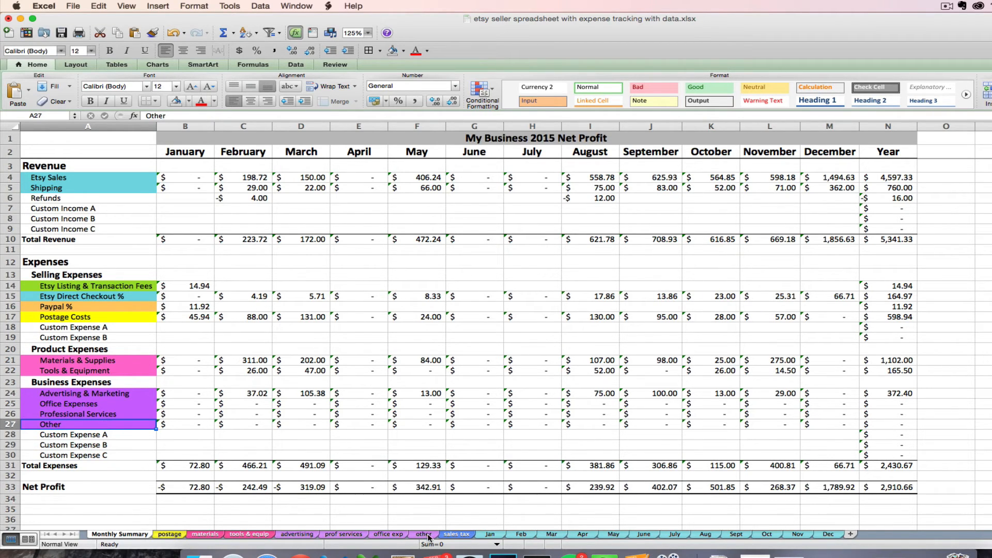
# Browse the Other Expenses, Postage & Shipping and Monthly Summary sheets, ending on Advertising & Marketing.
pyautogui.click(423, 535)
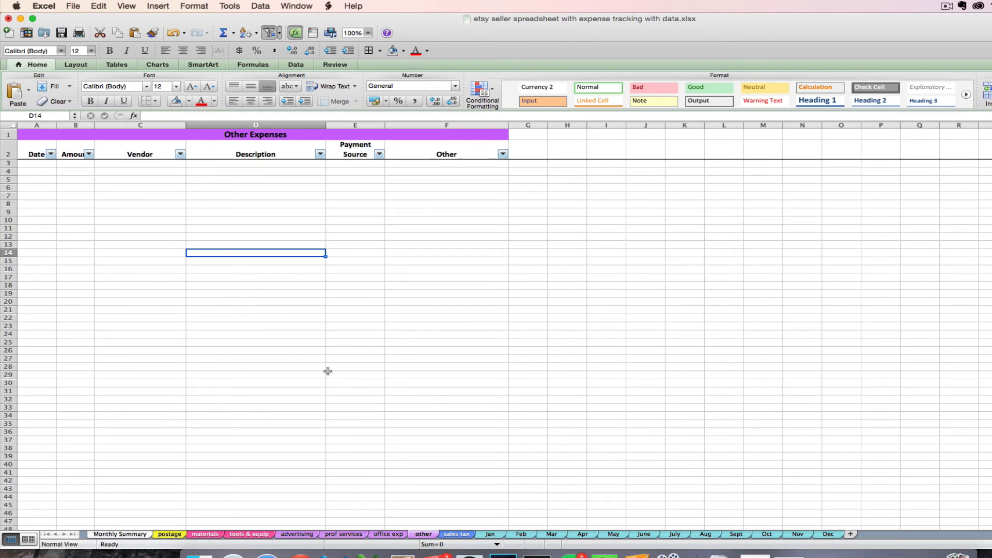
pyautogui.moveTo(204, 524)
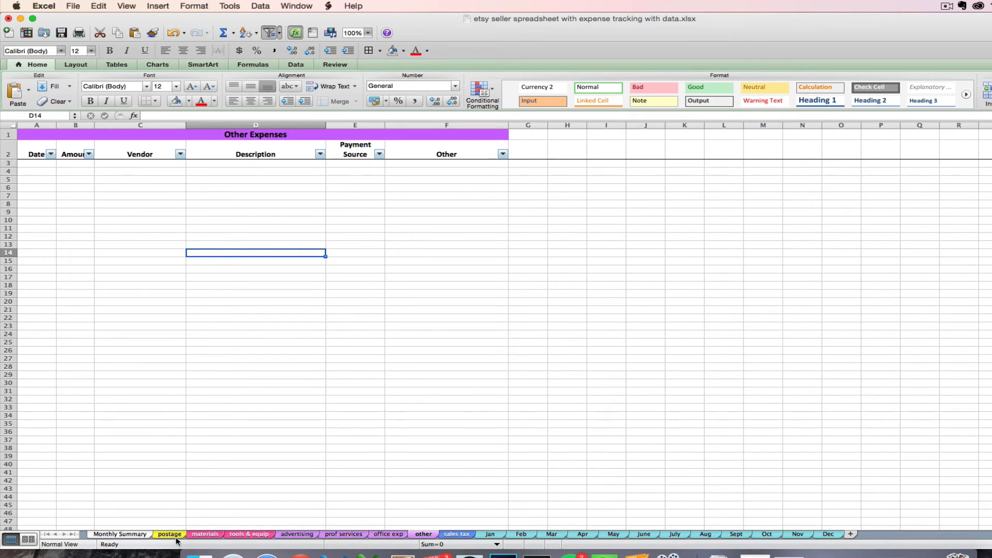
pyautogui.click(168, 534)
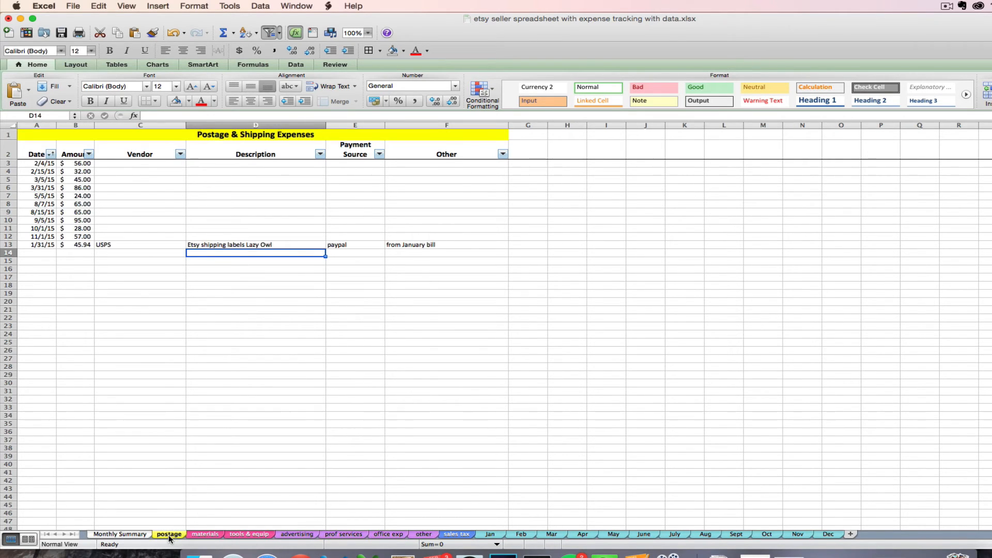
pyautogui.click(296, 534)
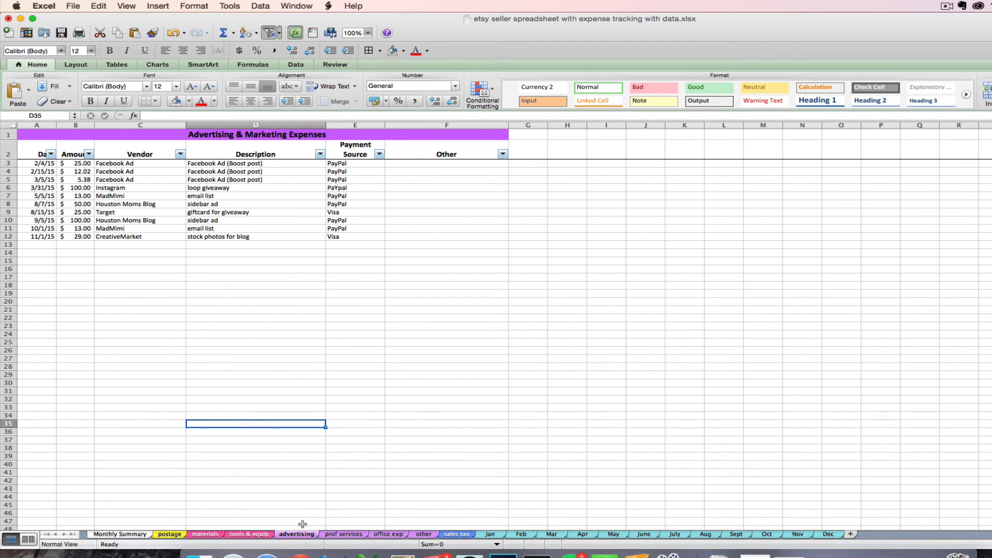
pyautogui.moveTo(306, 501)
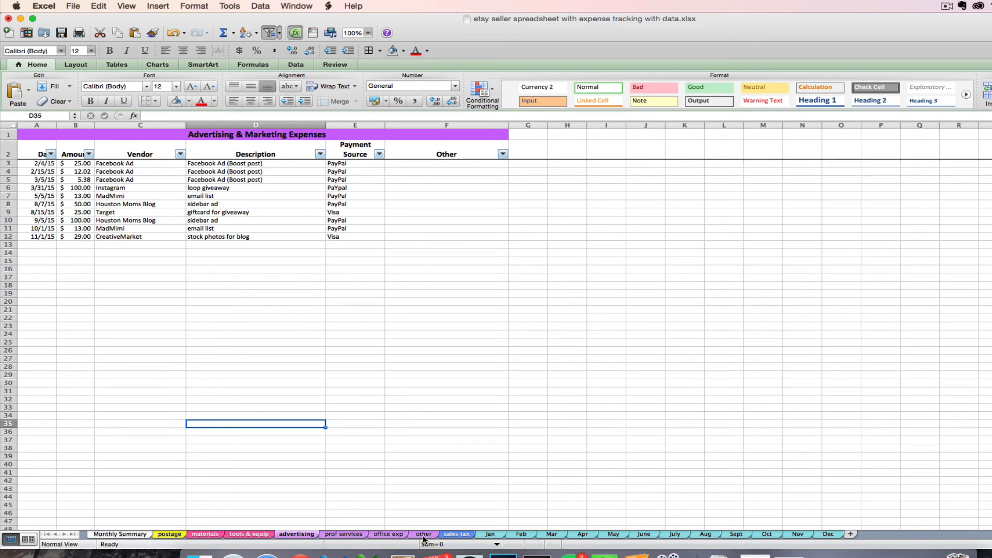
pyautogui.click(119, 537)
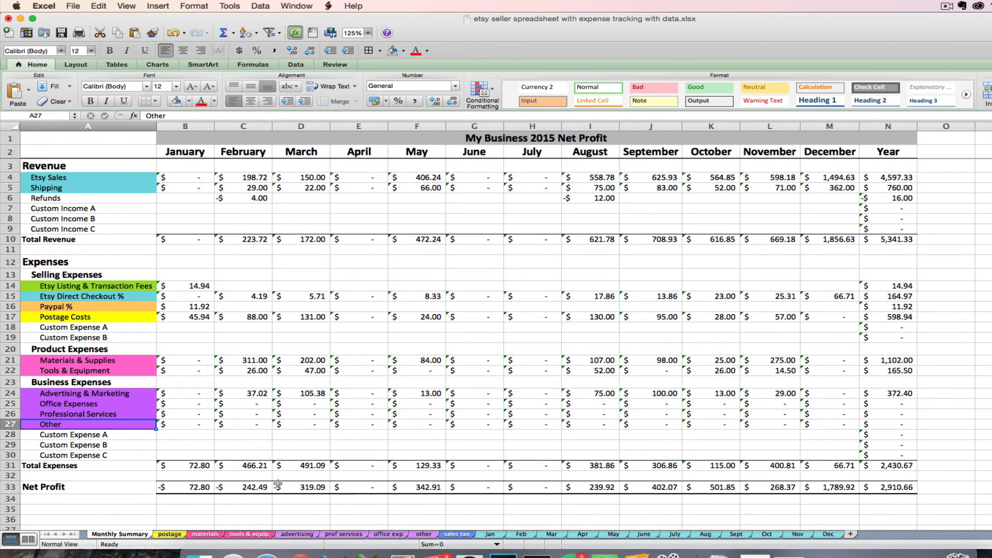
pyautogui.click(296, 538)
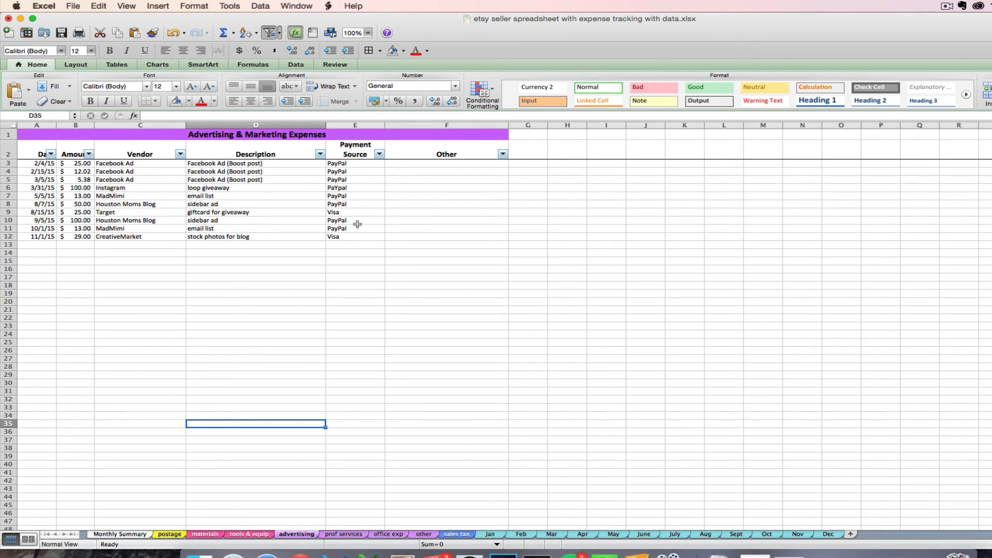
pyautogui.moveTo(357, 230)
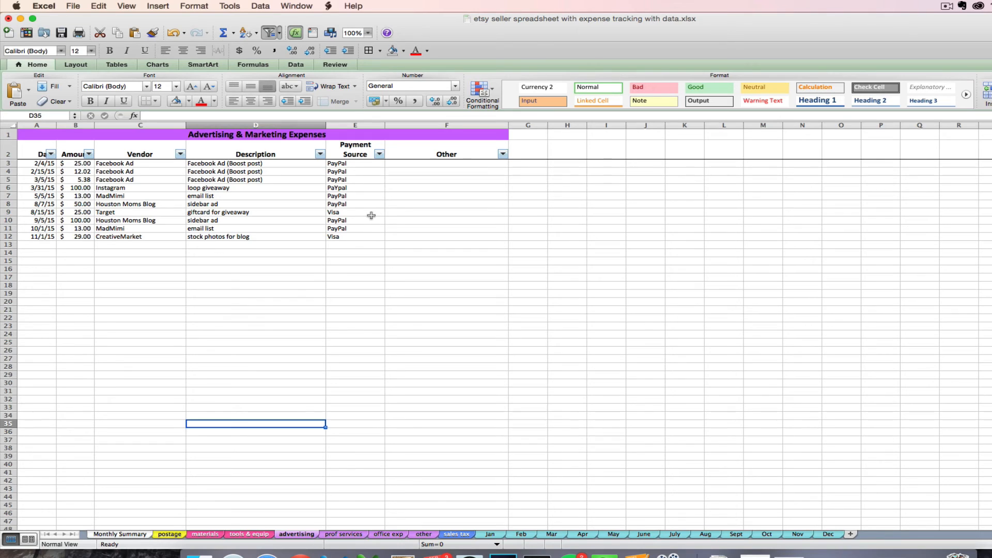
pyautogui.moveTo(426, 180)
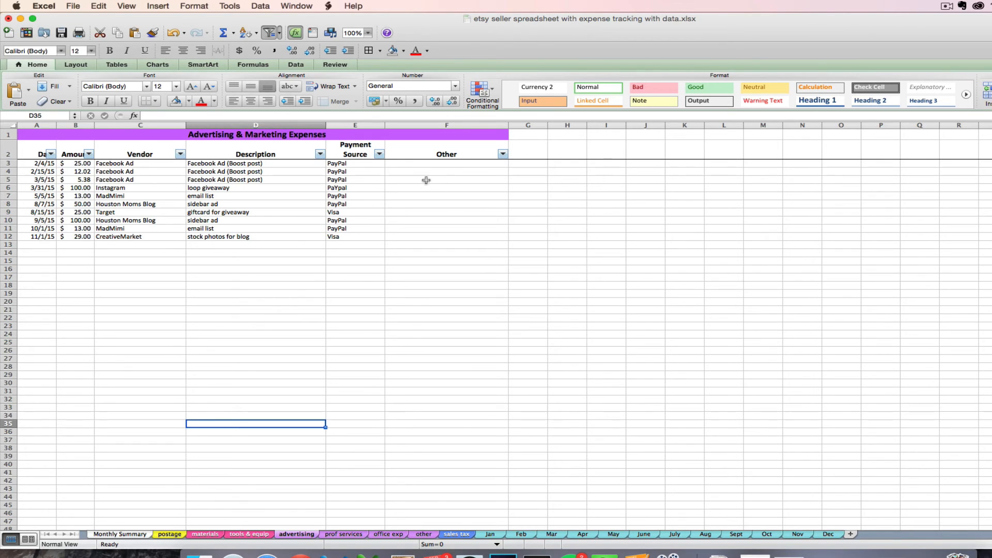
pyautogui.moveTo(440, 179)
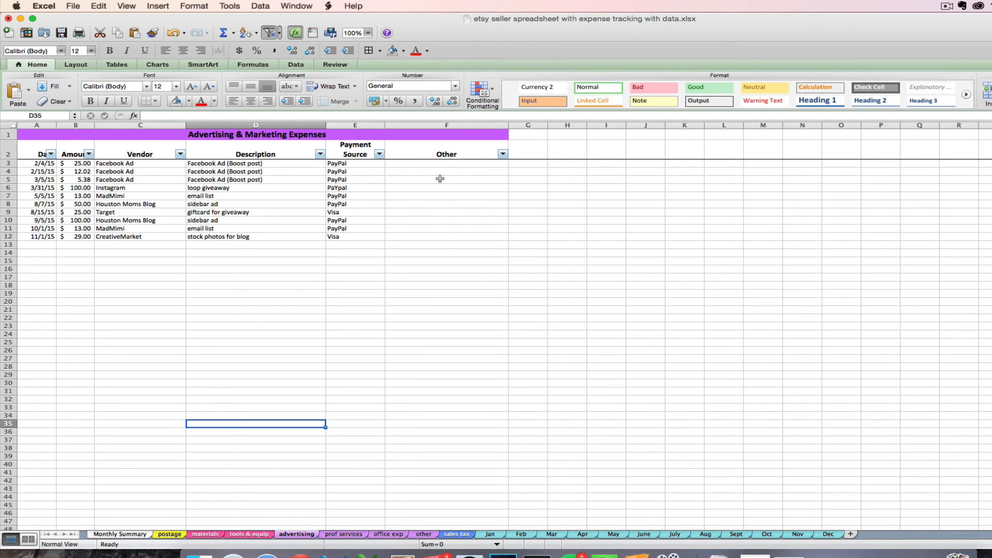
pyautogui.moveTo(441, 208)
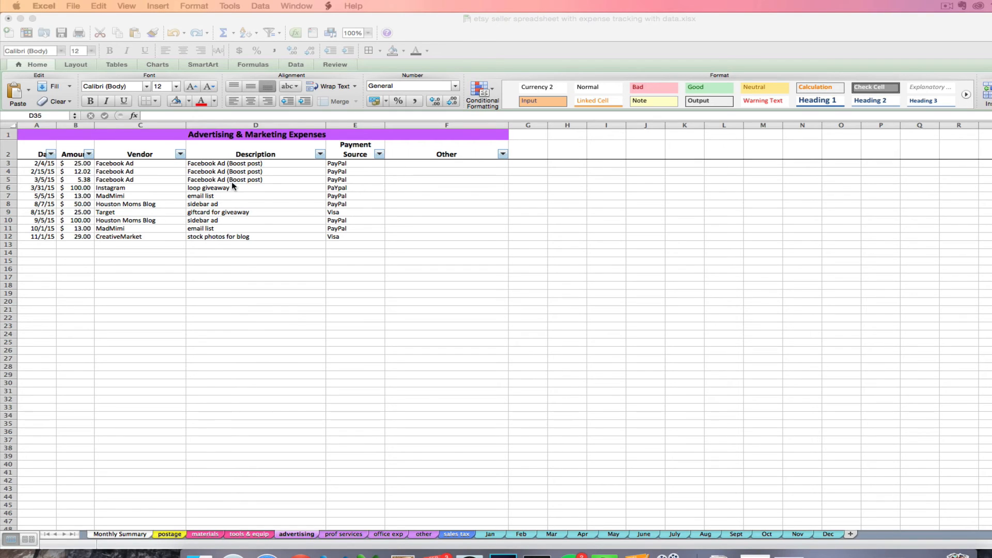
pyautogui.moveTo(291, 480)
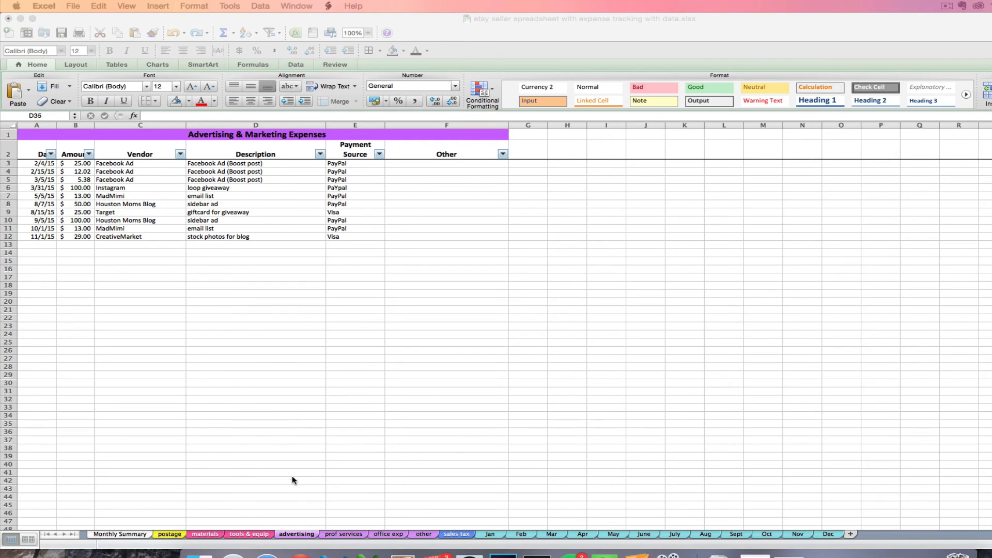
pyautogui.moveTo(312, 198)
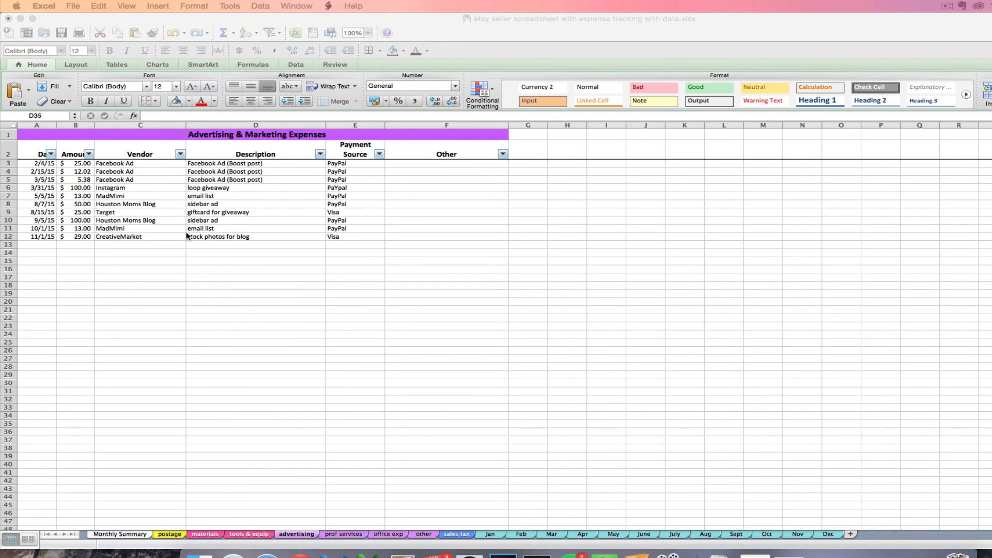
pyautogui.moveTo(262, 165)
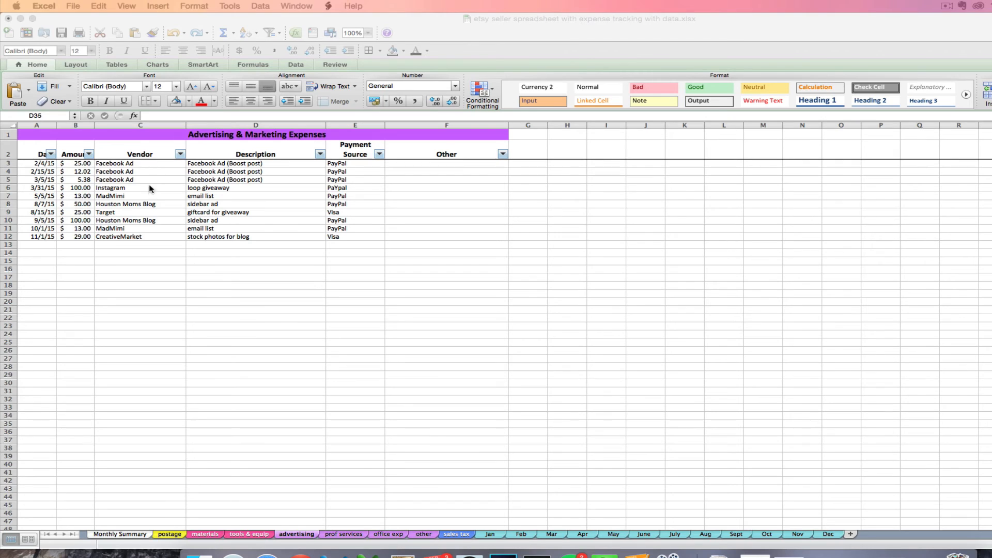
pyautogui.moveTo(322, 155)
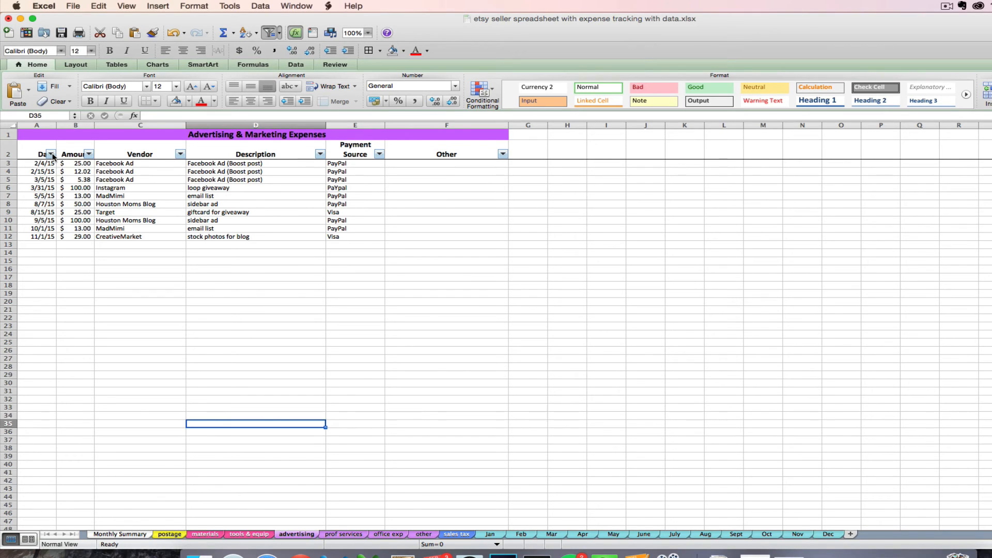
# Sort the Vendor column ascending and filter it to the three Facebook Ad purchases.
pyautogui.click(181, 154)
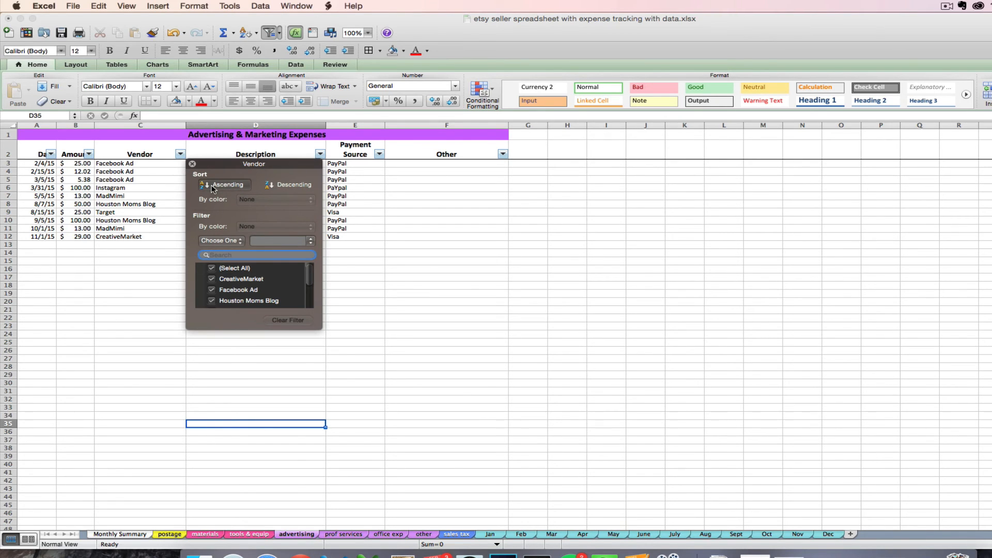
pyautogui.click(228, 184)
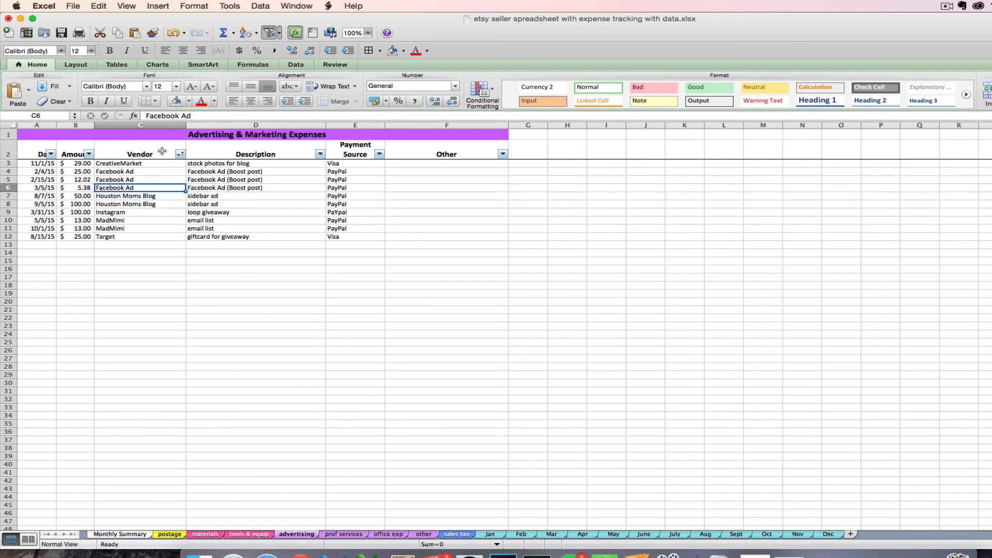
pyautogui.click(180, 154)
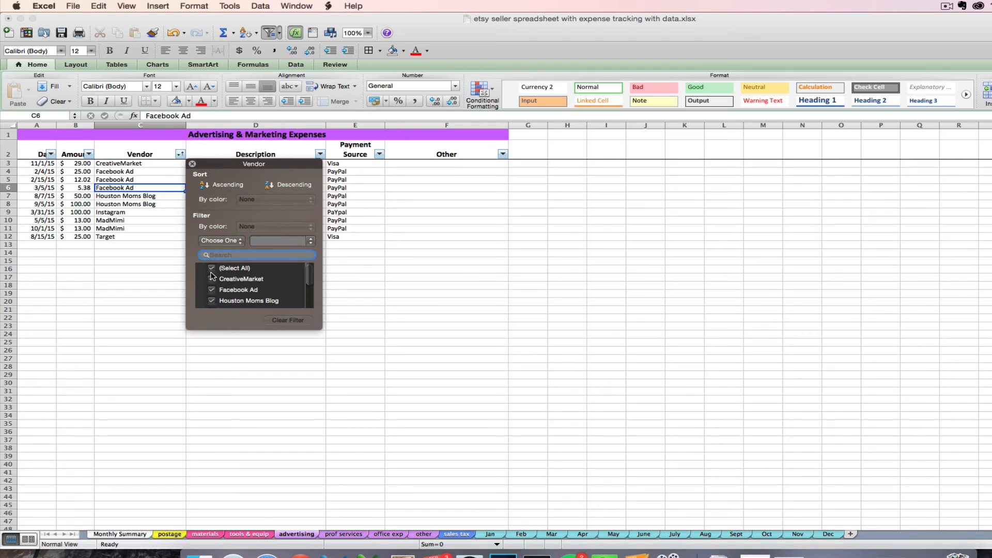
pyautogui.click(212, 267)
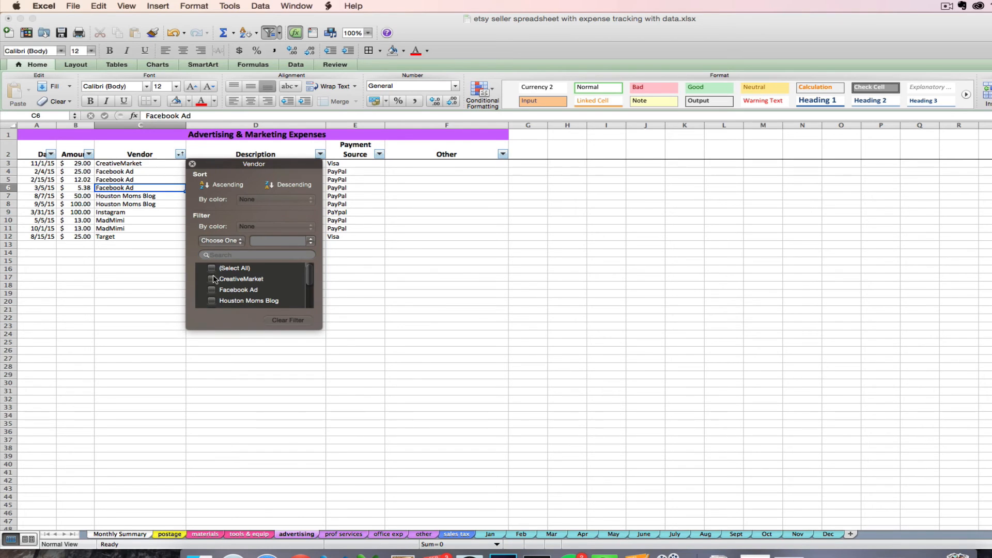
pyautogui.click(212, 289)
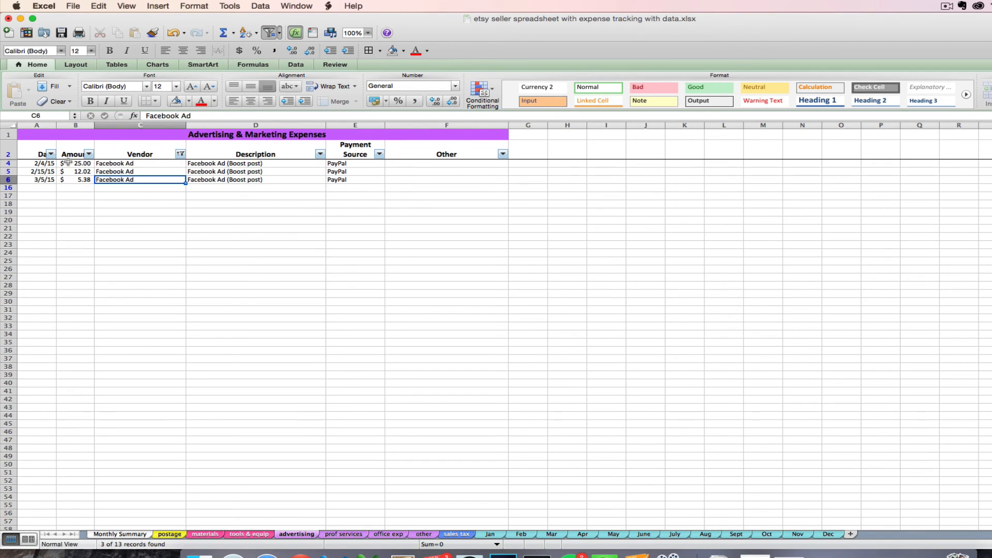
pyautogui.moveTo(117, 172)
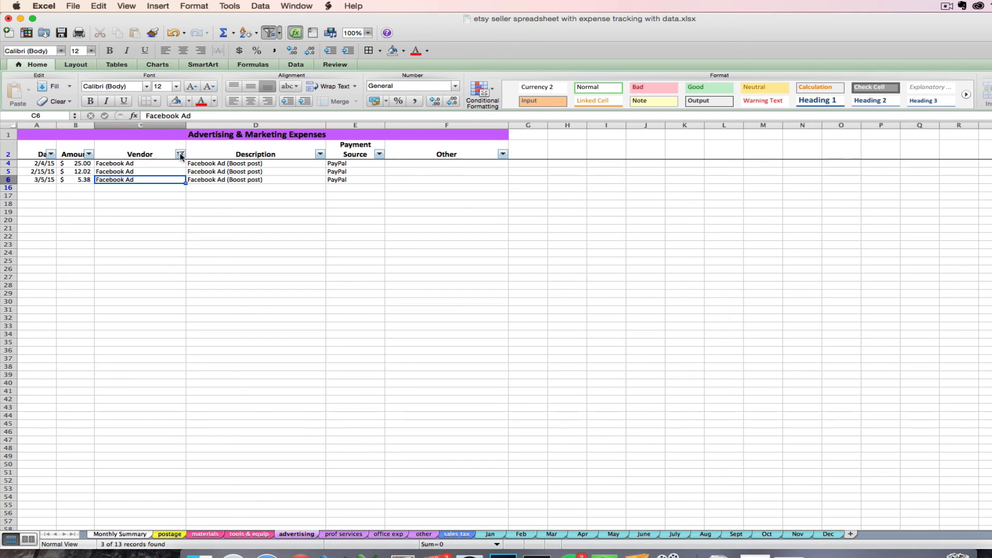
pyautogui.click(181, 154)
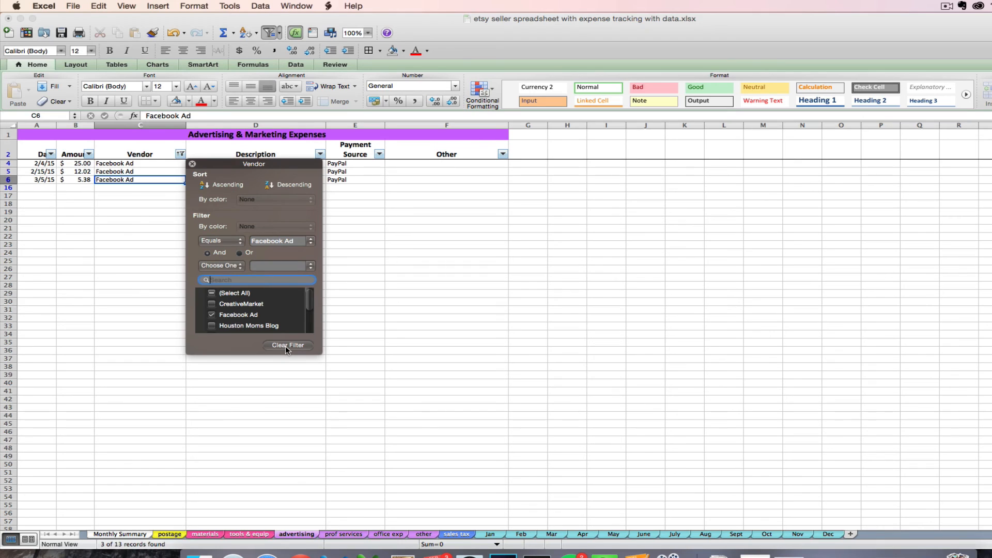
# Clear the Vendor filter to show all ten purchases and sort by Date, oldest first.
pyautogui.click(288, 345)
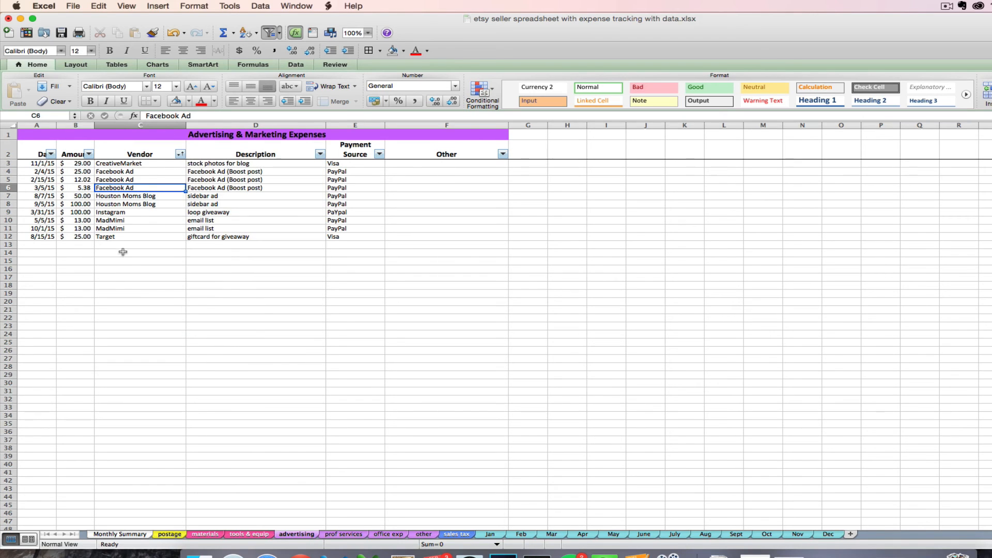
pyautogui.click(50, 154)
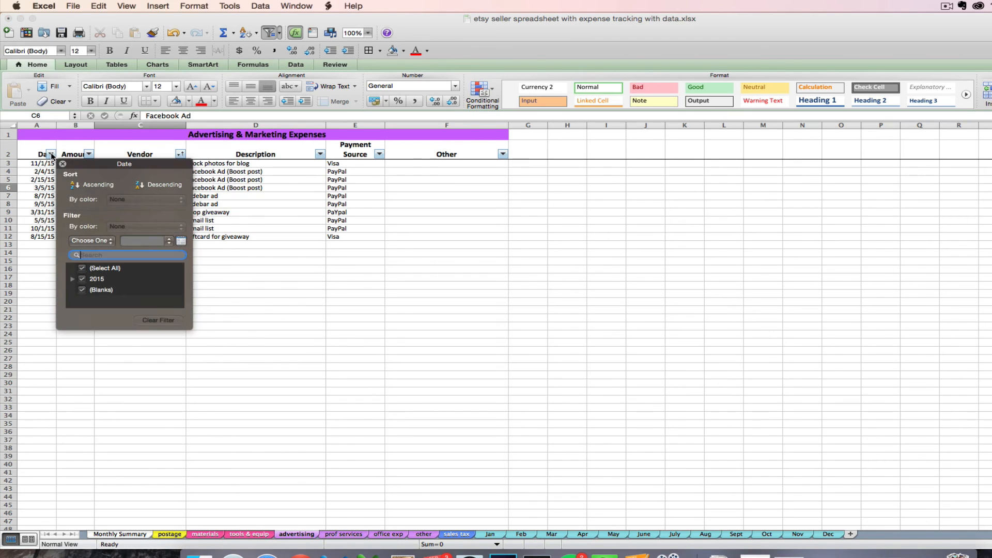
pyautogui.click(93, 184)
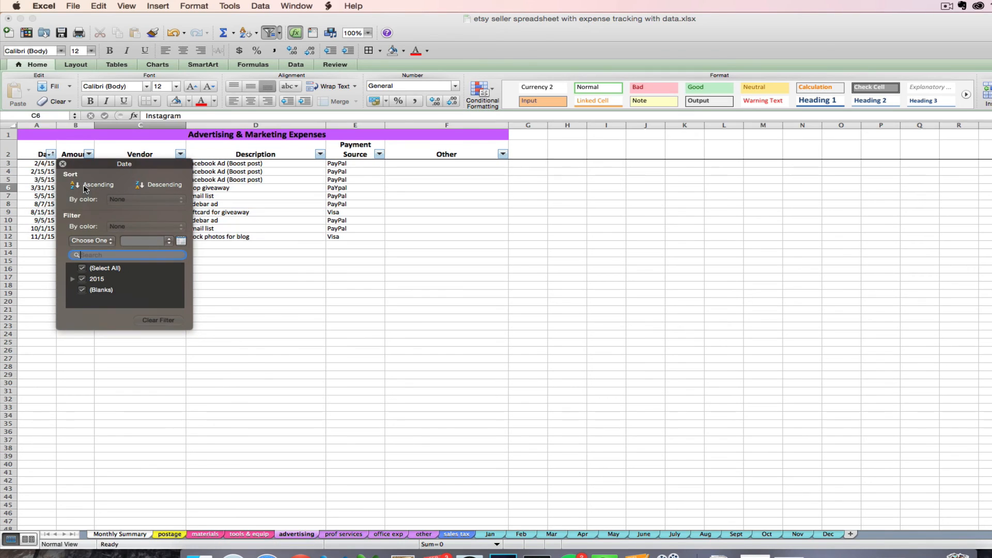
pyautogui.click(62, 163)
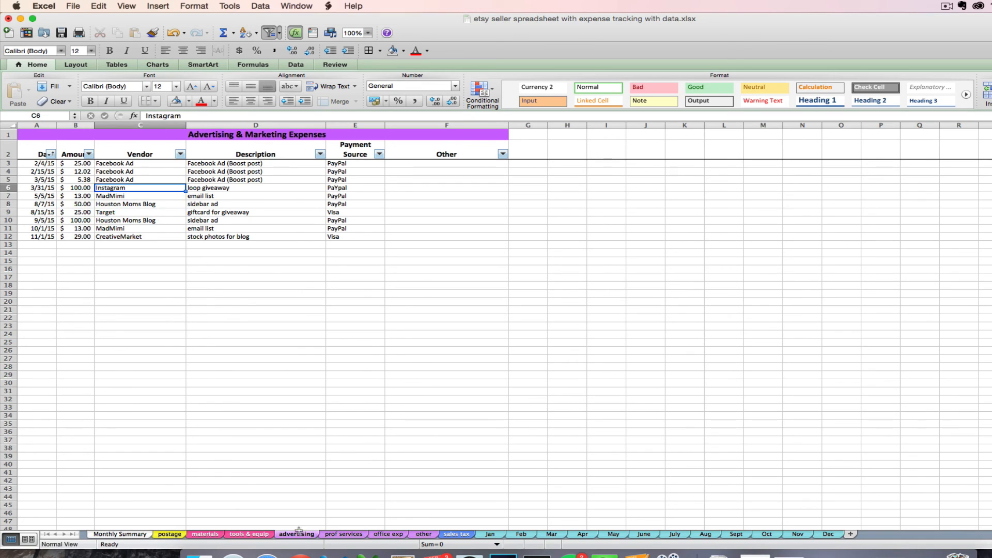
pyautogui.moveTo(392, 527)
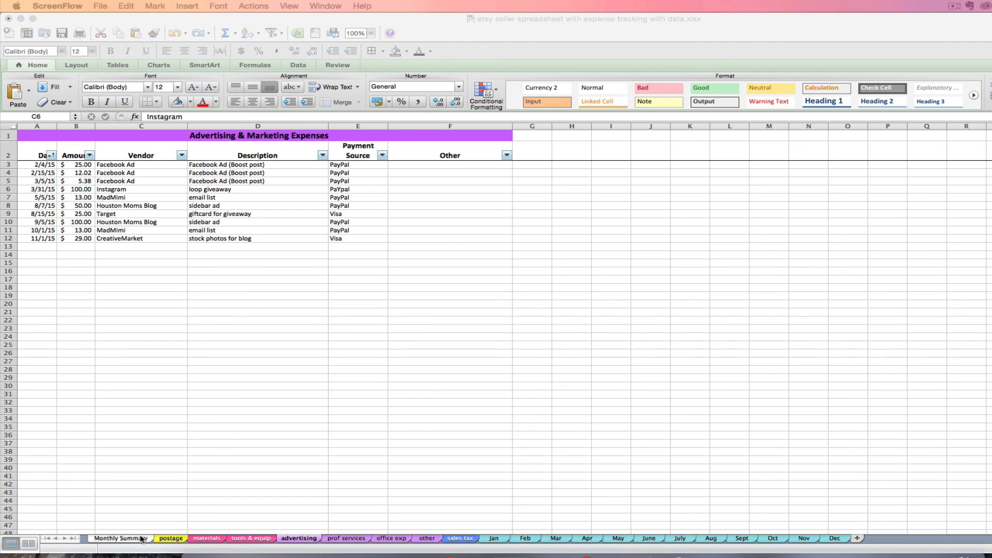
# Switch to the Monthly Summary sheet showing the $2,910.66 yearly net profit.
pyautogui.click(121, 539)
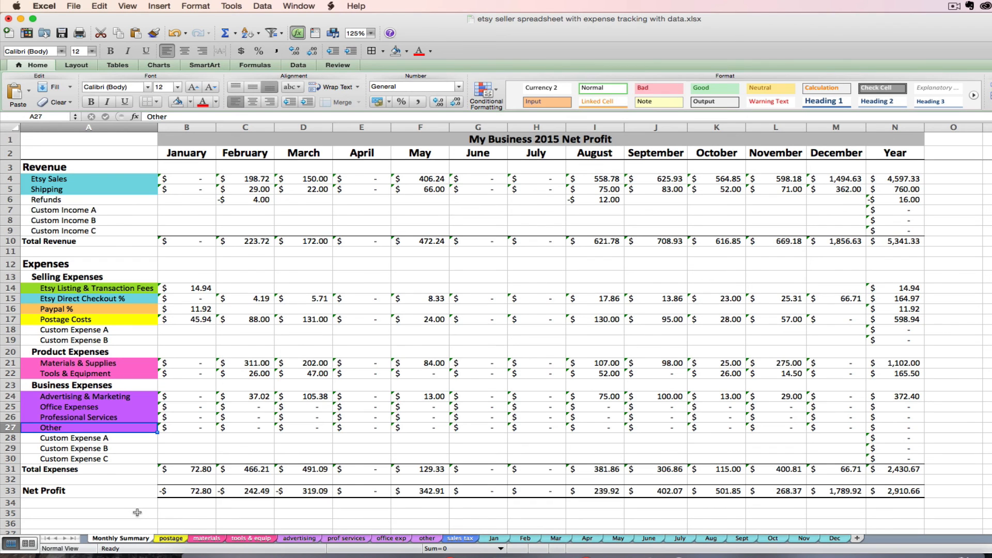
pyautogui.moveTo(171, 370)
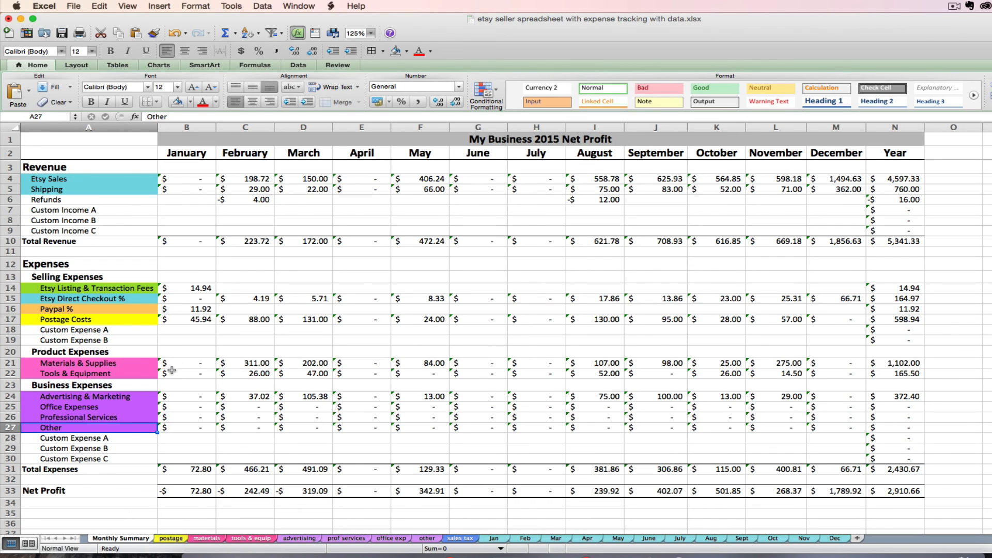